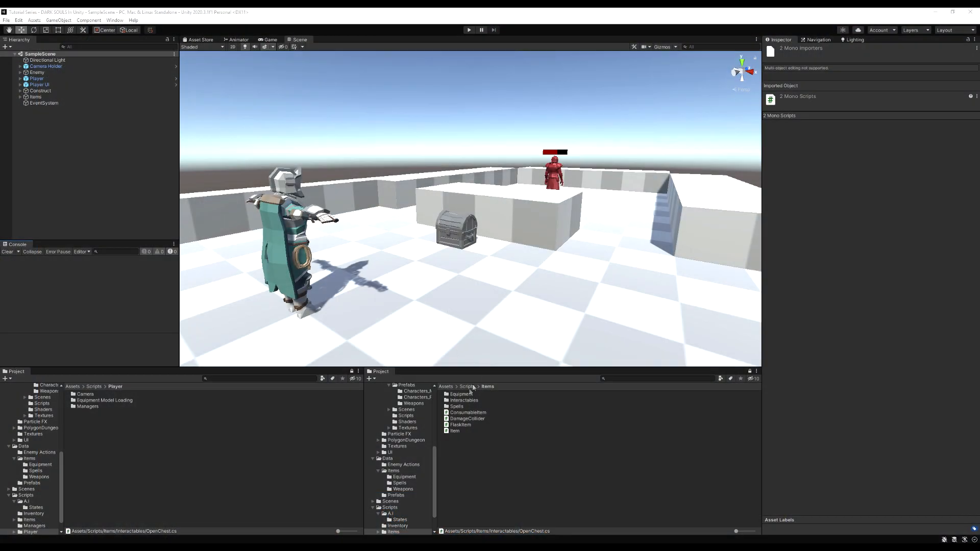
{"action": "mouse_move", "coordinate": [256, 239]}
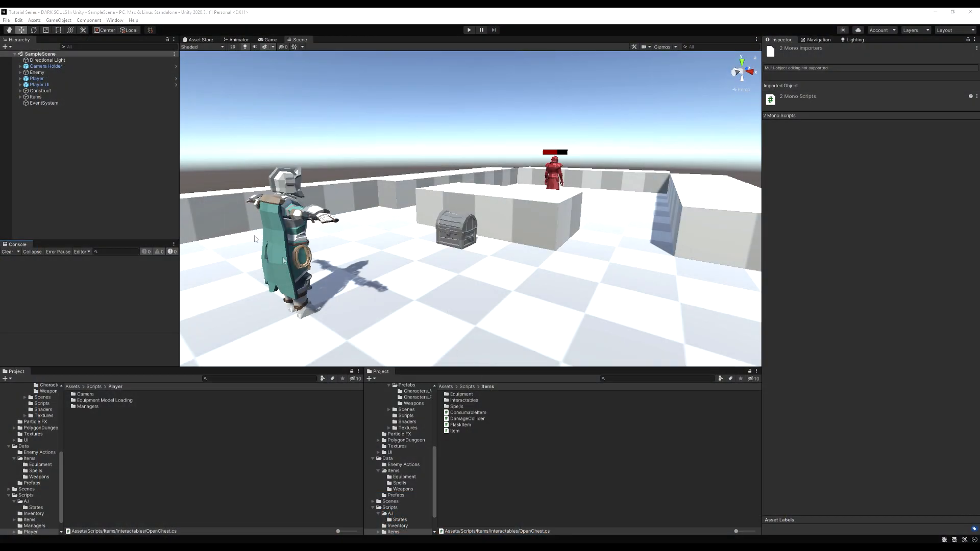
- Inspect the Player's equipped helmet, collapsing Rigidbody, then enter play mode to test
{"action": "left_click", "coordinate": [36, 78]}
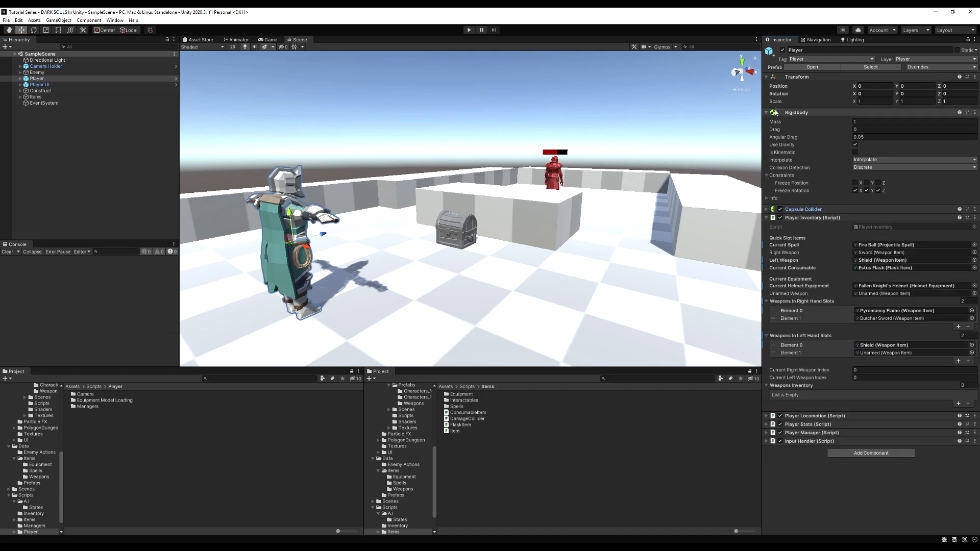
{"action": "left_click", "coordinate": [767, 111]}
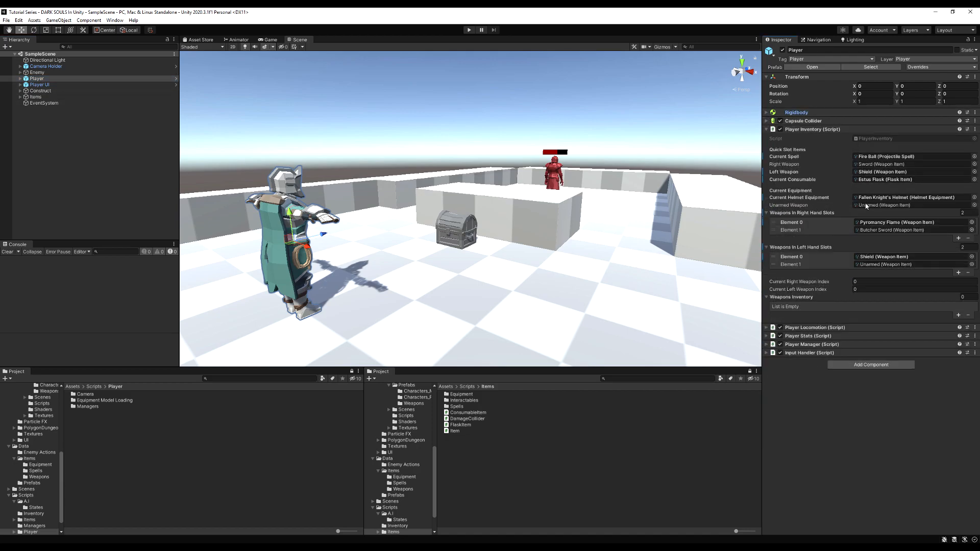
{"action": "left_click", "coordinate": [913, 197]}
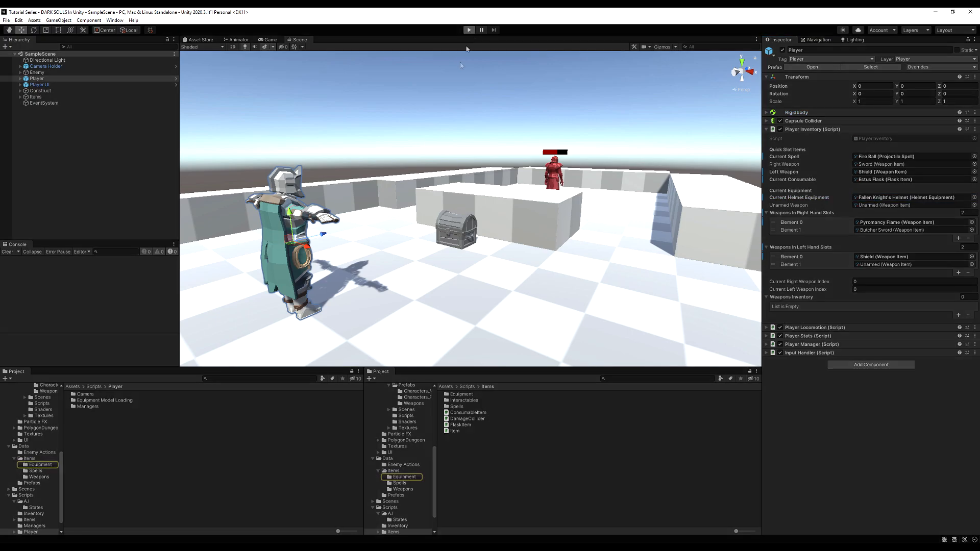
{"action": "left_click", "coordinate": [468, 30]}
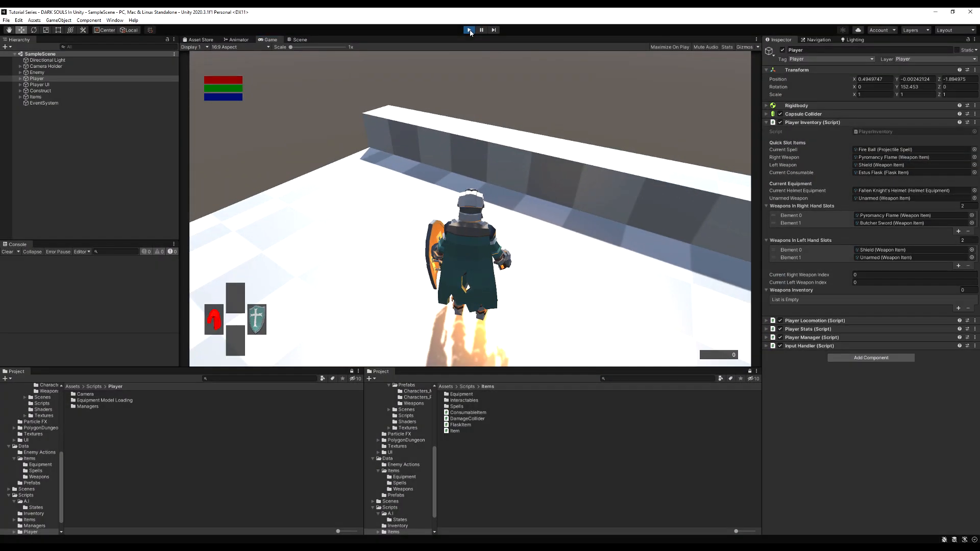
- Exit play mode and create a C# script named TorsoEquipment in Scripts/Items/Equipment
{"action": "left_click", "coordinate": [469, 30]}
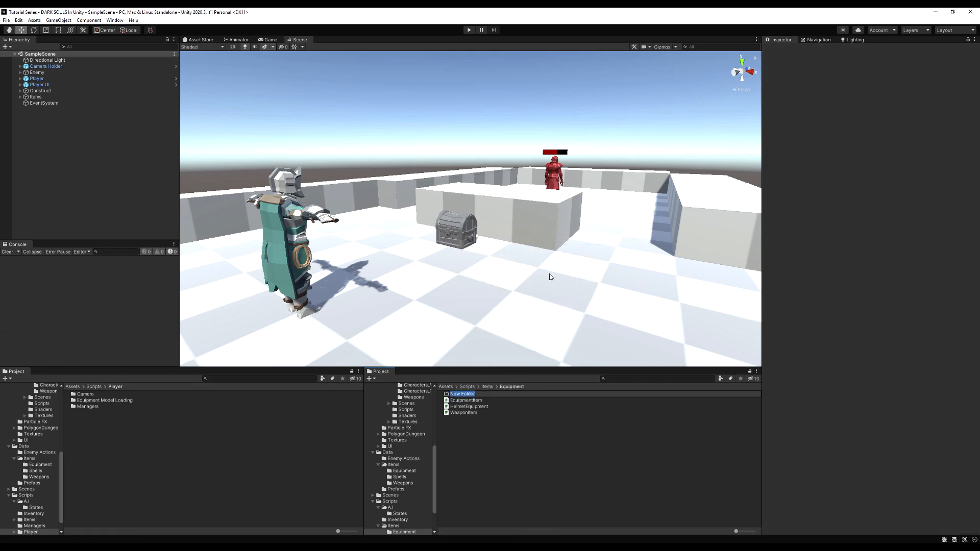
{"action": "type", "text": "TorsoEqui"}
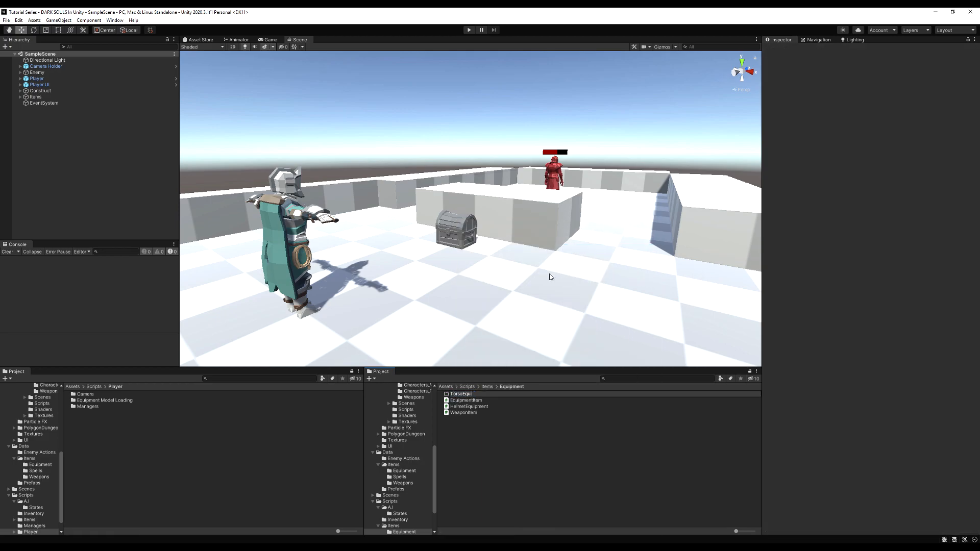
{"action": "left_click", "coordinate": [465, 394]}
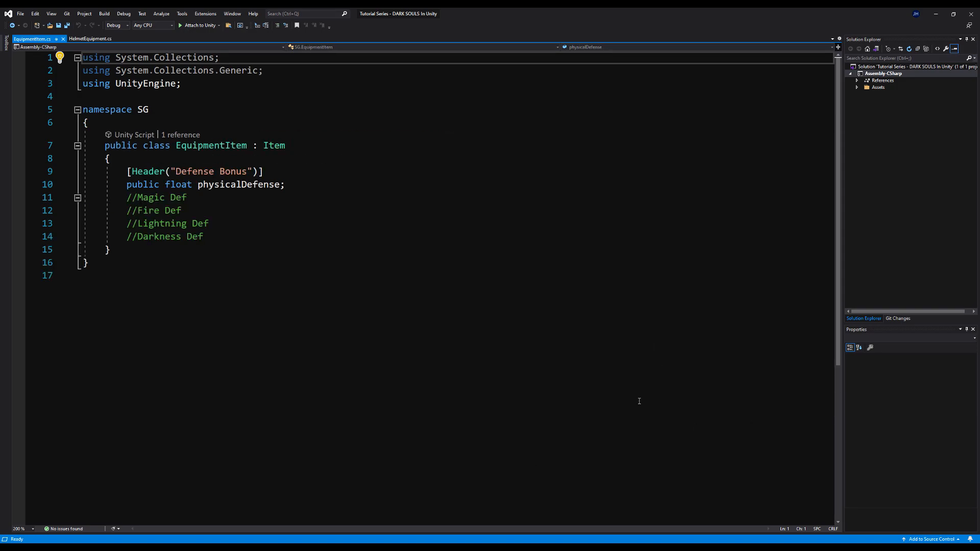
{"action": "mouse_move", "coordinate": [285, 145]}
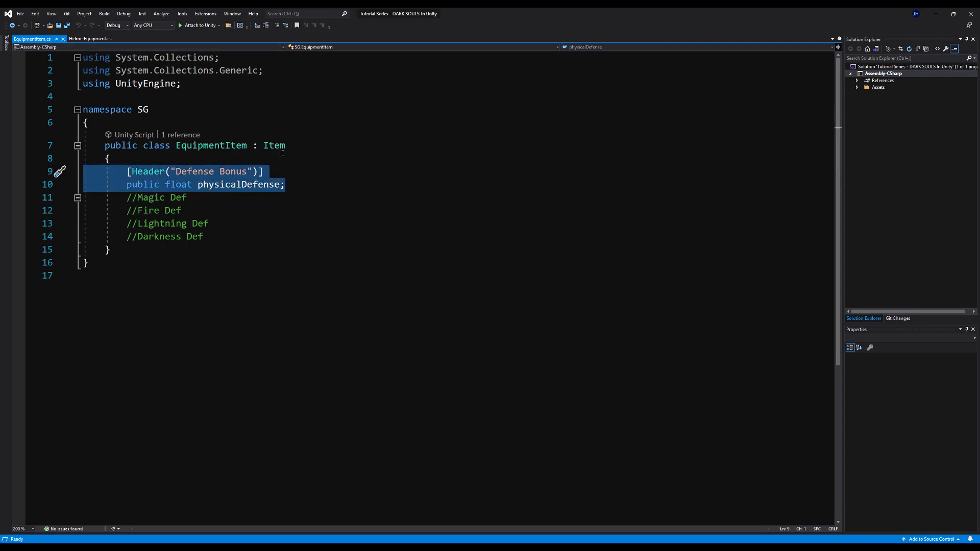
{"action": "mouse_move", "coordinate": [211, 145]}
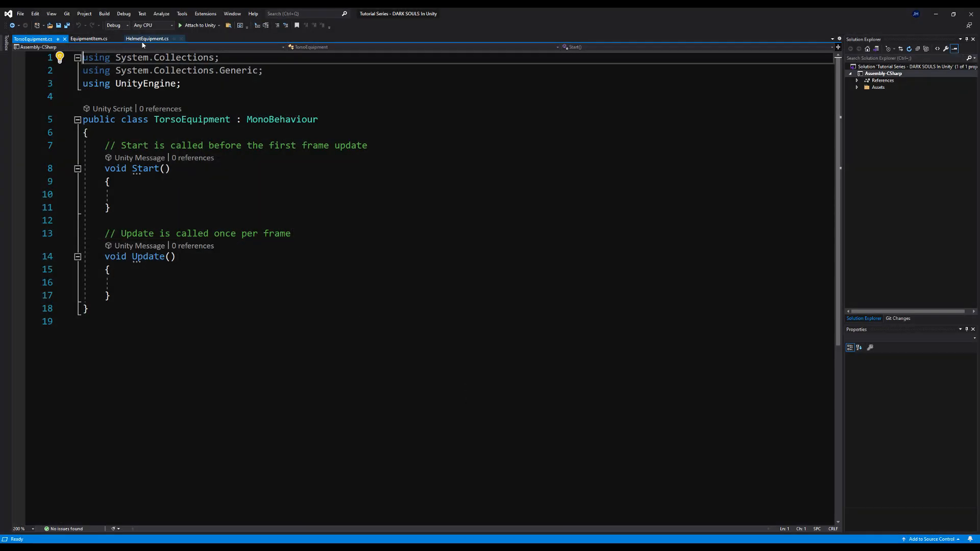
- Add HelmetEquipment's CreateAssetMenu attribute to TorsoEquipment and wrap it in namespace SG
{"action": "left_click", "coordinate": [148, 38]}
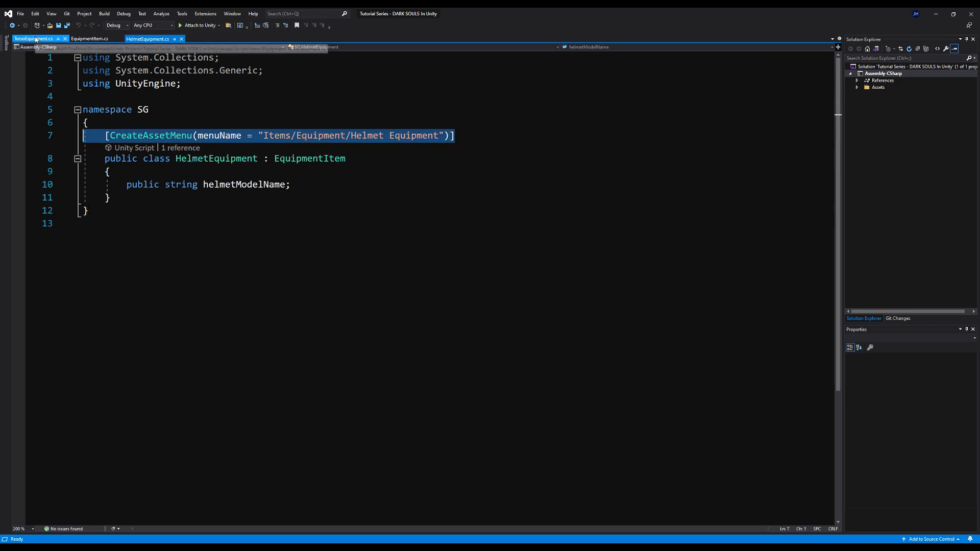
{"action": "left_click", "coordinate": [31, 39]}
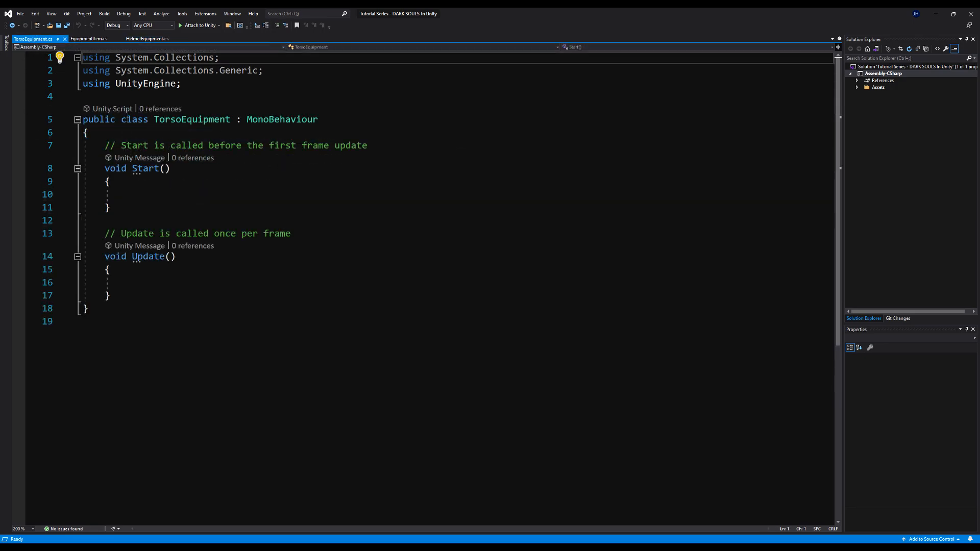
{"action": "type", "text": "[CreateAssetMenu(menuName = \"Items/Equipment/Helmet Equipment\")]"}
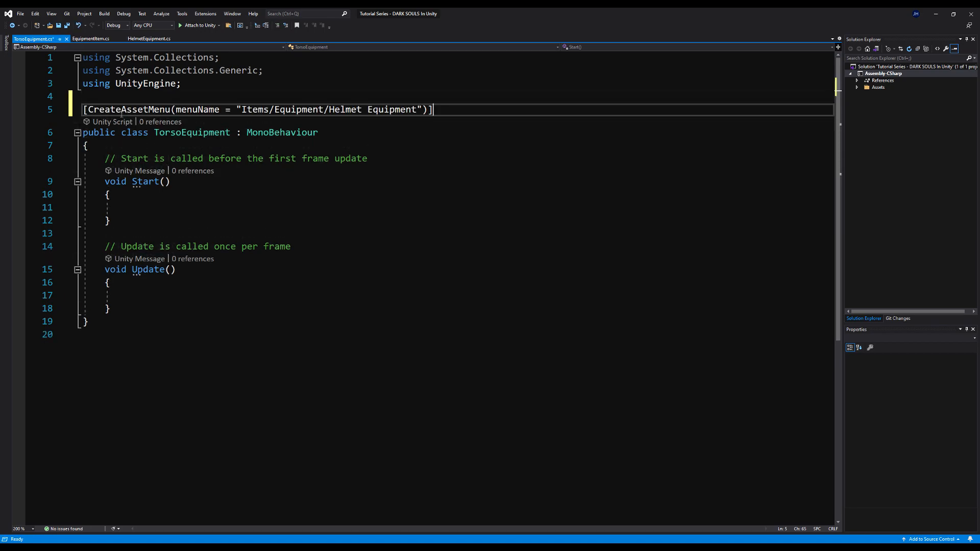
{"action": "type", "text": "name"}
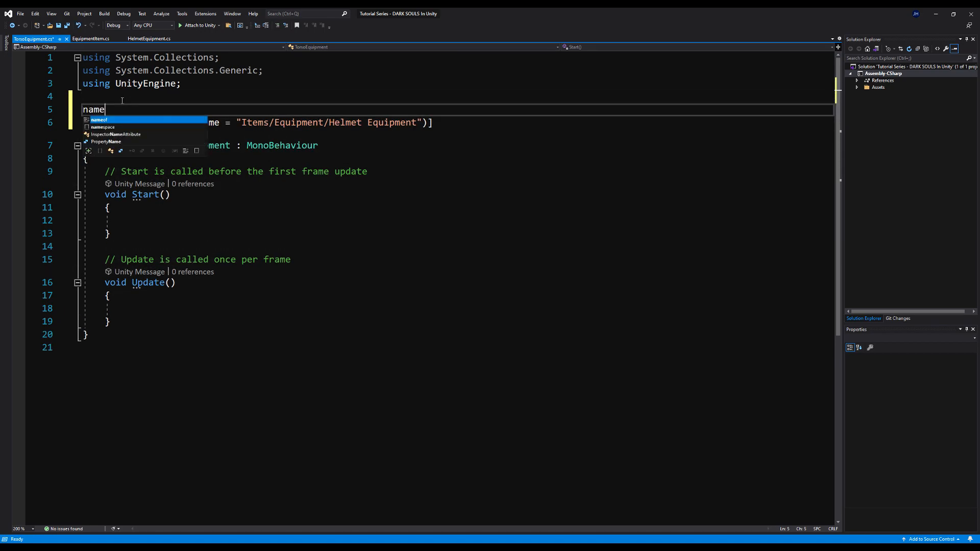
{"action": "type", "text": "space SG"}
{"action": "type", "text": "{ }"}
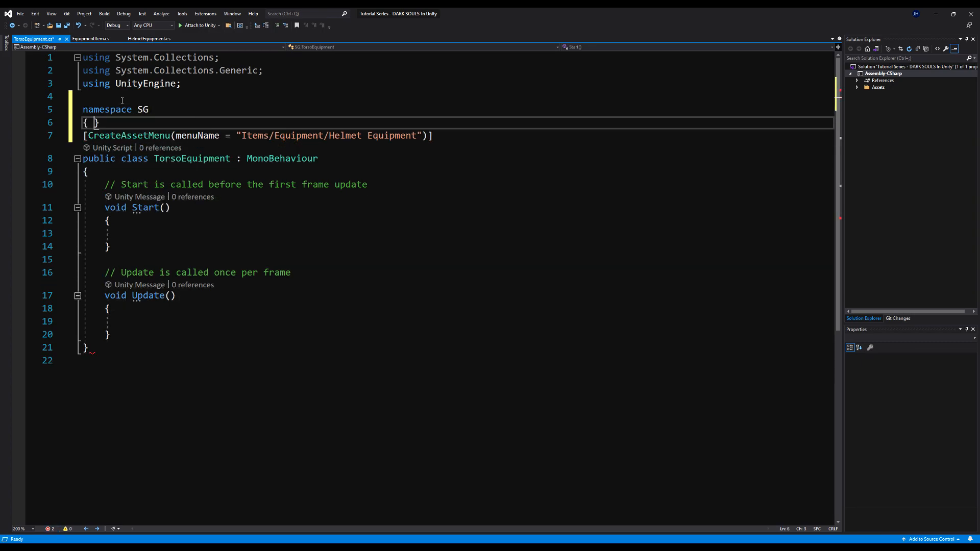
- Make TorsoEquipment inherit EquipmentItem and paste the helmet string field, renaming it torsoModelName
{"action": "key", "text": "enter"}
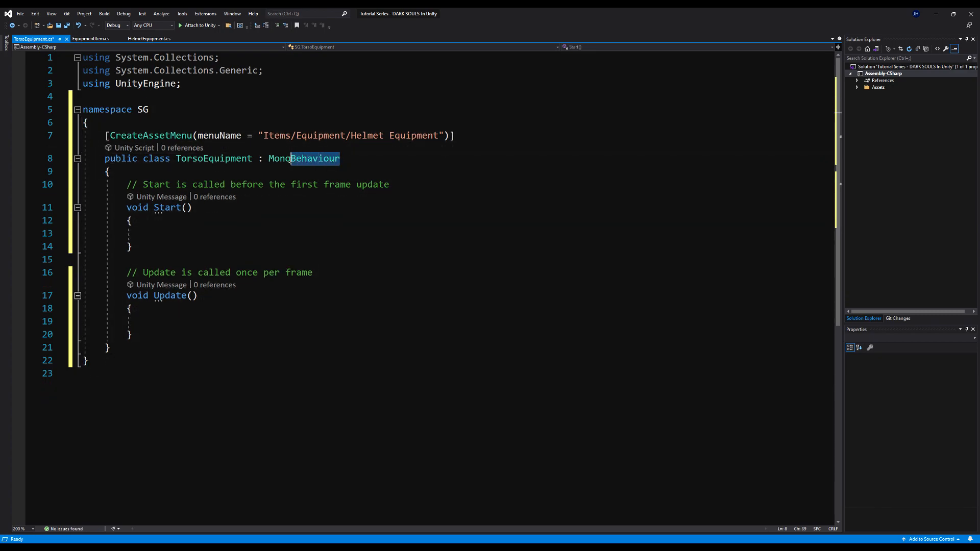
{"action": "type", "text": "EquipmentItem"}
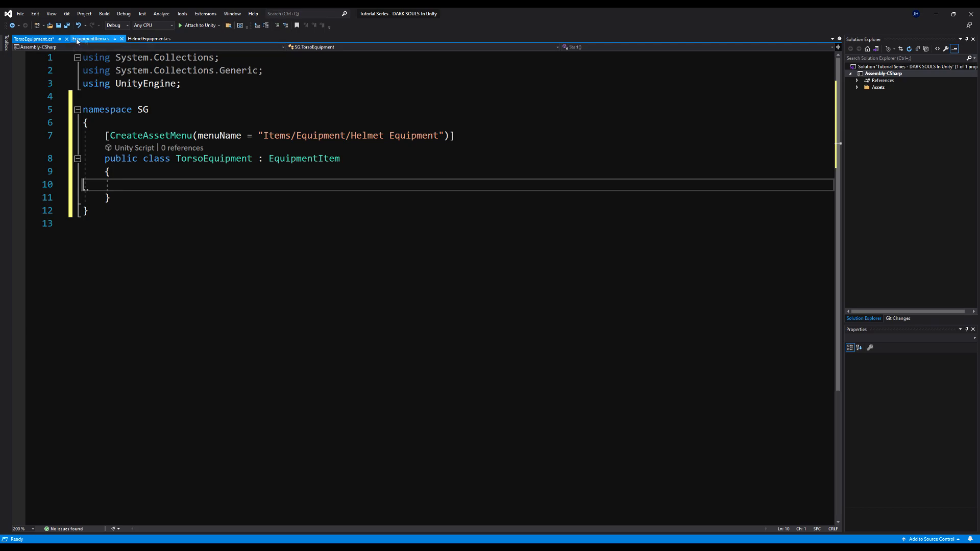
{"action": "left_click", "coordinate": [149, 38]}
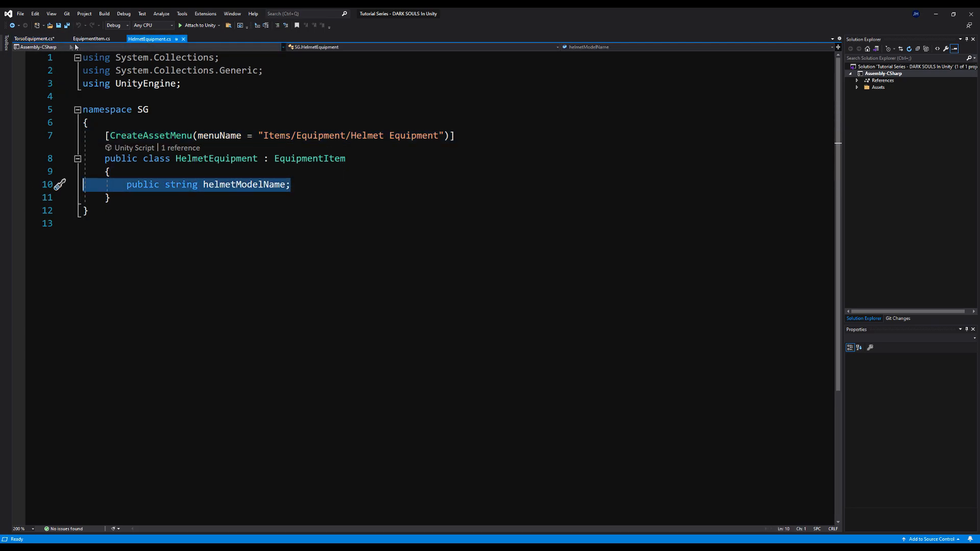
{"action": "left_click", "coordinate": [33, 38]}
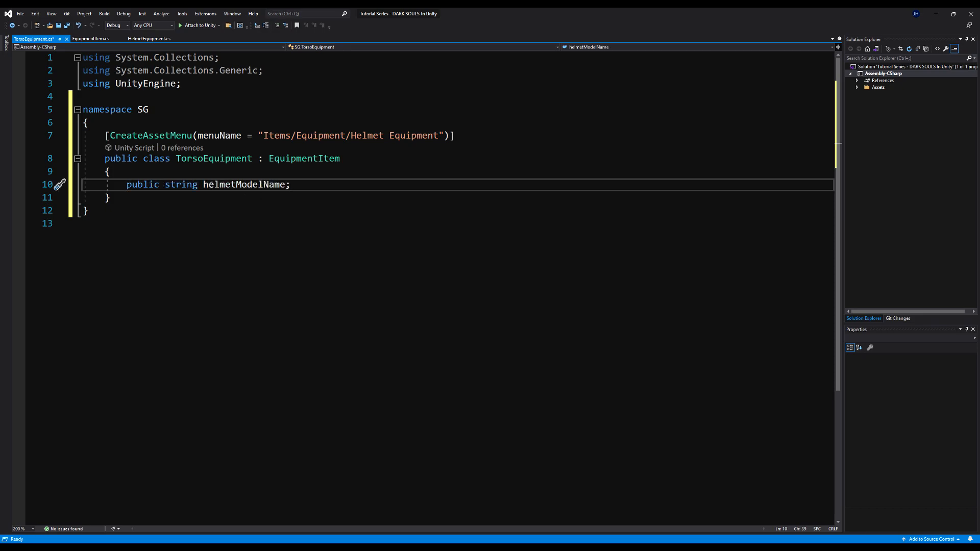
{"action": "double_click", "coordinate": [244, 185]}
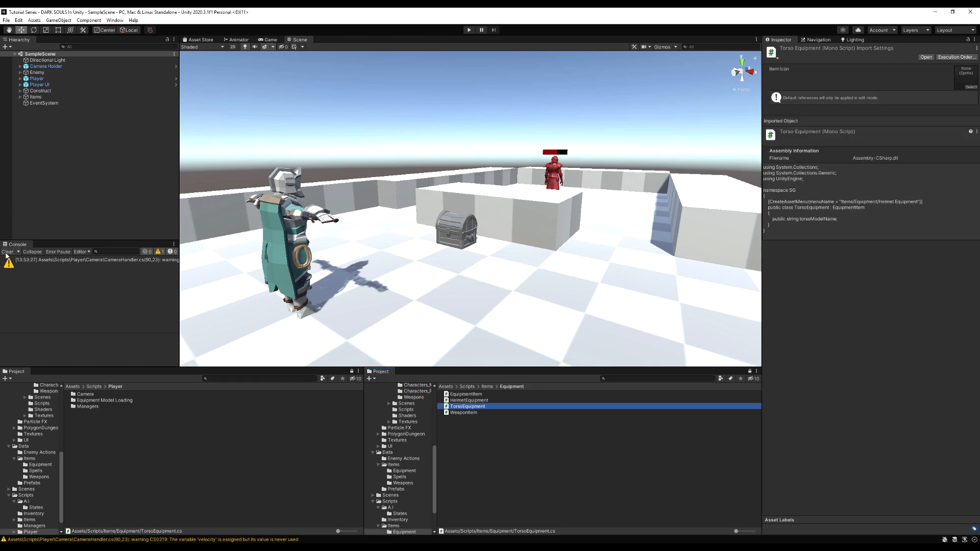
- Expand Player > Male_Parts and rename Male_03_Torso to Male_Torsos
{"action": "left_click", "coordinate": [37, 78]}
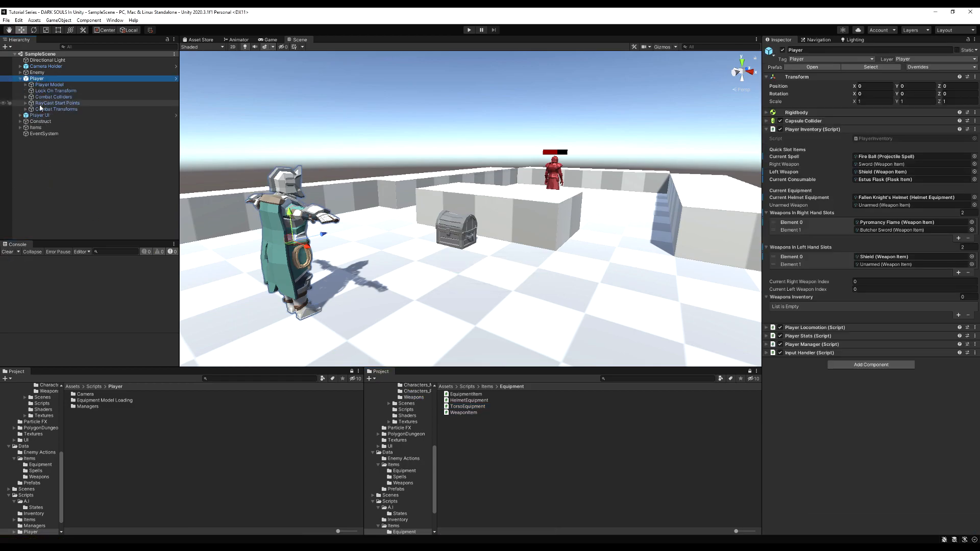
{"action": "left_click", "coordinate": [48, 85]}
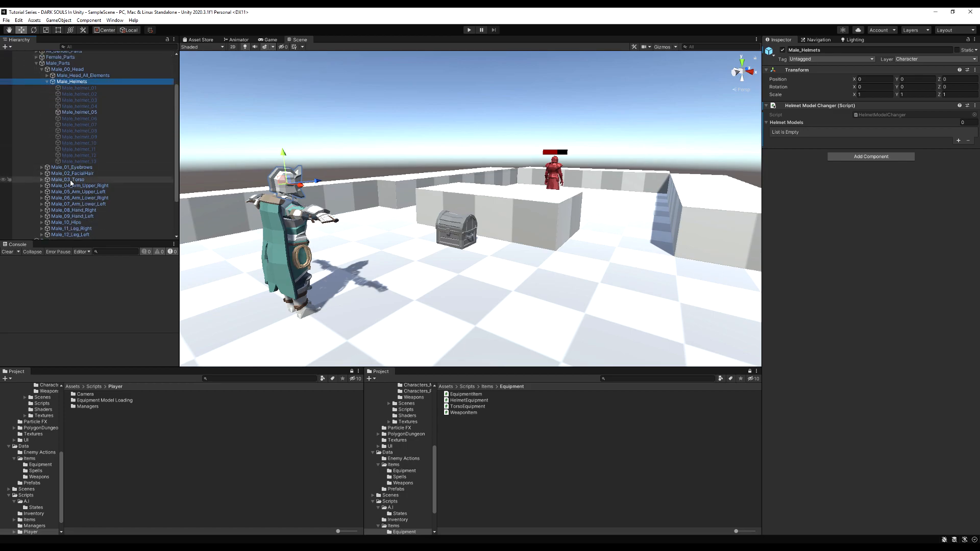
{"action": "left_click", "coordinate": [66, 179]}
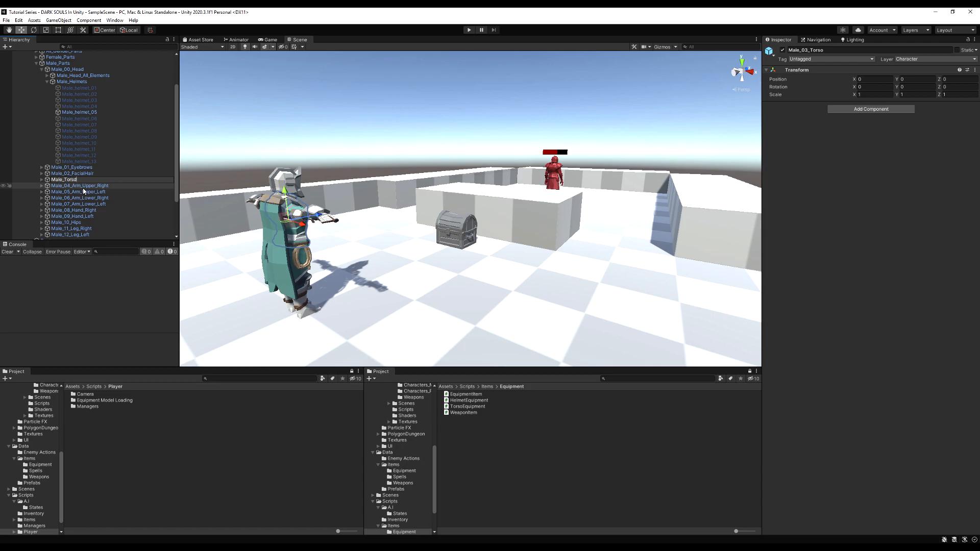
{"action": "left_click", "coordinate": [64, 179]}
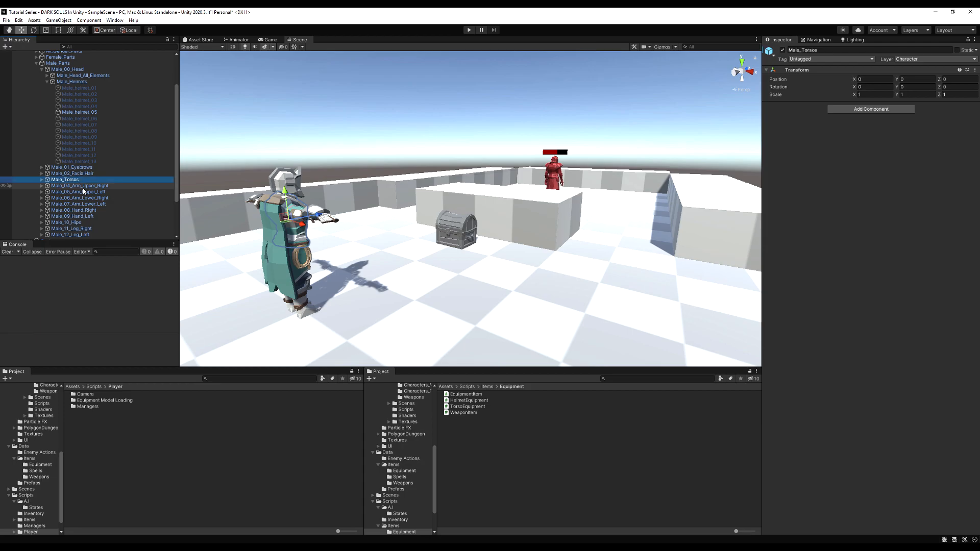
- Check Male_Helmets' setup, then add a new TorsoModelChanger script to Male_Torsos
{"action": "left_click", "coordinate": [72, 81]}
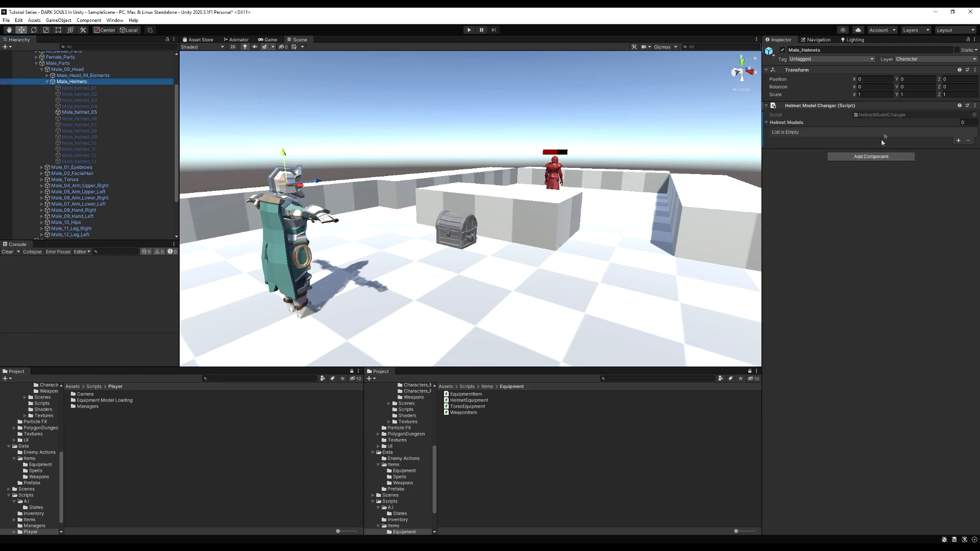
{"action": "left_click", "coordinate": [65, 179]}
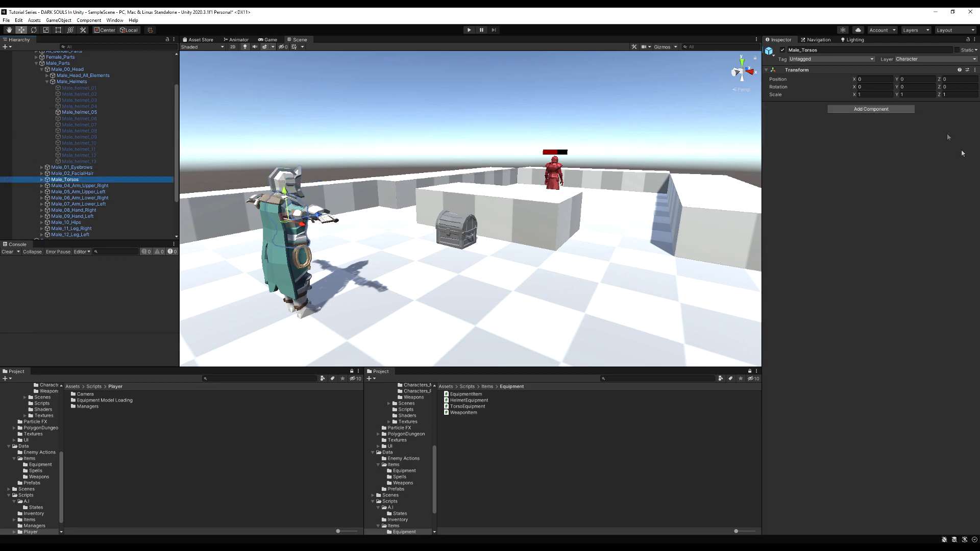
{"action": "left_click", "coordinate": [870, 108]}
{"action": "type", "text": "TorsoModelChanger"}
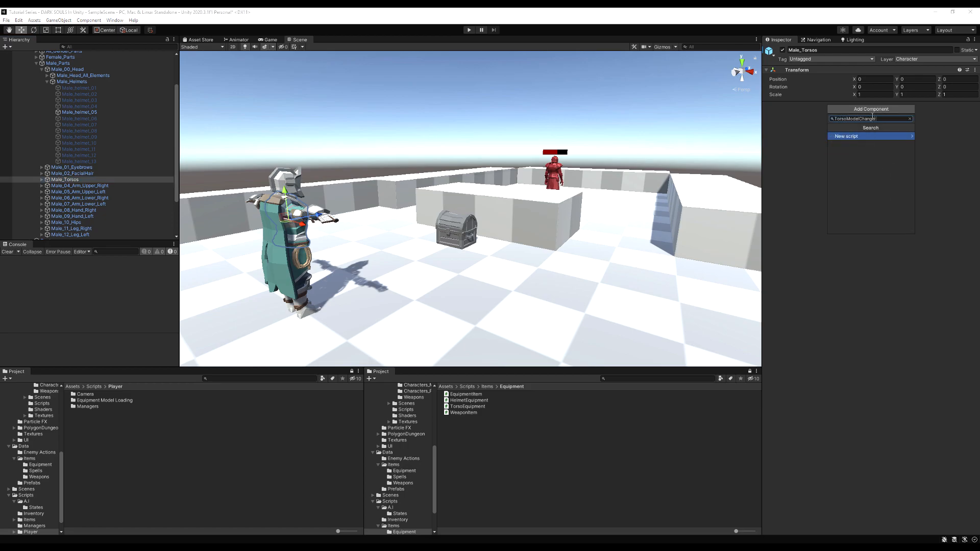
{"action": "left_click", "coordinate": [847, 137]}
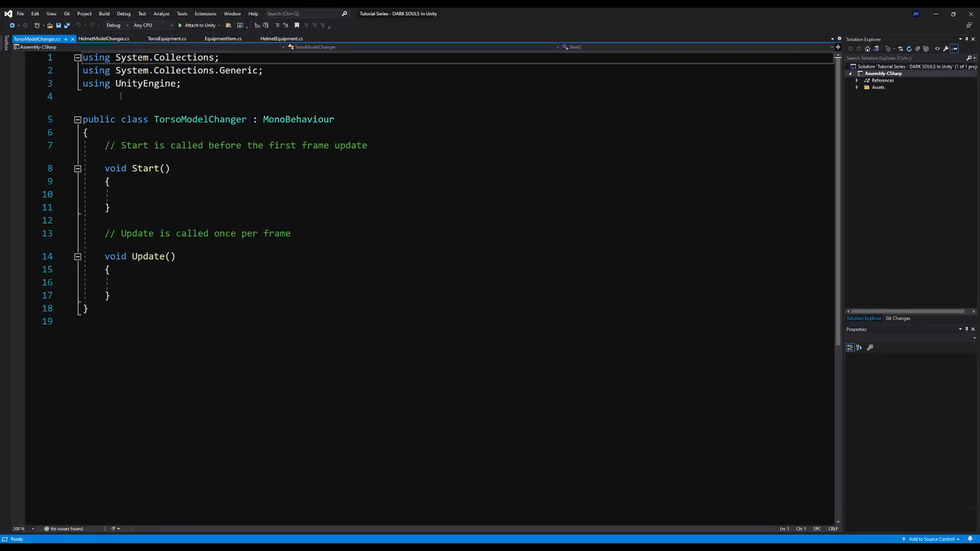
- Copy HelmetModelChanger.cs code and paste it over TorsoModelChanger's Start/Update template
{"action": "left_click", "coordinate": [104, 39]}
{"action": "type", "text": "namespace SG"}
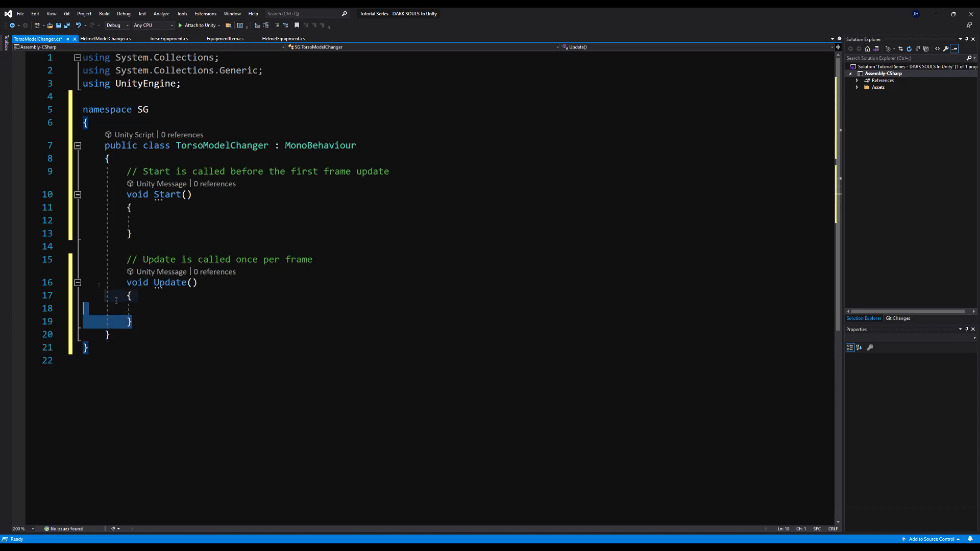
{"action": "left_click", "coordinate": [105, 38]}
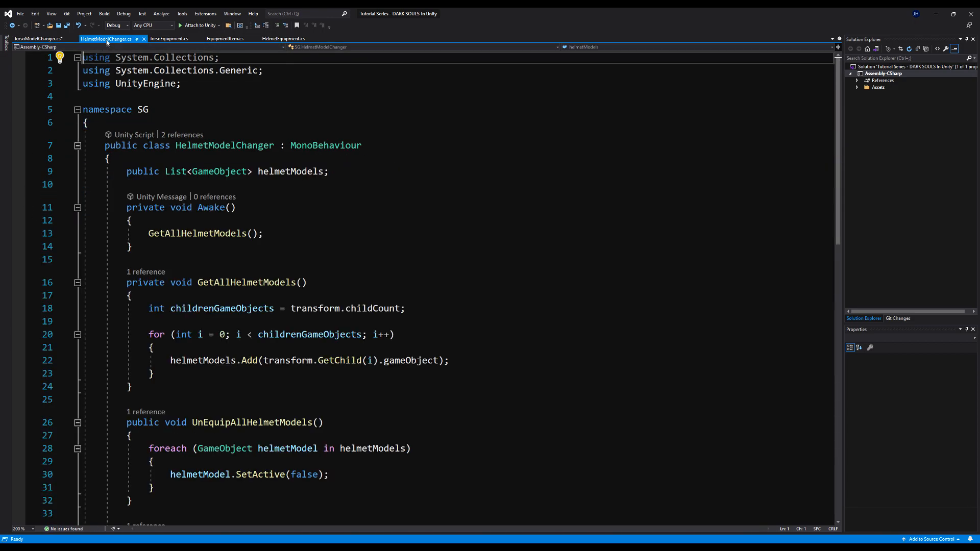
{"action": "scroll", "scroll_direction": "down", "scroll_amount": 3}
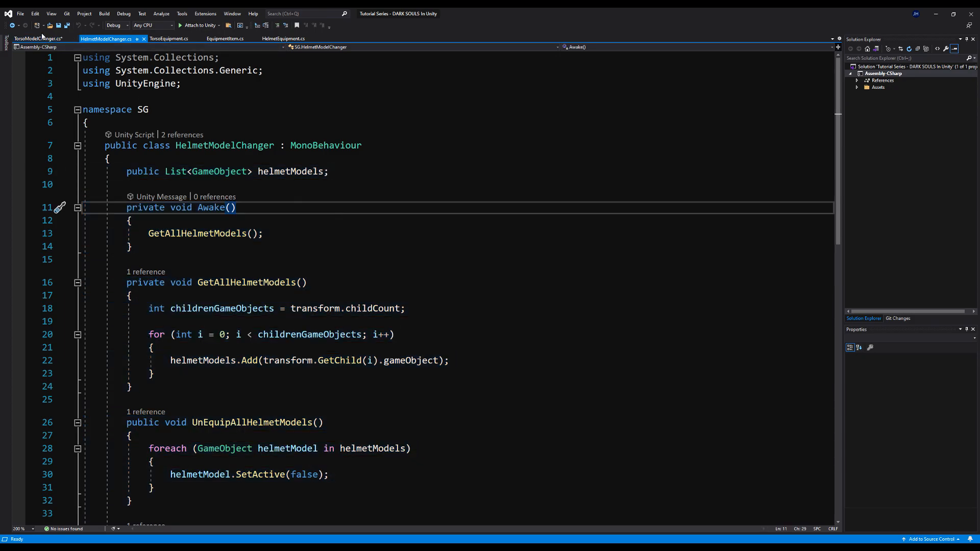
{"action": "left_click", "coordinate": [34, 38]}
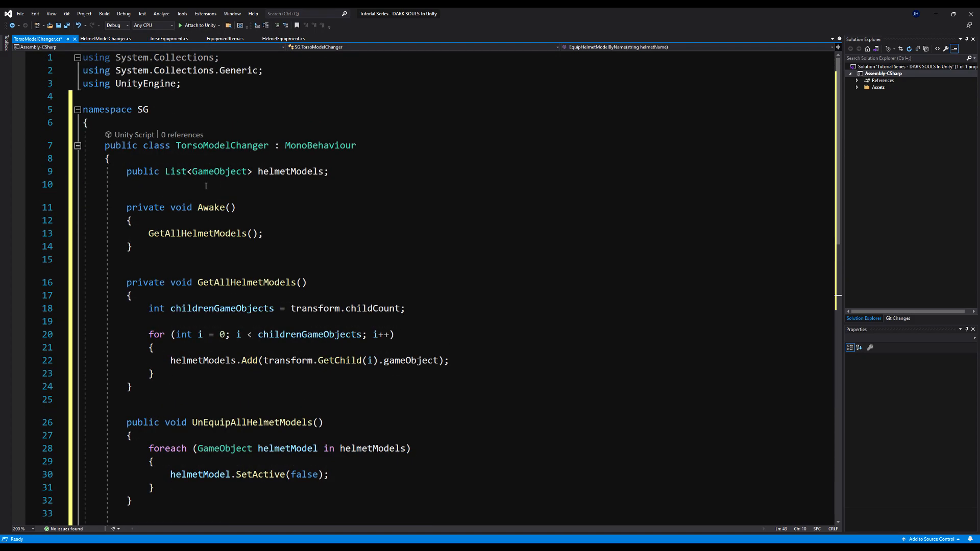
- Rename helmetModels, GetAllHelmetModels and UnEquipAllHelmetModels to their torso versions
{"action": "double_click", "coordinate": [273, 172]}
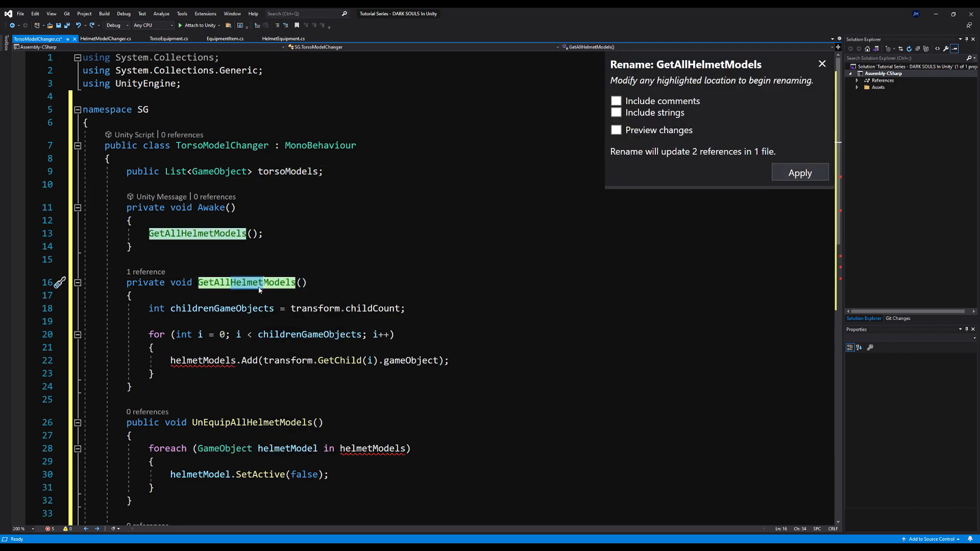
{"action": "type", "text": "GetAllTorsoModels"}
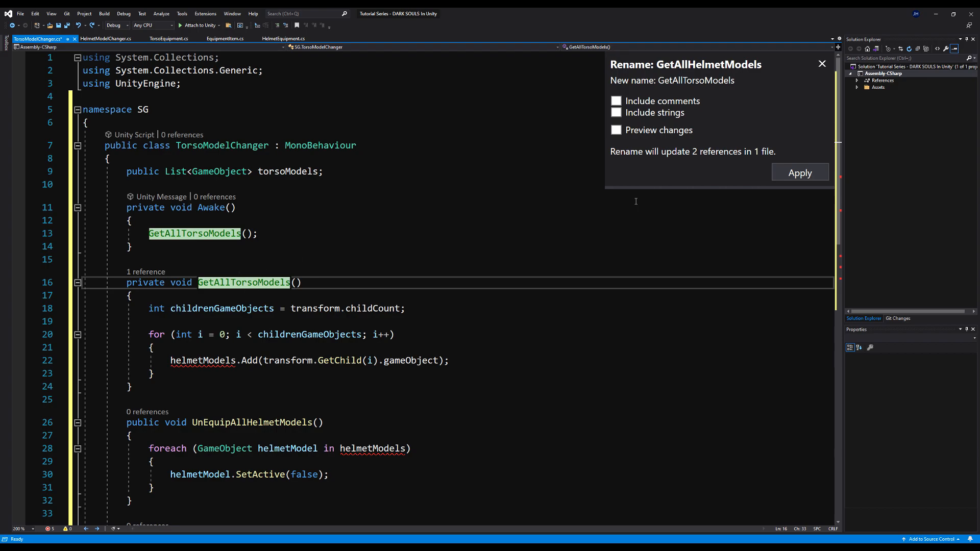
{"action": "left_click", "coordinate": [799, 172]}
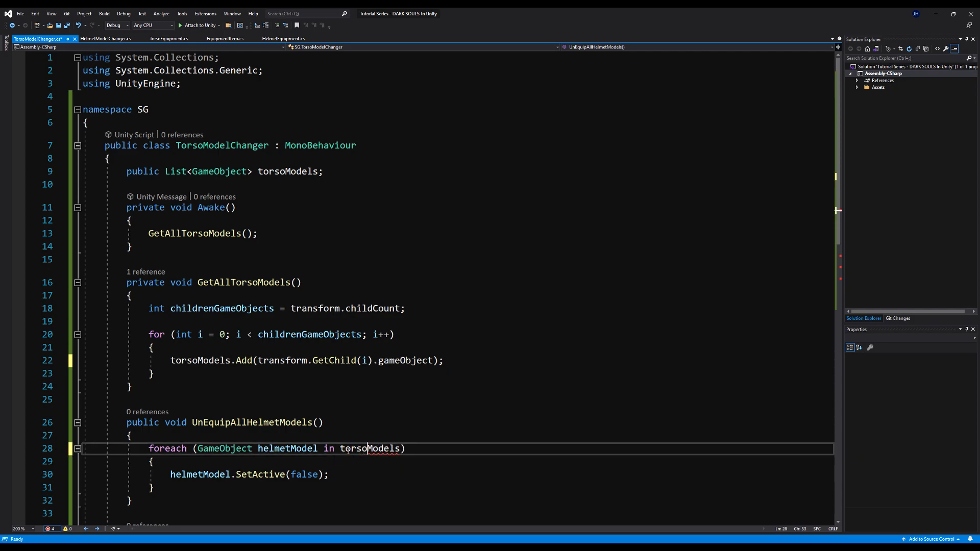
{"action": "right_click", "coordinate": [229, 422]}
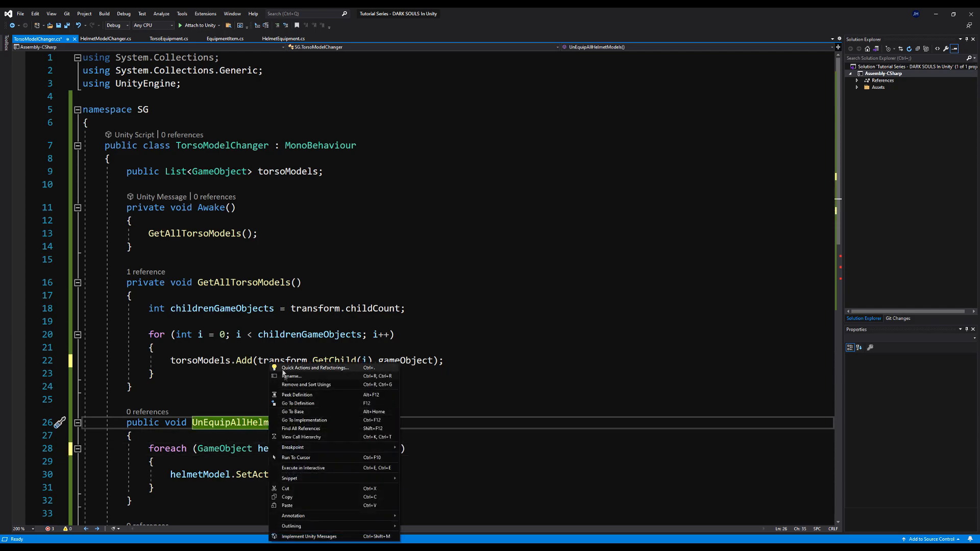
{"action": "left_click", "coordinate": [292, 375]}
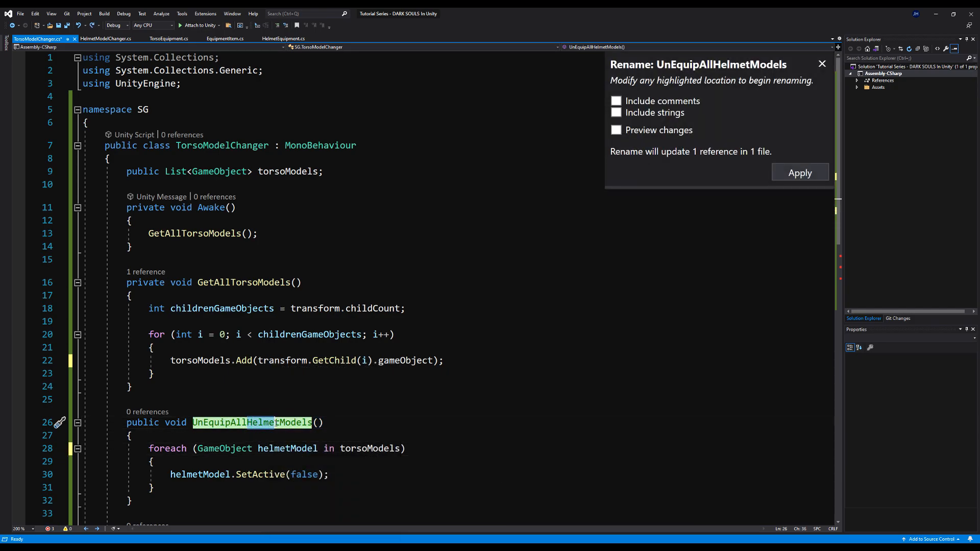
{"action": "type", "text": "ToModels"}
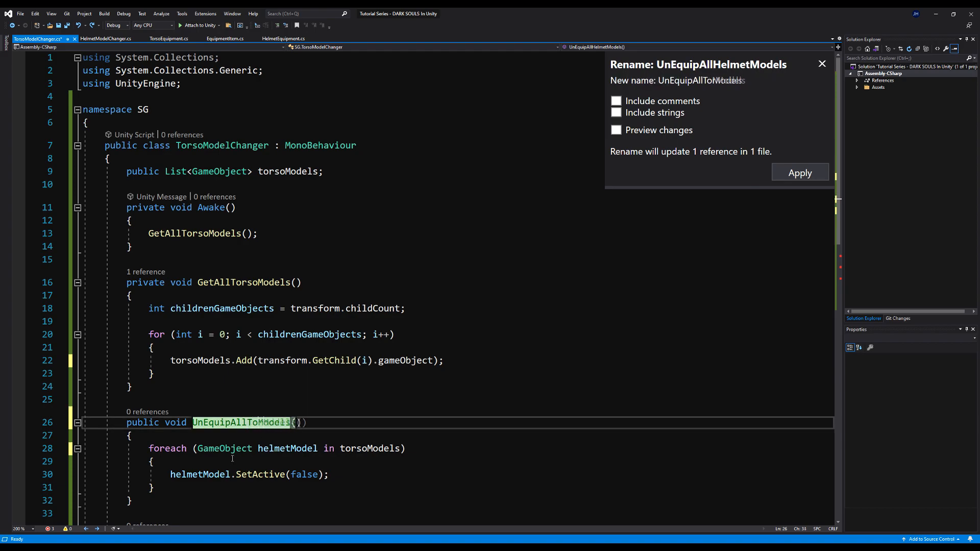
{"action": "left_click", "coordinate": [800, 172]}
{"action": "type", "text": "EquipTorsoModelByName"}
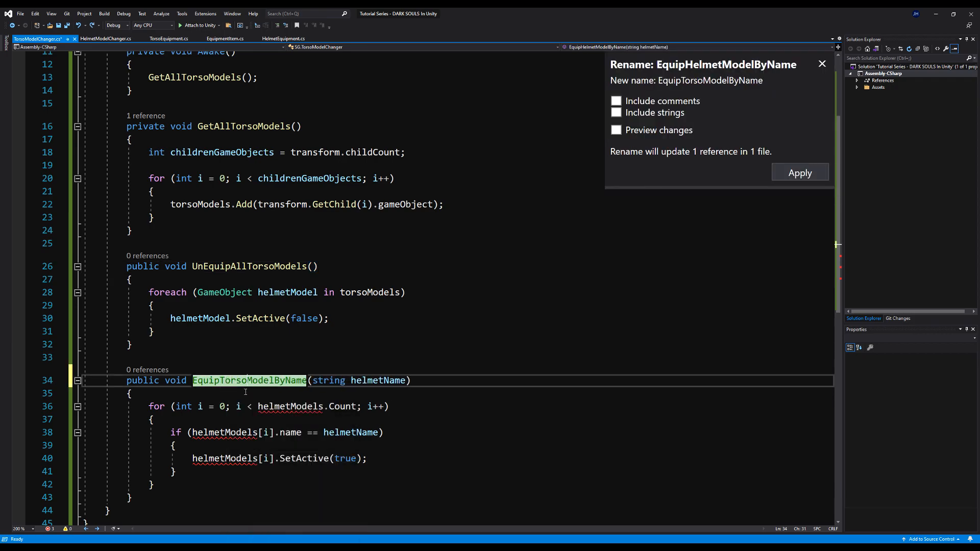
- Rename EquipHelmetModelByName and helmetName to torso versions and fix the leftover torsoModels reference
{"action": "left_click", "coordinate": [799, 172]}
{"action": "type", "text": "orso"}
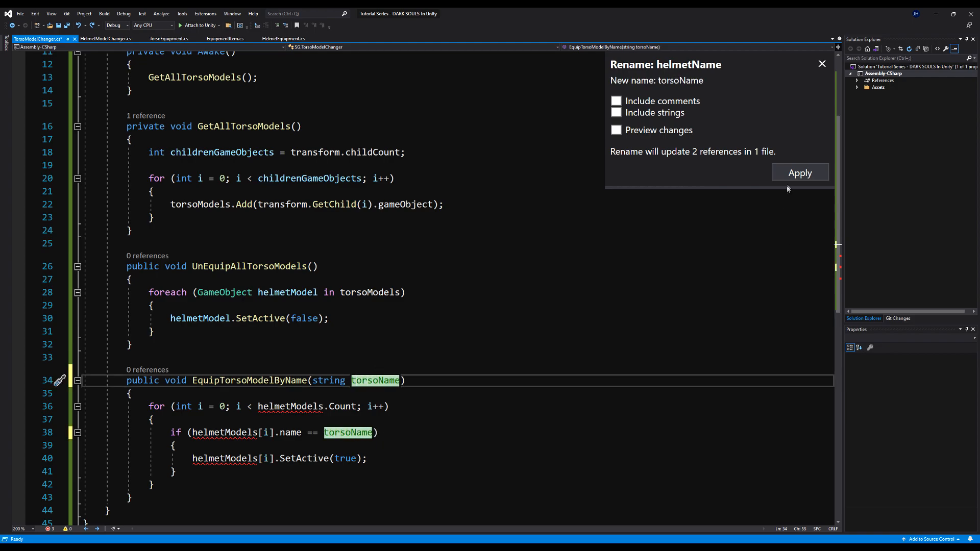
{"action": "left_click", "coordinate": [800, 172]}
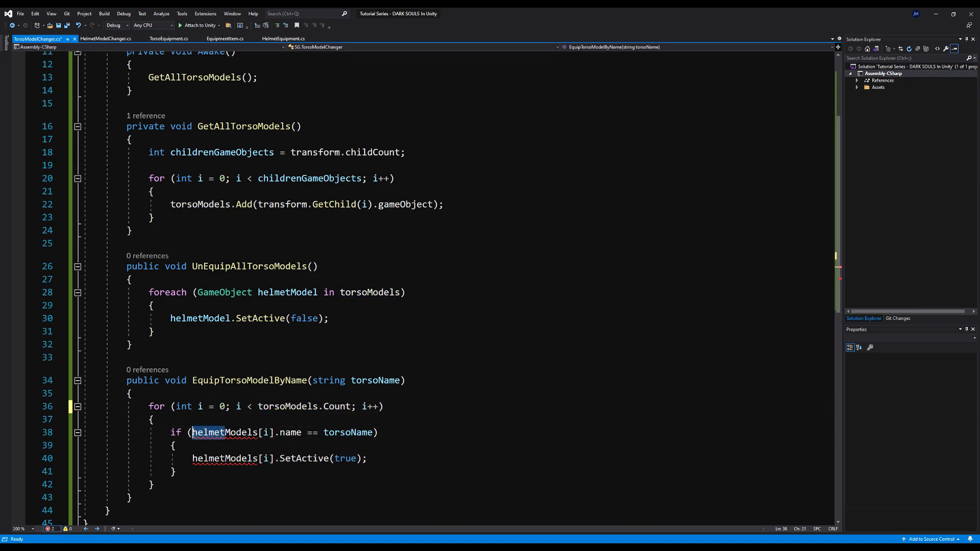
{"action": "type", "text": "torsoModels"}
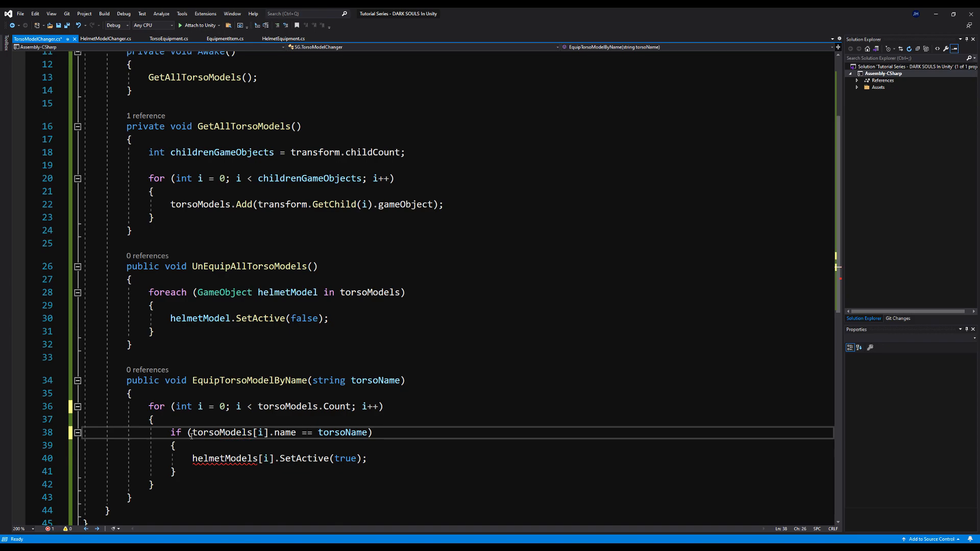
{"action": "double_click", "coordinate": [209, 458]}
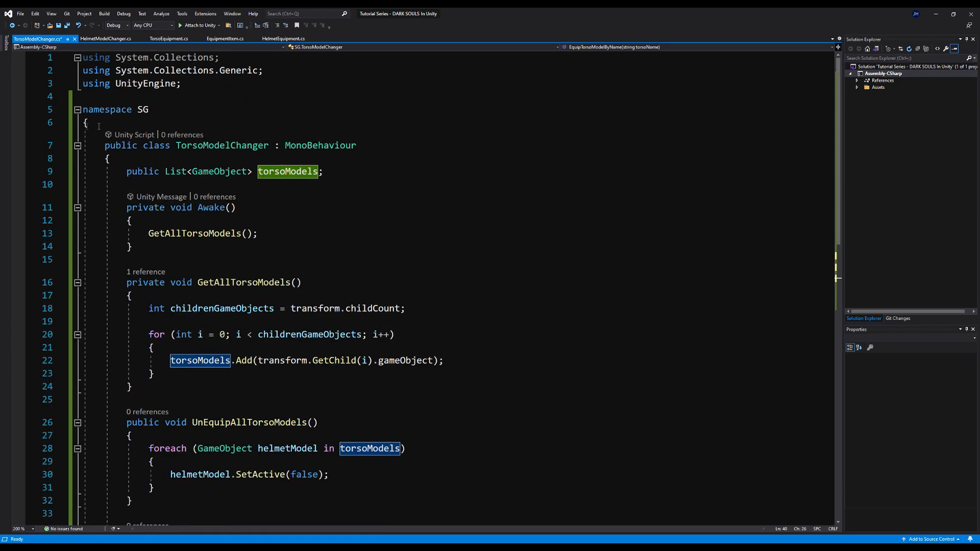
{"action": "left_click", "coordinate": [76, 146]}
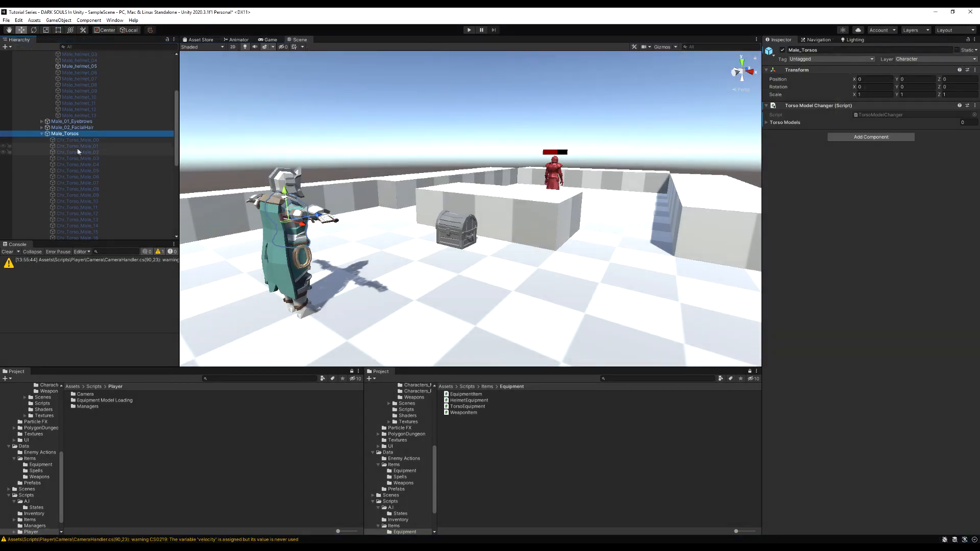
- Rename the first Male_Torsos child to Male_Torso_01 and expand the empty Torso Models list
{"action": "left_click", "coordinate": [78, 139]}
{"action": "type", "text": "Male_"}
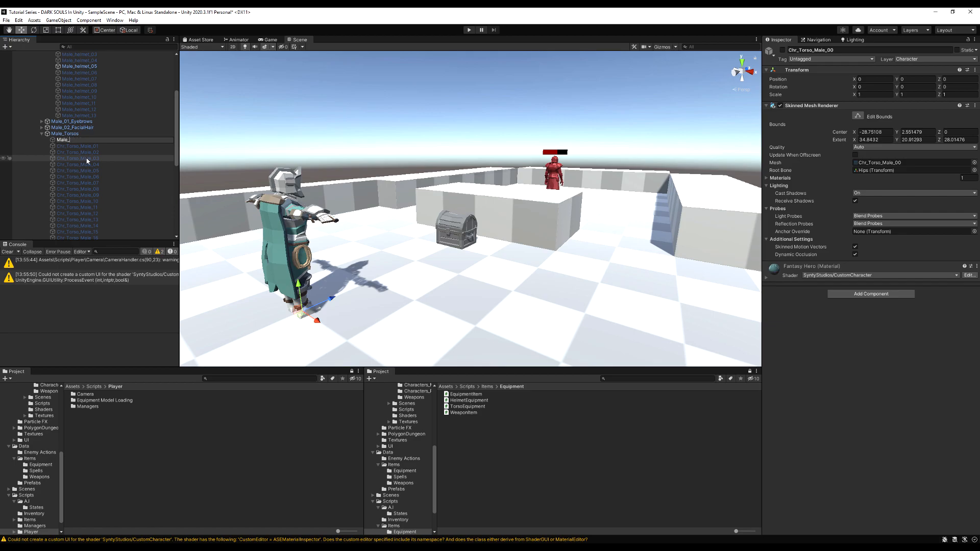
{"action": "double_click", "coordinate": [70, 140]}
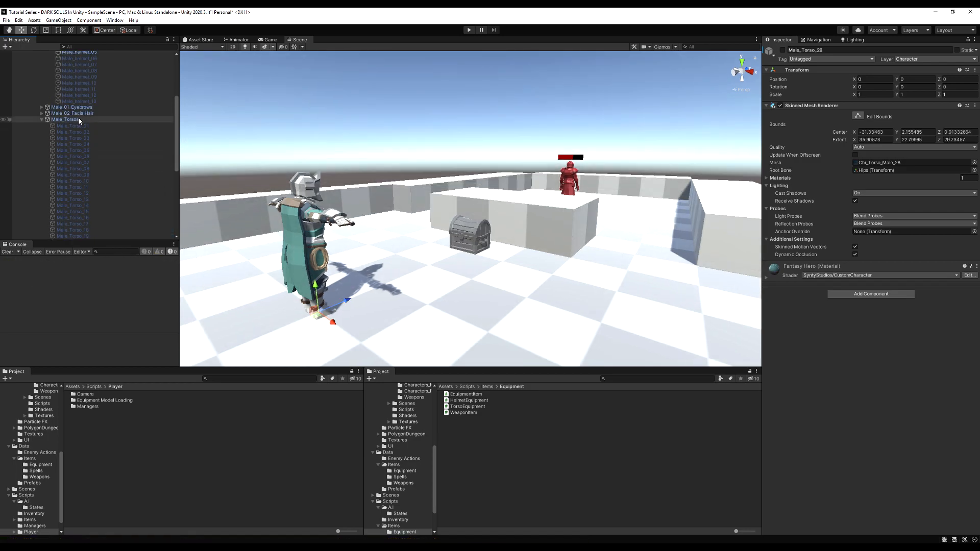
{"action": "left_click", "coordinate": [66, 120]}
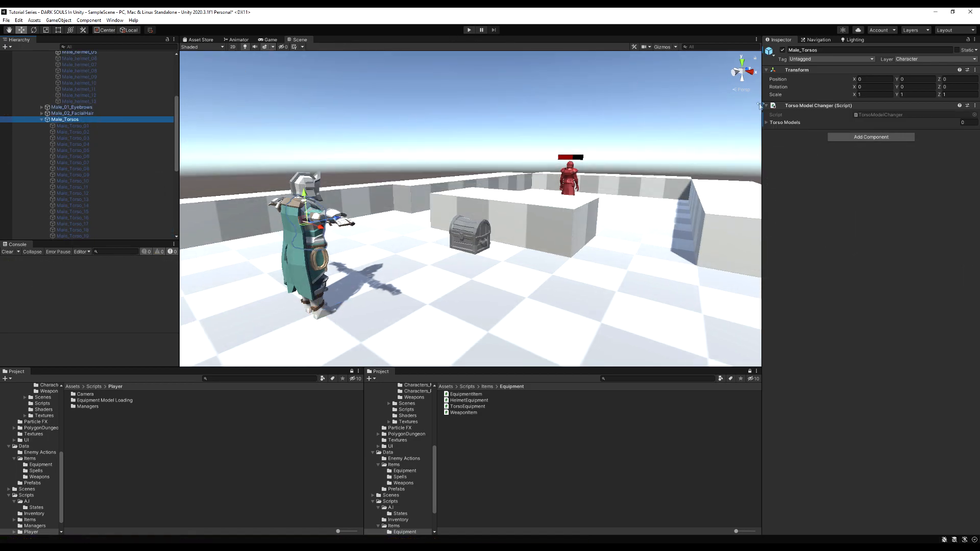
{"action": "left_click", "coordinate": [766, 122]}
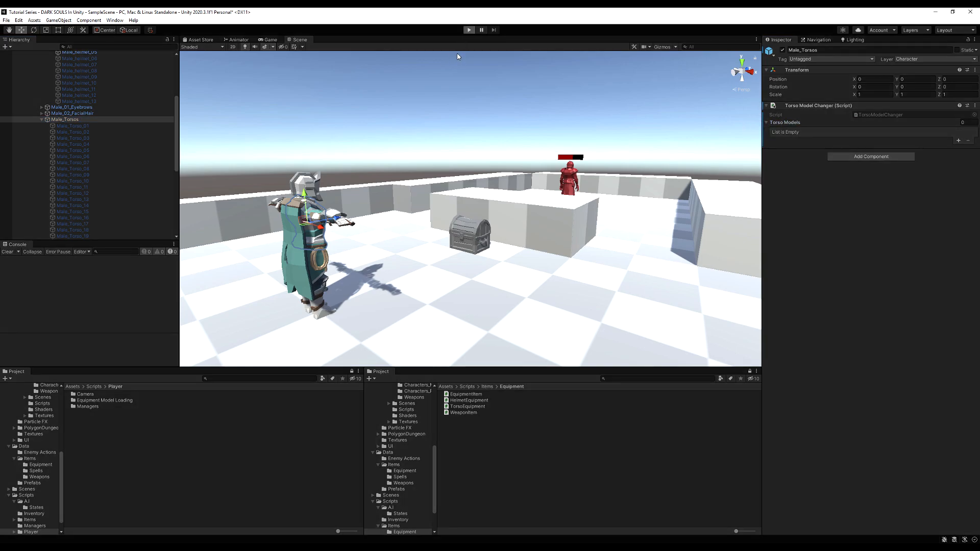
- Change TorsoEquipment's menu path to Items/Equipment/Torso Equipment and save
{"action": "left_click", "coordinate": [468, 30]}
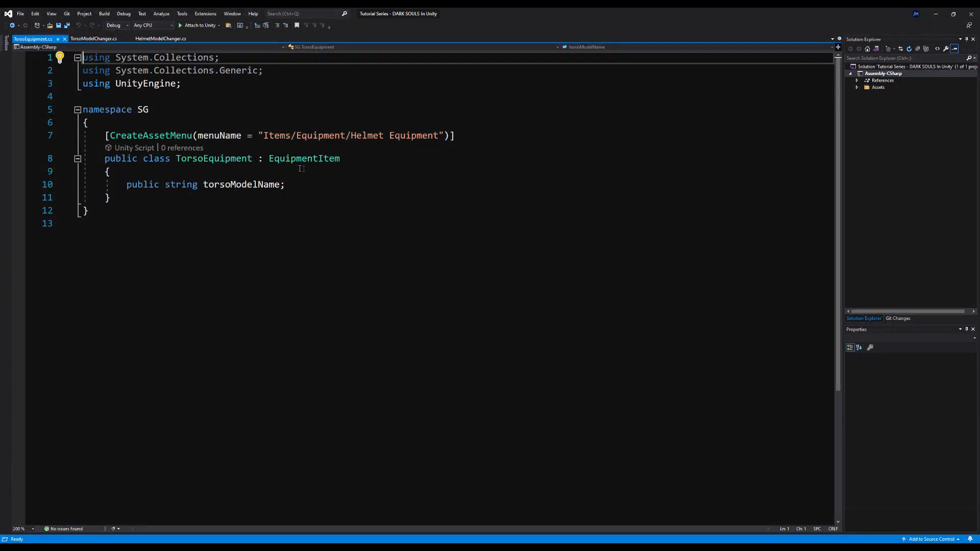
{"action": "double_click", "coordinate": [365, 136]}
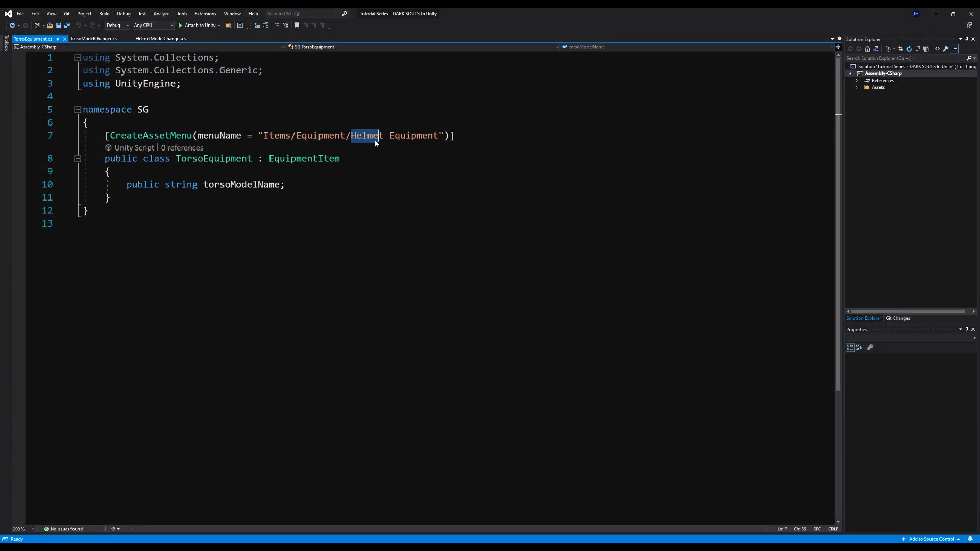
{"action": "type", "text": "Torso"}
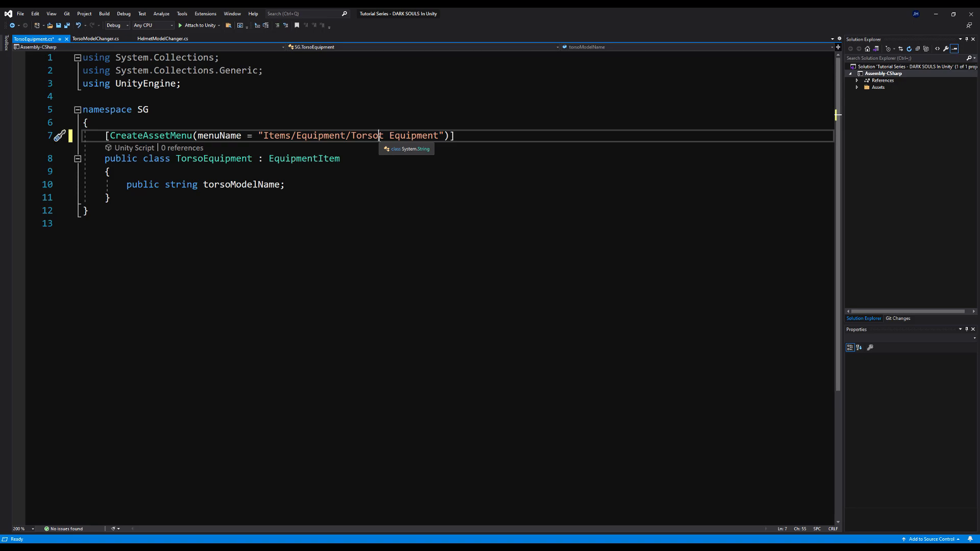
{"action": "key", "text": "ctrl+s"}
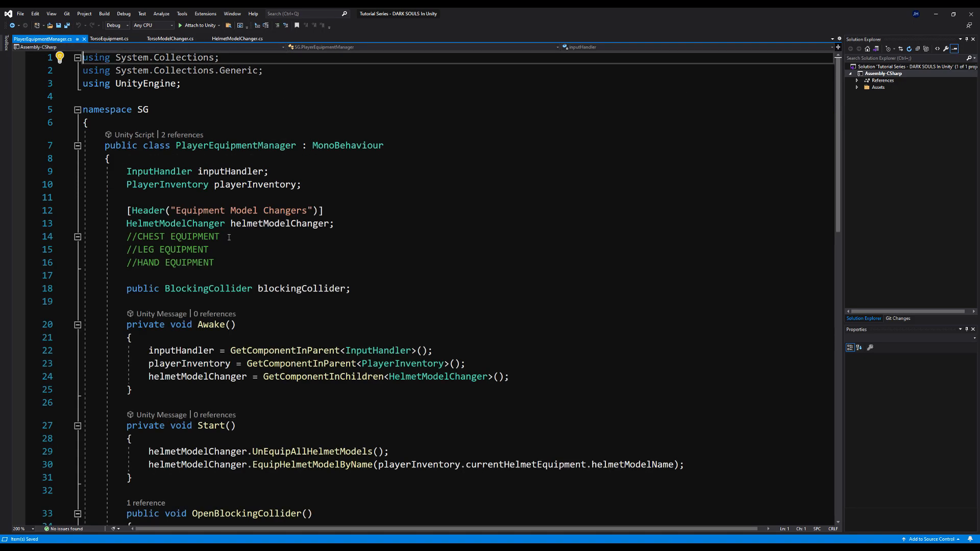
- Declare a TorsoModelChanger torsoModelChanger field and fetch it with GetComponentInChildren in Awake
{"action": "double_click", "coordinate": [147, 236]}
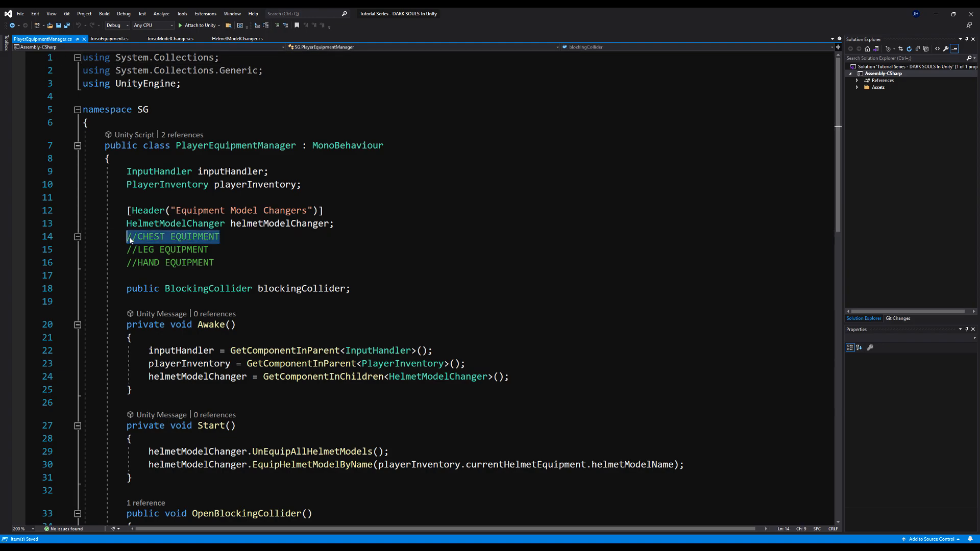
{"action": "type", "text": "TorsoE"}
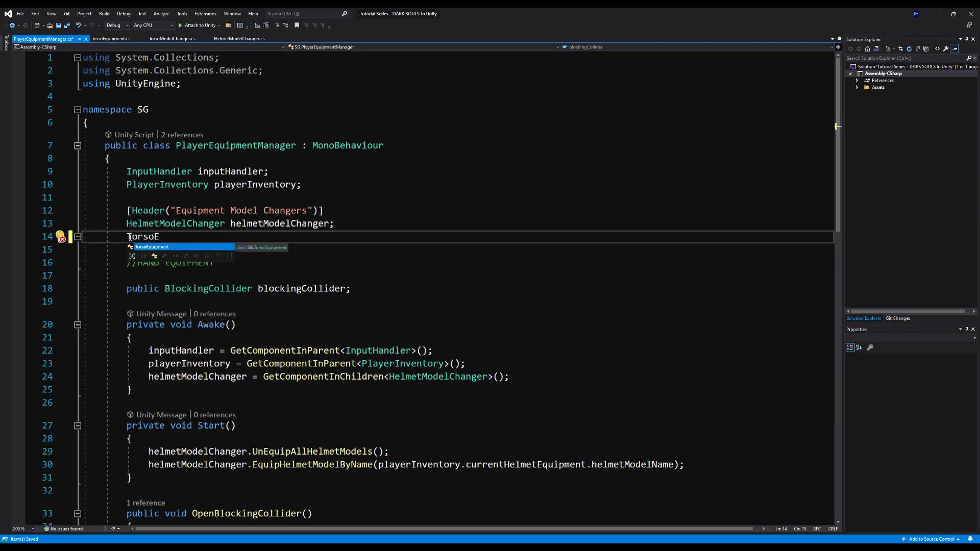
{"action": "key", "text": "Backspace"}
{"action": "type", "text": "ModelChanger"}
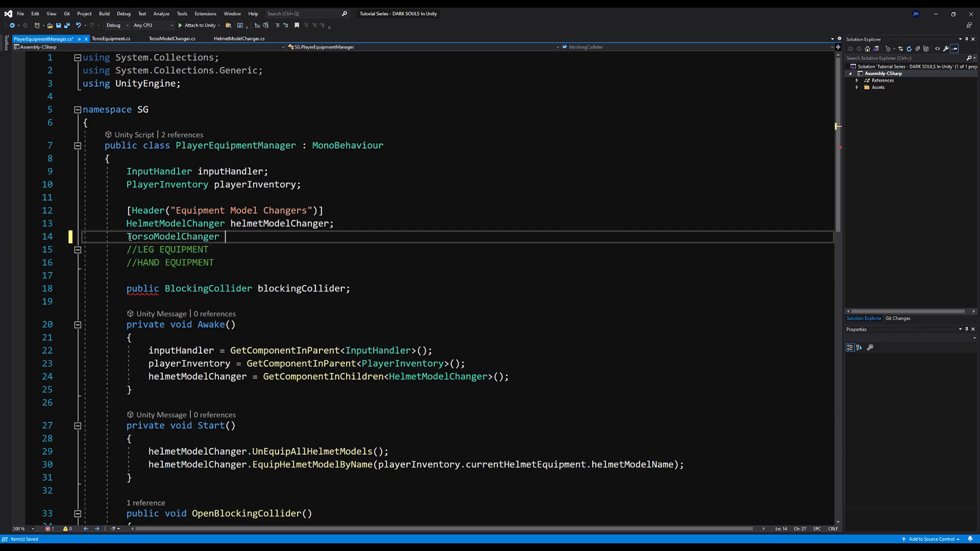
{"action": "type", "text": "torsoModel"}
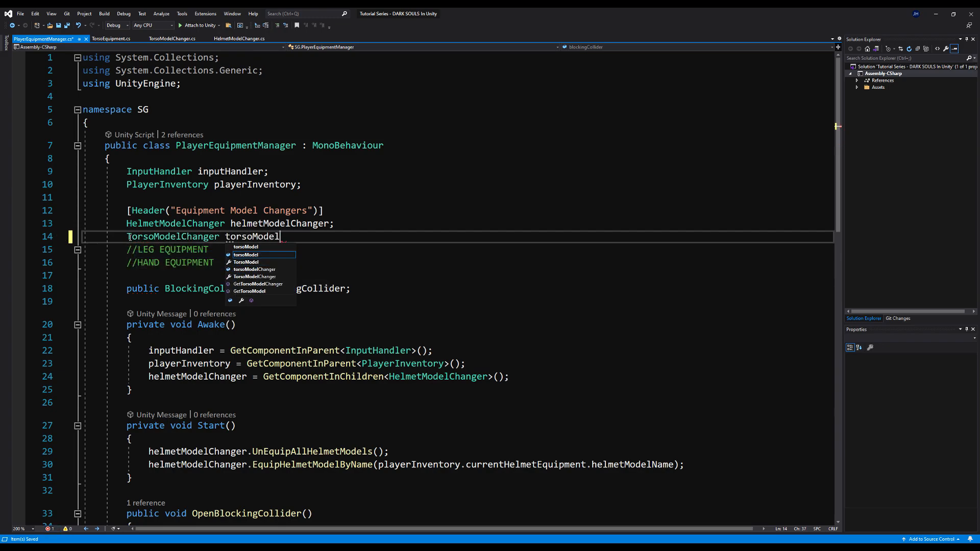
{"action": "type", "text": "Changer;"}
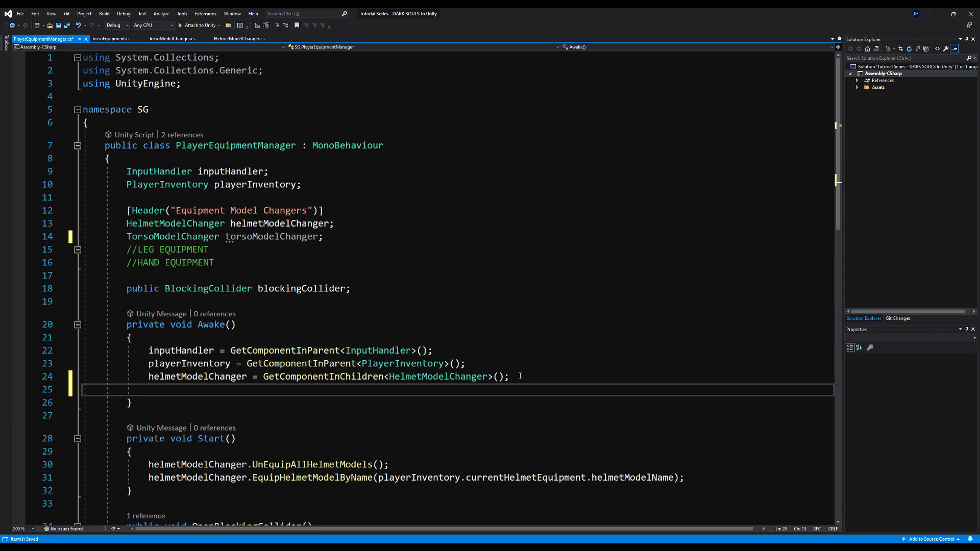
{"action": "type", "text": "torsoModelChanger = GetComponentInChildren<TorsoModelChanger>"}
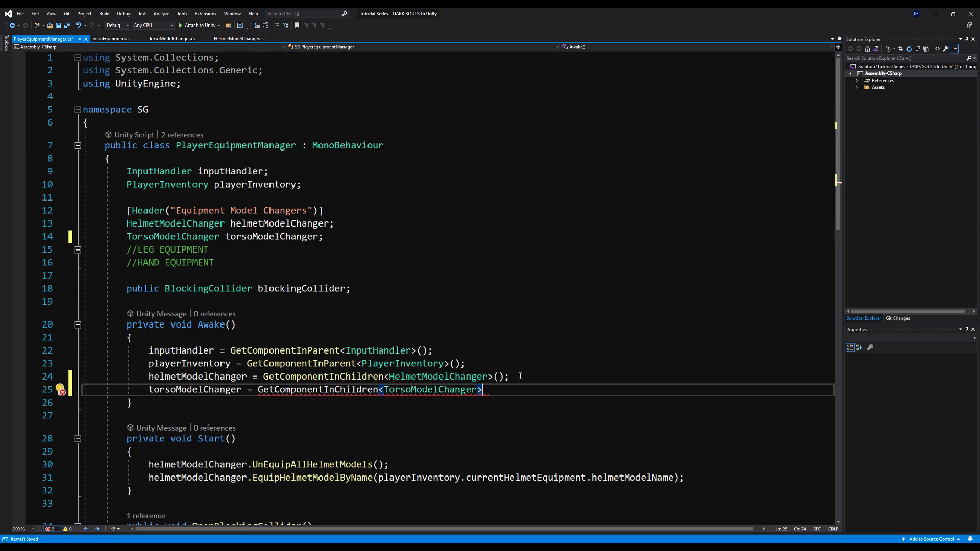
{"action": "type", "text": "();"}
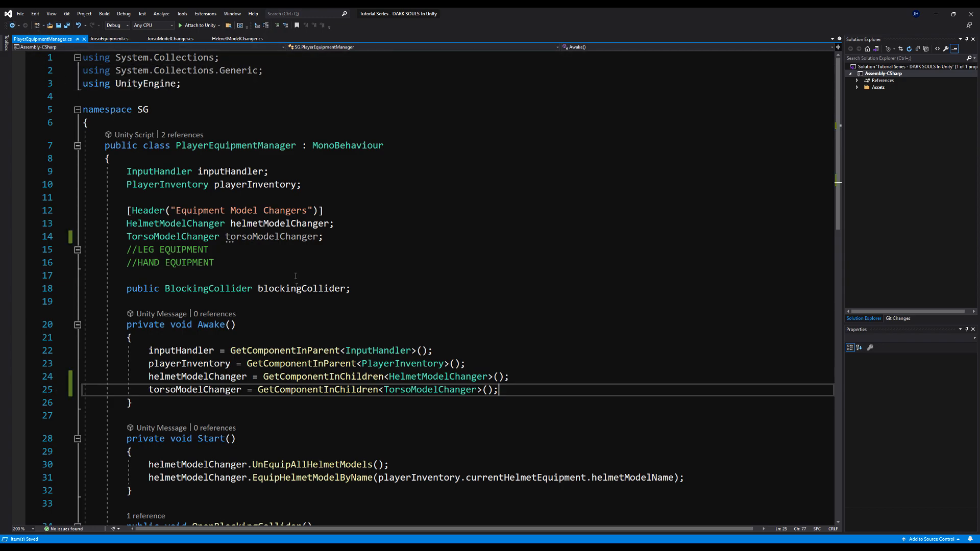
- Add torsoModelChanger.UnEquipAllTorsoModels(); to the Start method
{"action": "scroll", "scroll_direction": "down", "scroll_amount": 3}
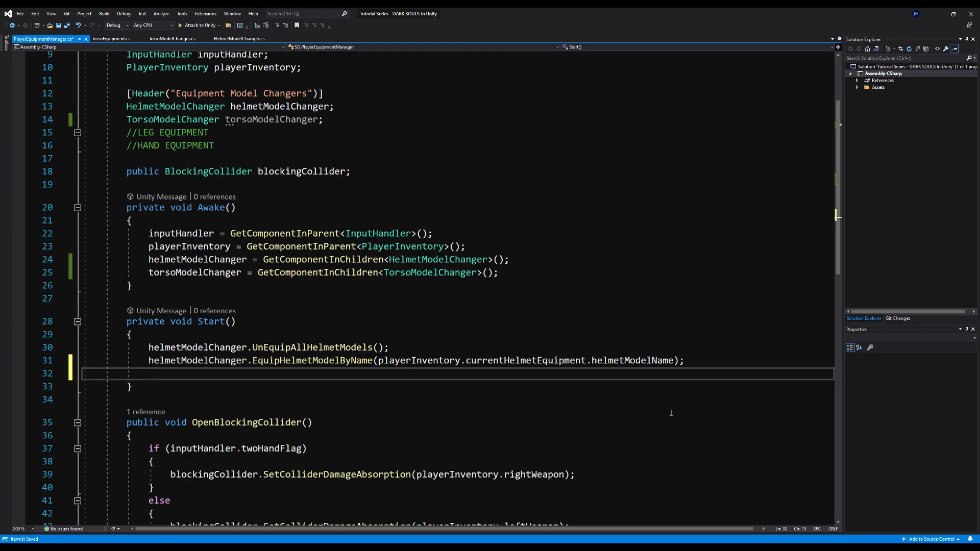
{"action": "type", "text": "TorsoModelChanger.U"}
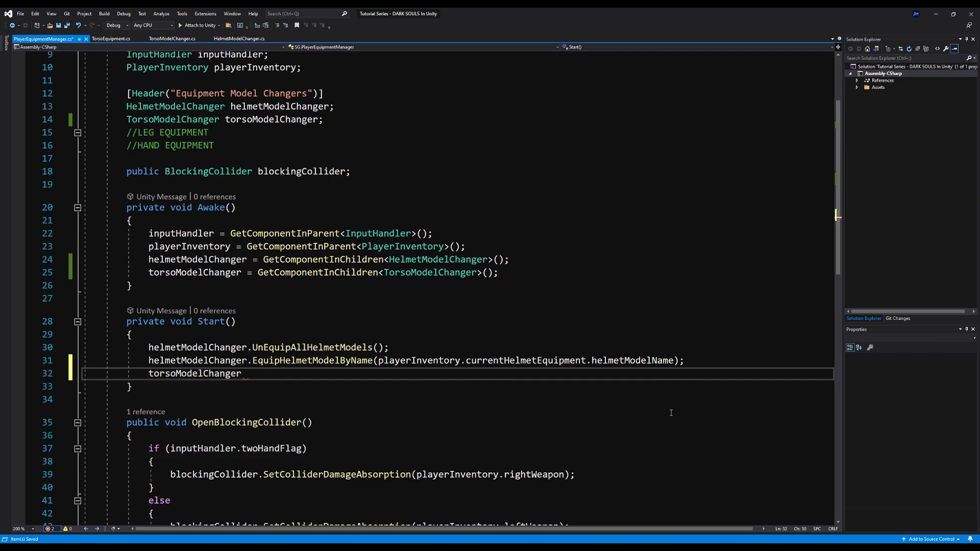
{"action": "type", "text": ".UnEquipAllTorsoModels"}
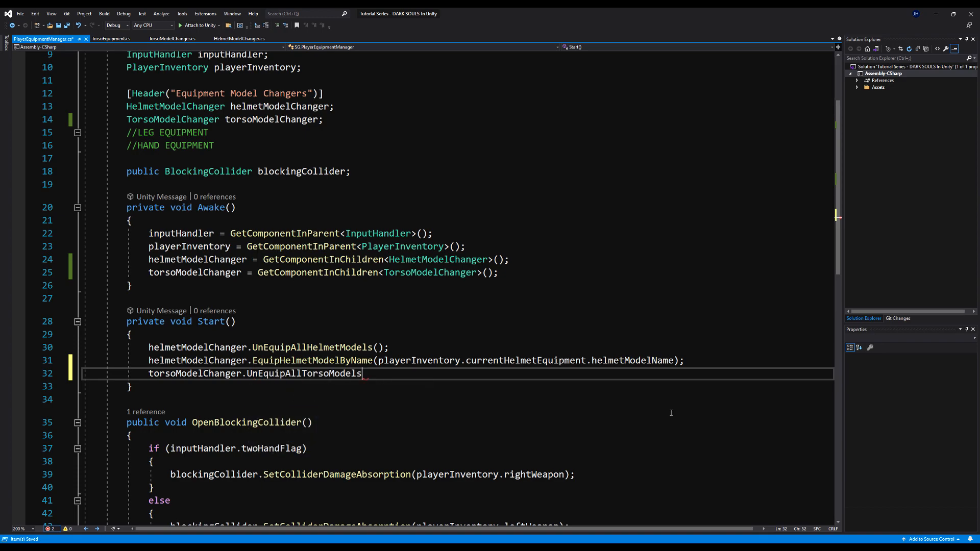
{"action": "type", "text": "();"}
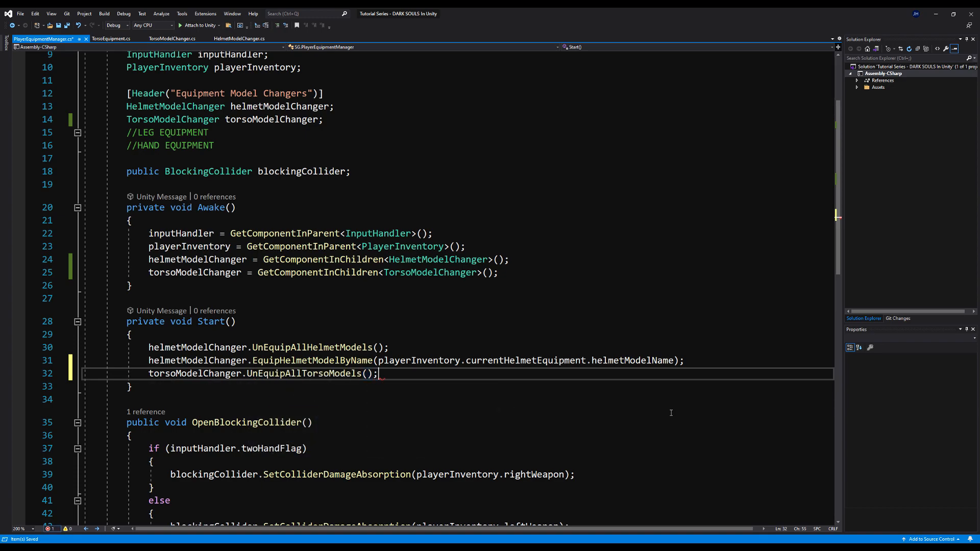
{"action": "scroll", "scroll_direction": "down", "scroll_amount": 3}
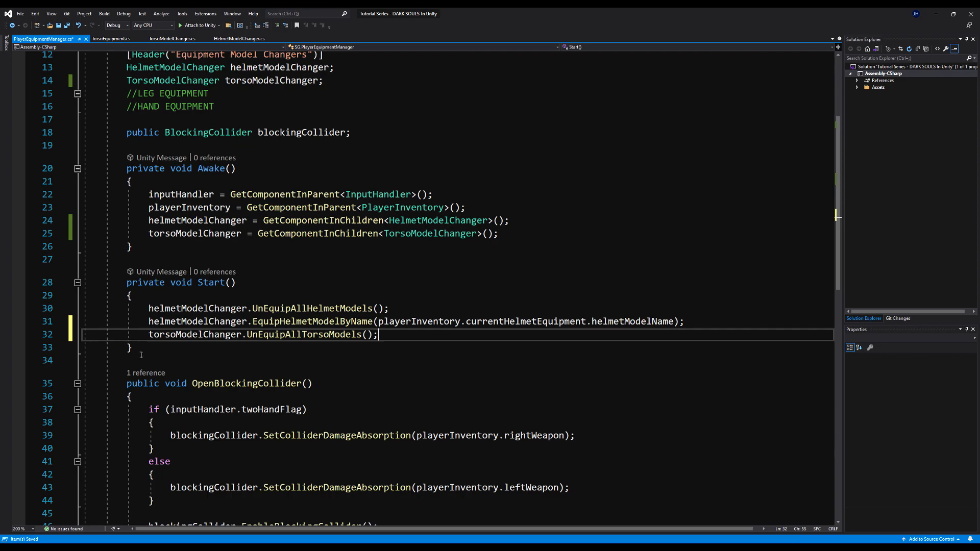
- Create private void EquipAllEquipmentModelsOnStart() holding Start's calls, and call it from Start
{"action": "type", "text": "pri"}
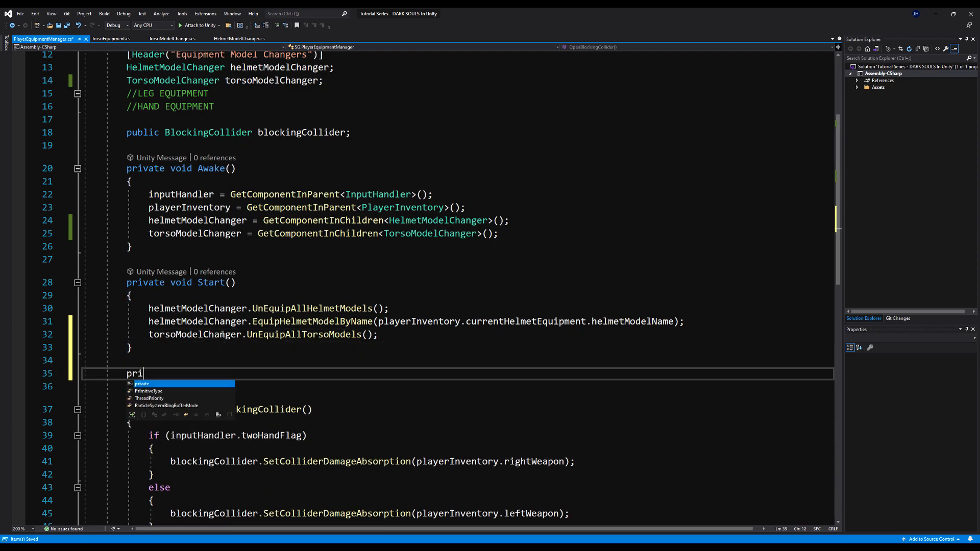
{"action": "type", "text": "vate void EquipA"}
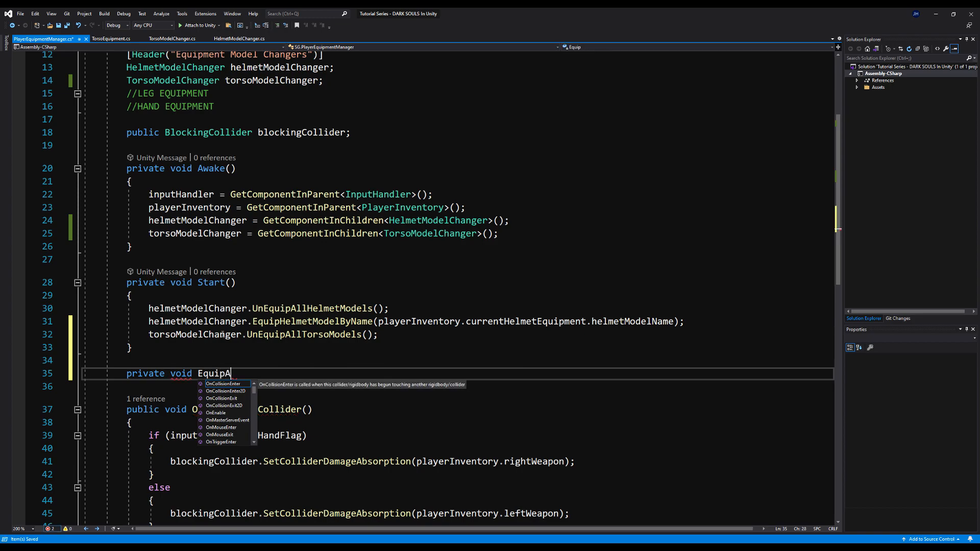
{"action": "type", "text": "llEquipmentModelsOnStart("}
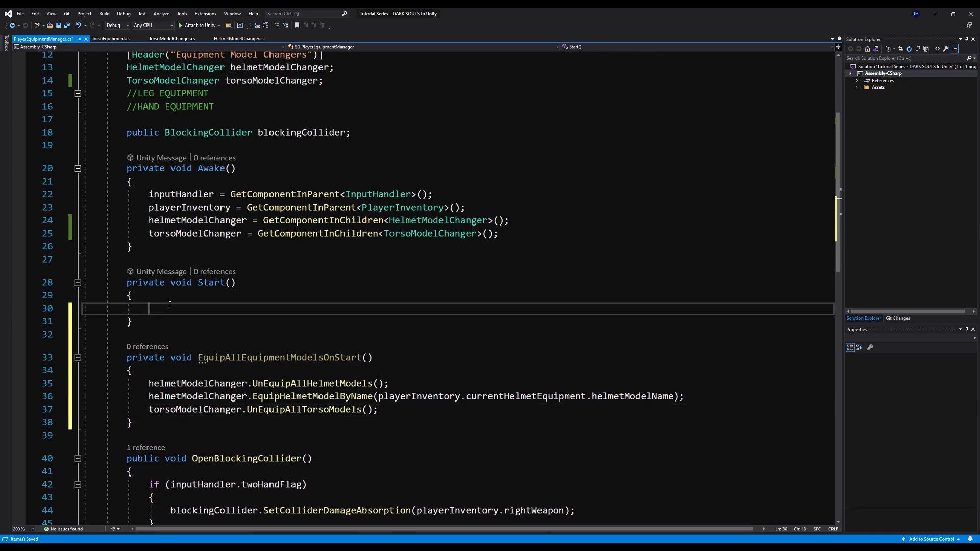
{"action": "type", "text": "EquipAllEquipmentModelsOnStart"}
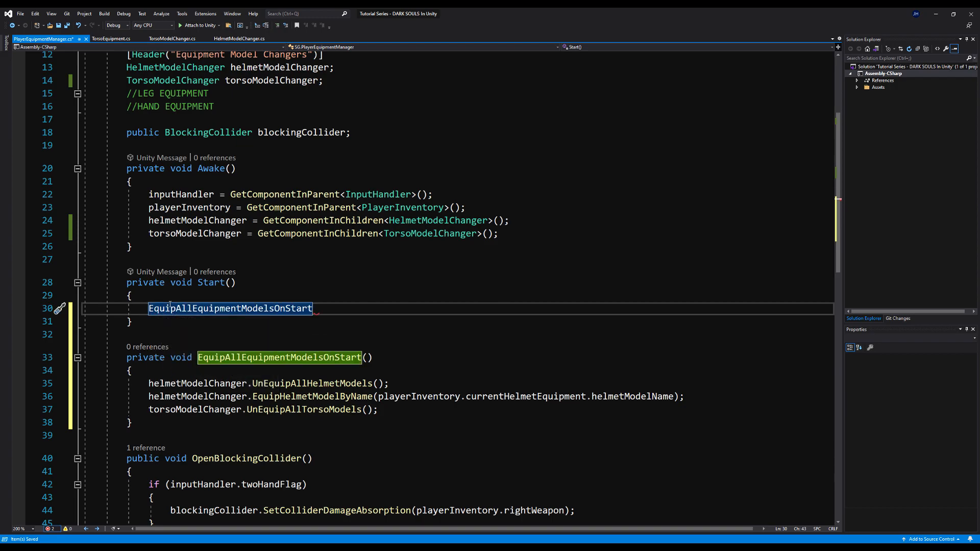
{"action": "type", "text": "();"}
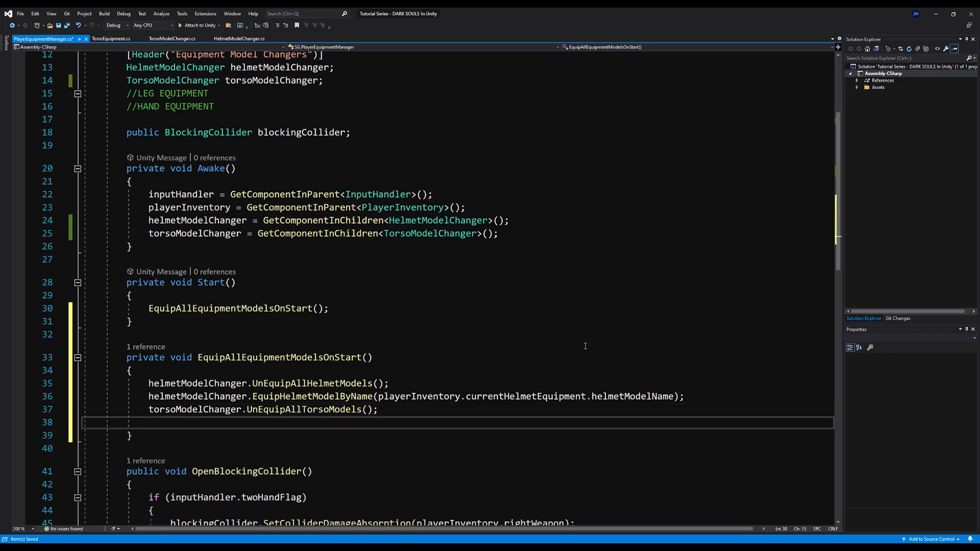
- Equip the torso model named by playerInventory.currentTorsoEquipment.torsoModelName via EquipTorsoModelByName
{"action": "type", "text": "torsoModelChanger"}
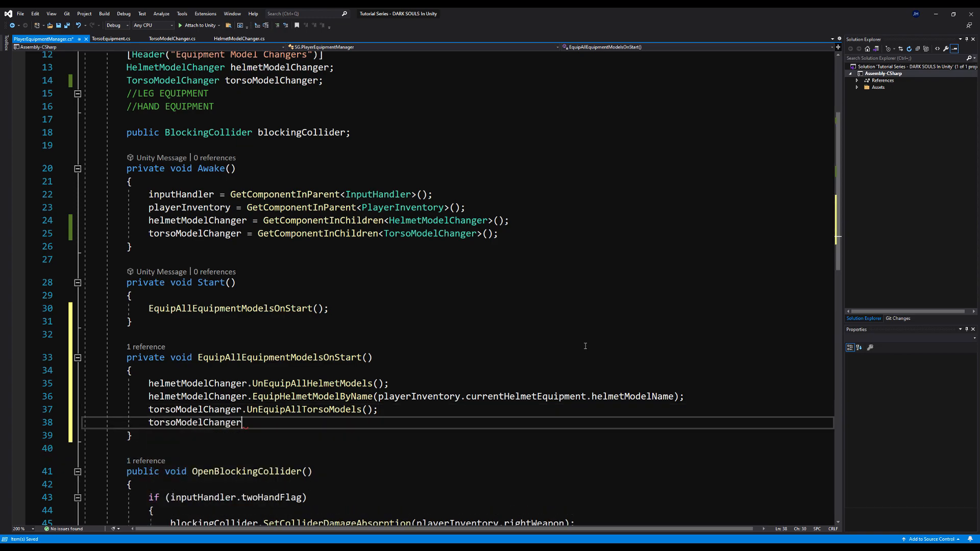
{"action": "type", "text": ".EquipTorsoModelByName(playerIn"}
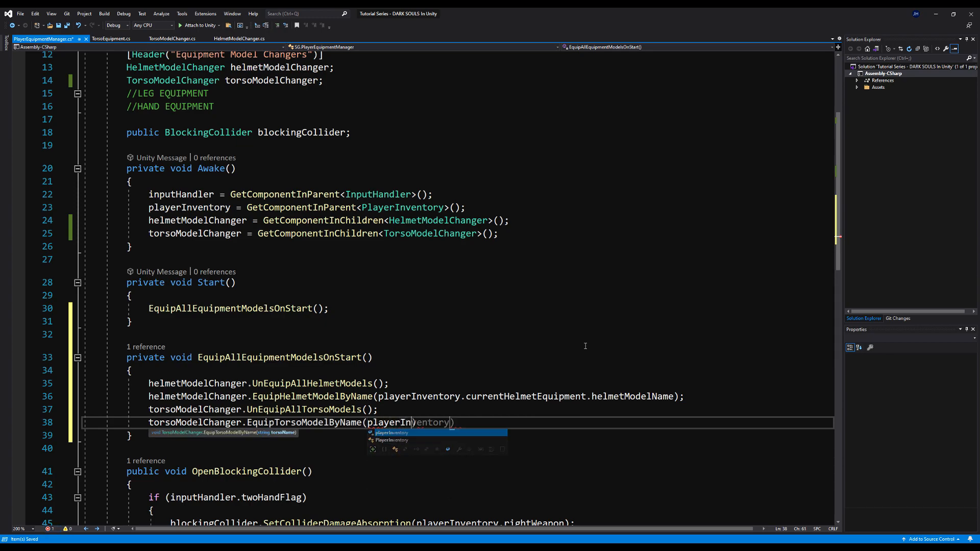
{"action": "type", "text": ".currentTorso"}
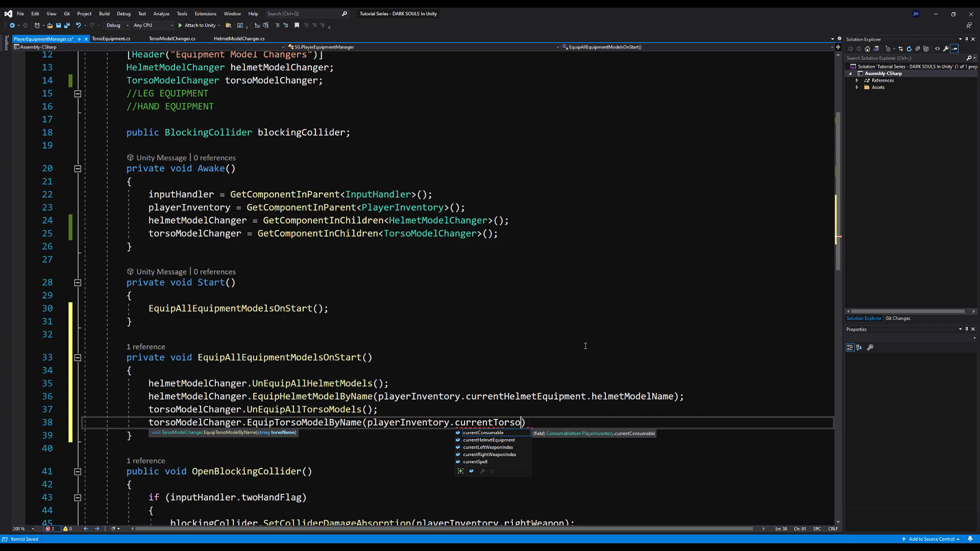
{"action": "type", "text": "Equipment"}
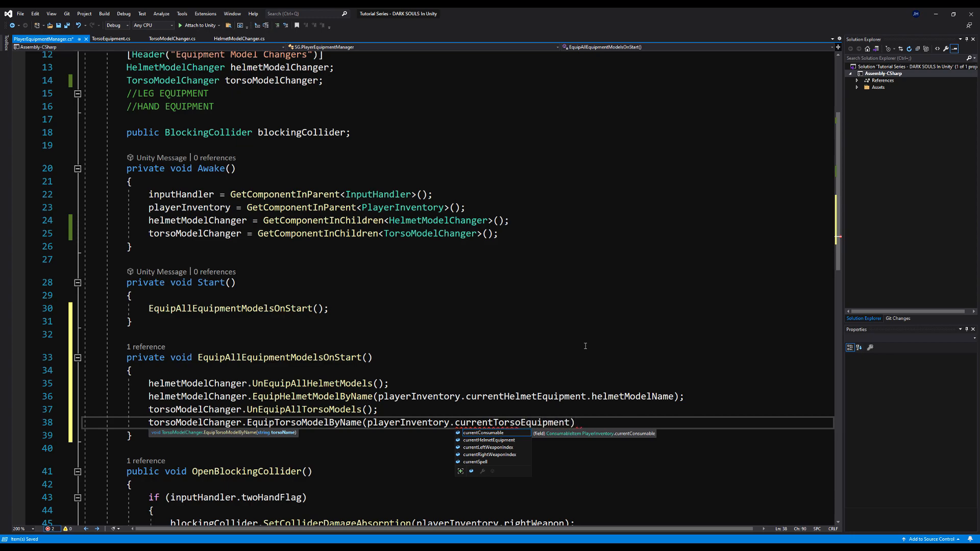
{"action": "type", "text": "."}
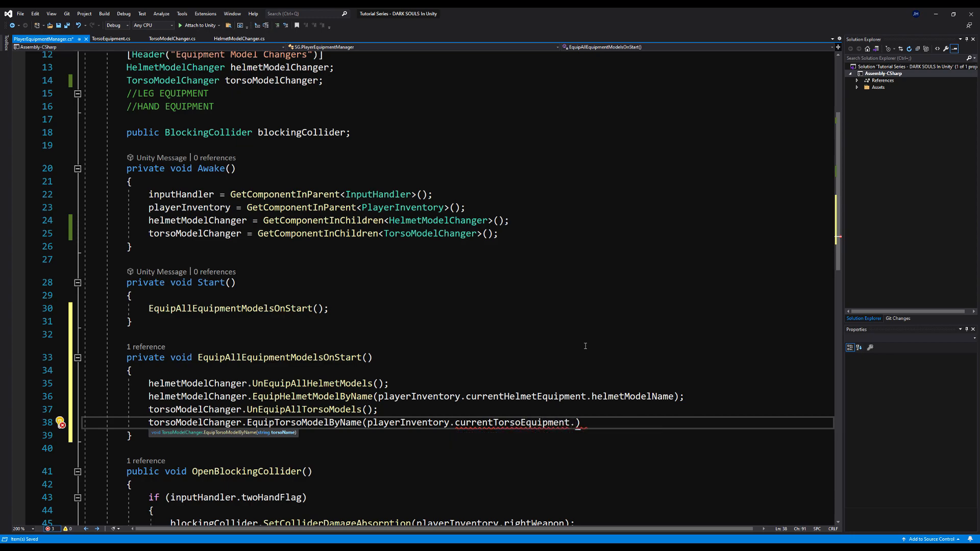
{"action": "type", "text": "torsoModelName"}
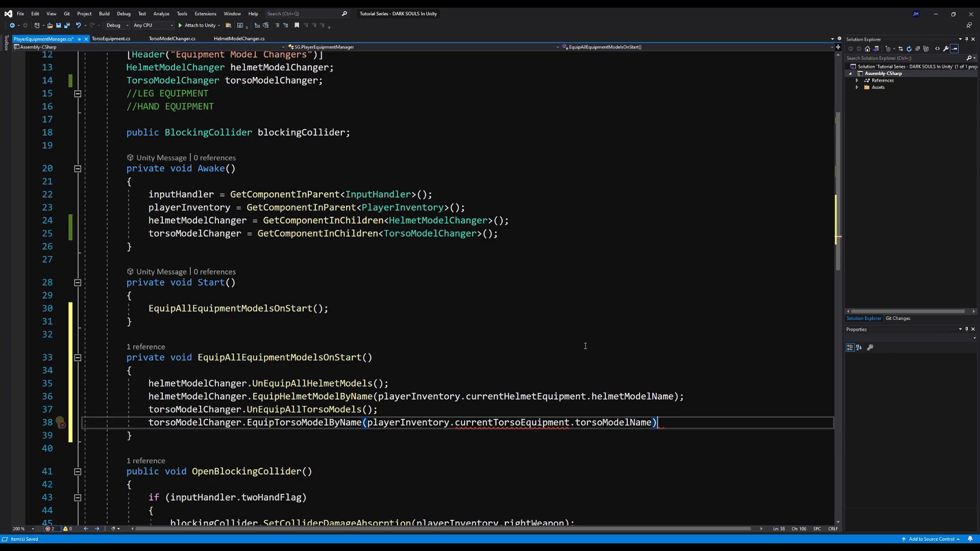
{"action": "double_click", "coordinate": [513, 422]}
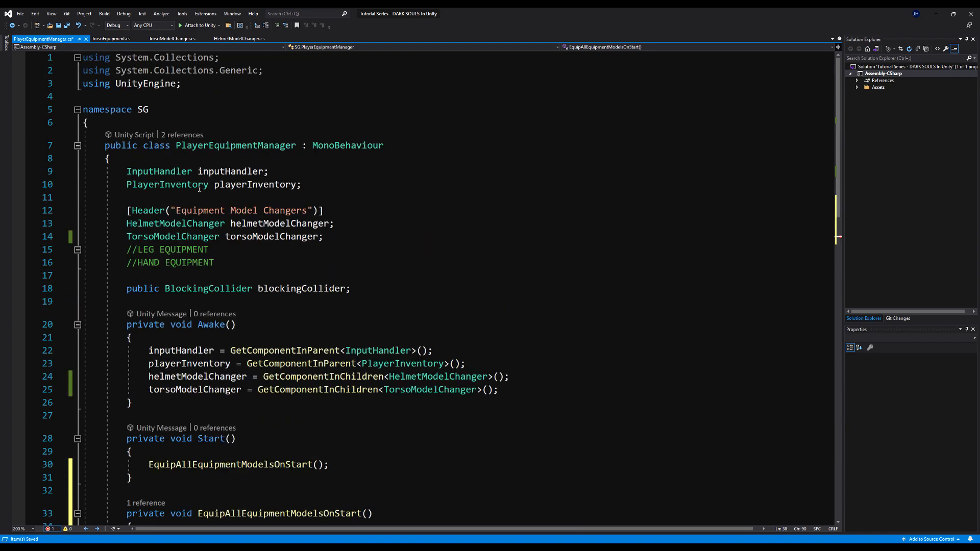
- Add a public TorsoEquipment currentTorsoEquipment field to PlayerInventory, then return to PlayerEquipmentManager
{"action": "right_click", "coordinate": [167, 184]}
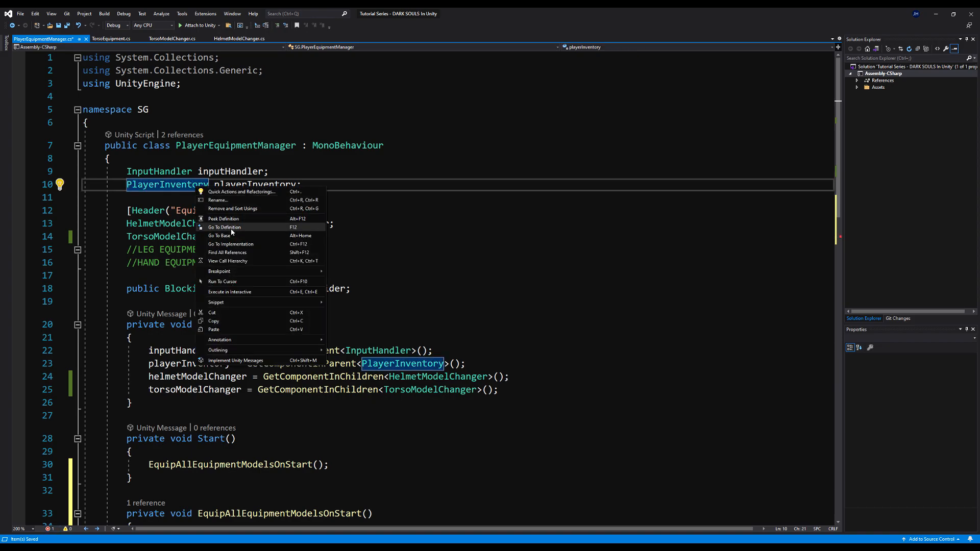
{"action": "left_click", "coordinate": [225, 226]}
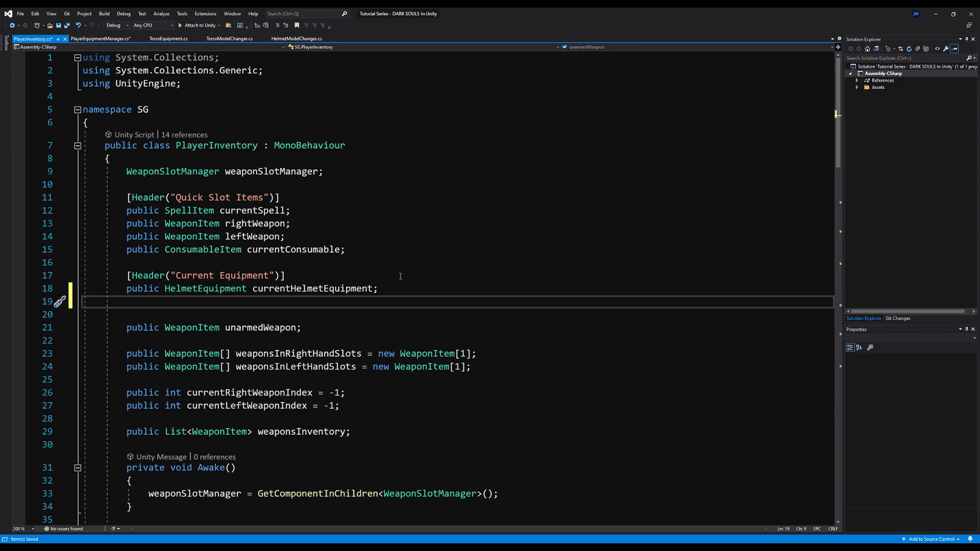
{"action": "type", "text": "TorsoEquipment curr"}
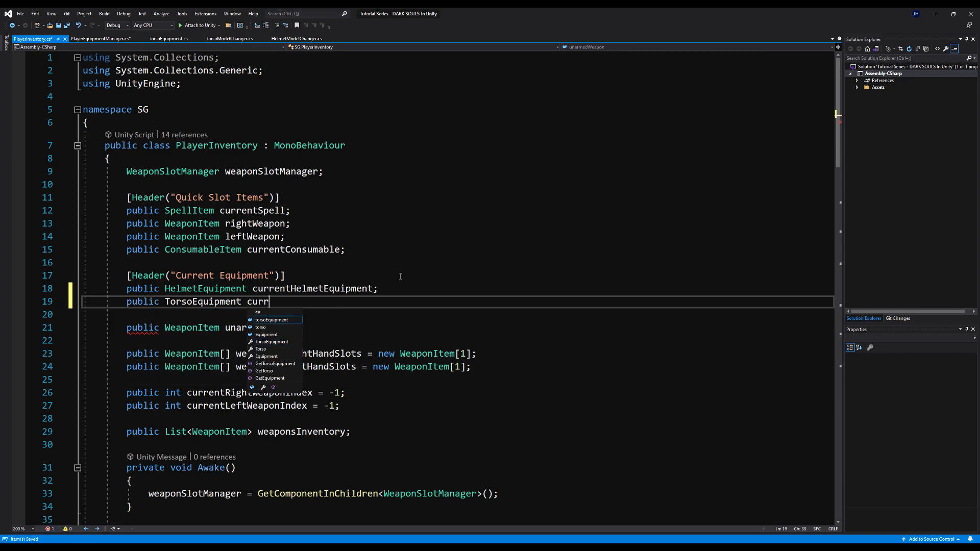
{"action": "type", "text": "entTorsoEquipment;"}
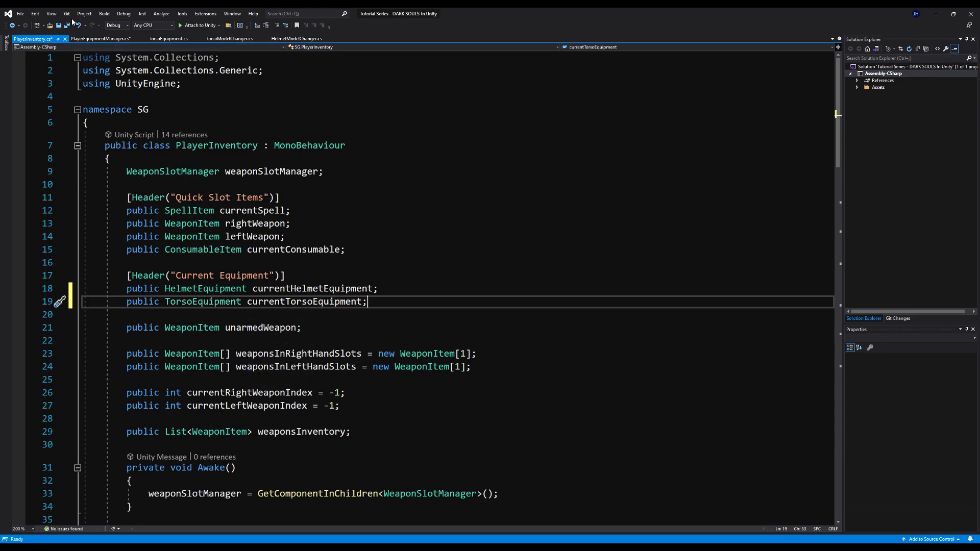
{"action": "left_click", "coordinate": [100, 38]}
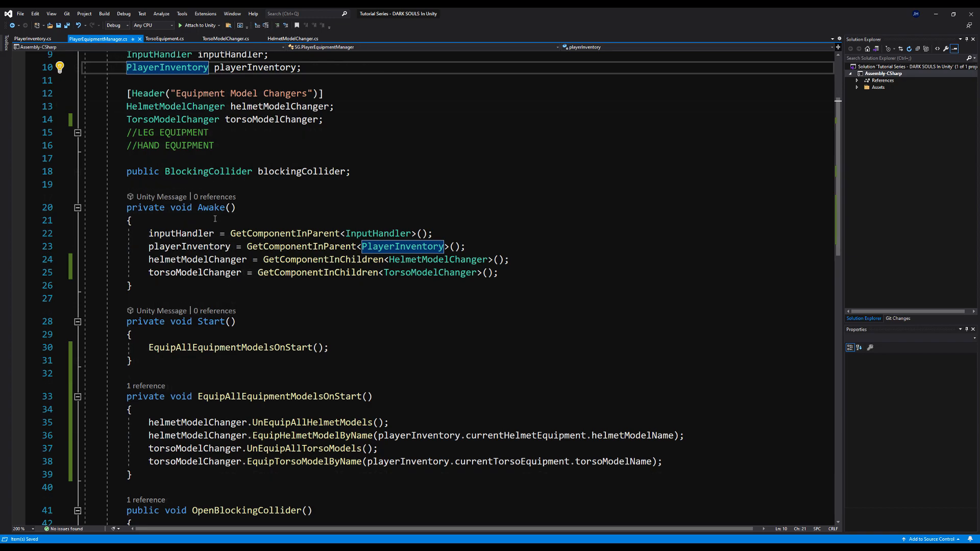
{"action": "scroll", "scroll_direction": "down", "scroll_amount": 3}
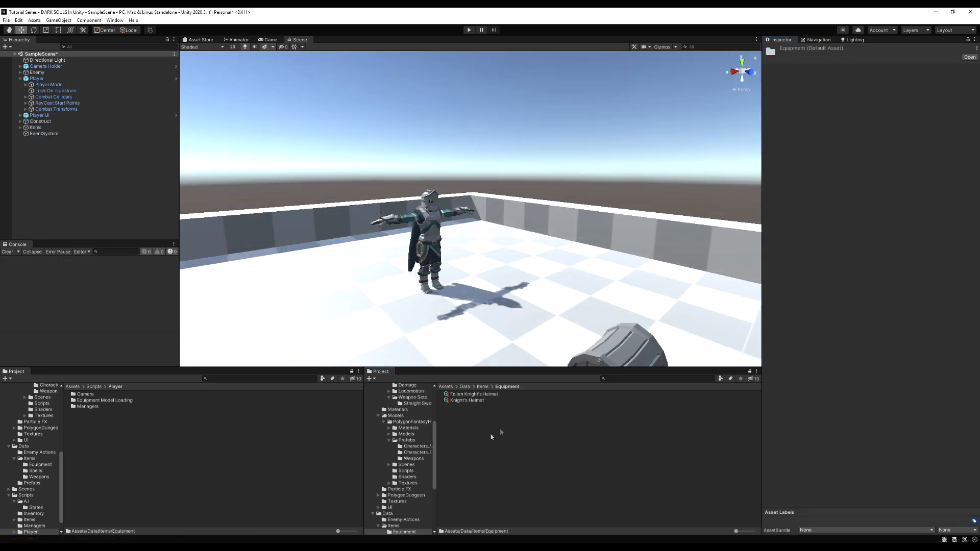
- Create a new torso equipment asset in the Equipment folder named Knight's Chestplate
{"action": "right_click", "coordinate": [500, 435]}
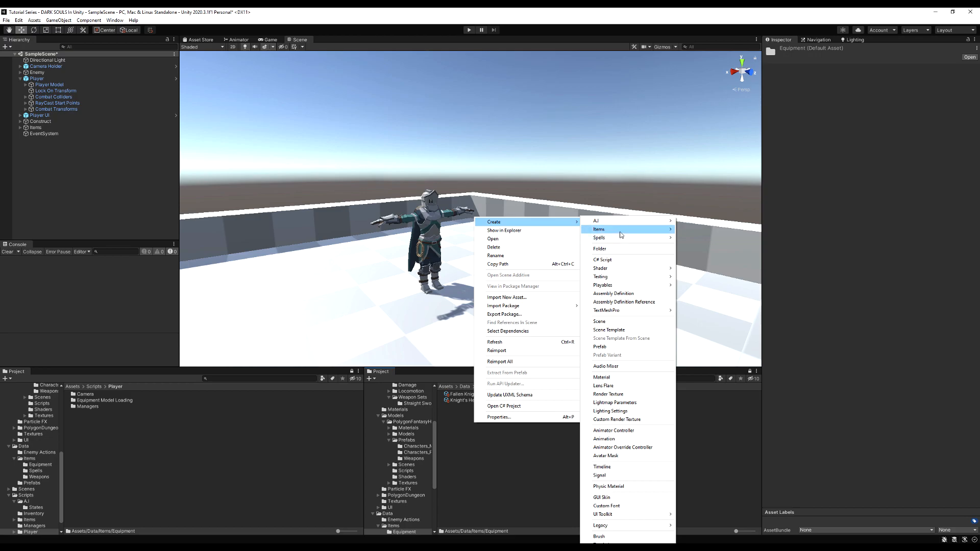
{"action": "mouse_move", "coordinate": [699, 238]}
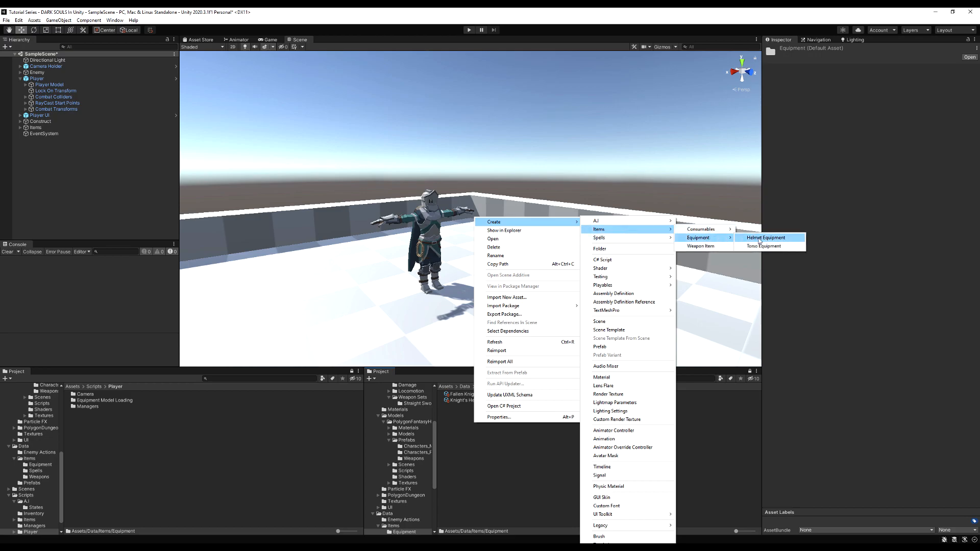
{"action": "left_click", "coordinate": [764, 246]}
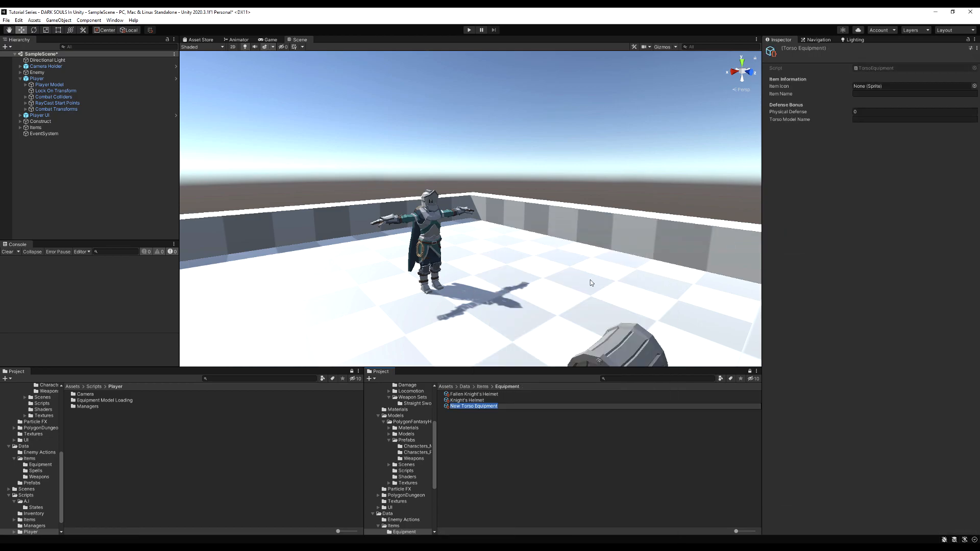
{"action": "type", "text": "Knight's"}
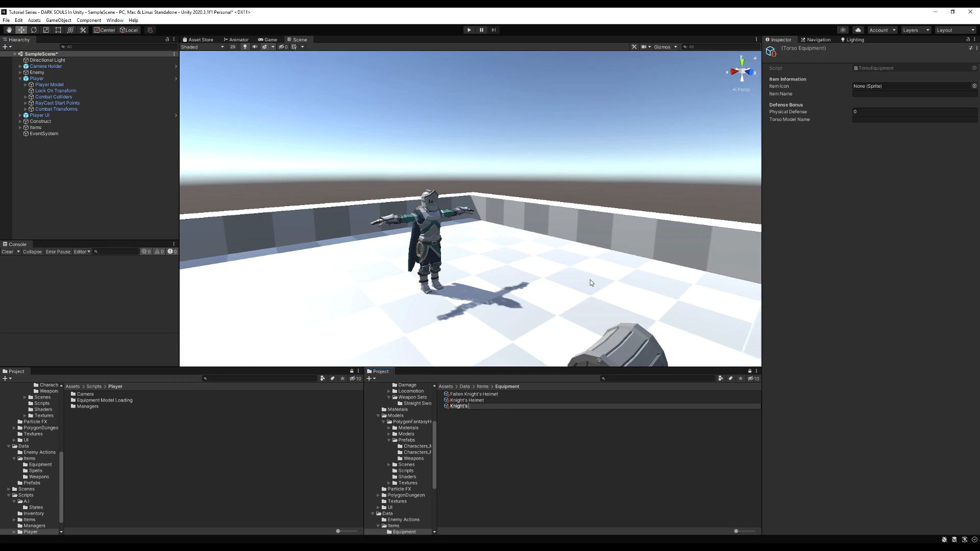
{"action": "type", "text": "Chestplate"}
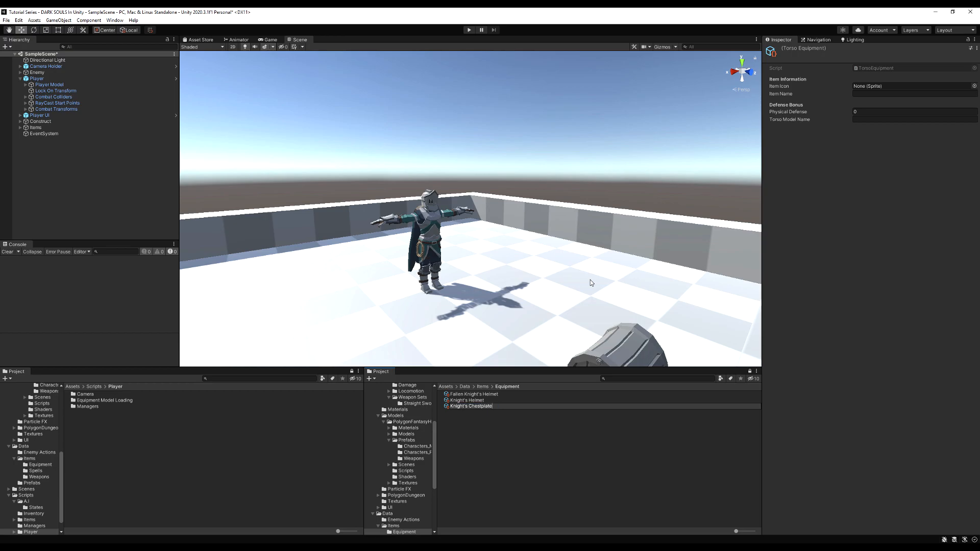
- Set the chestplate's Torso Model Name to Male_Torso_21 and start entering its item name
{"action": "left_click", "coordinate": [470, 400]}
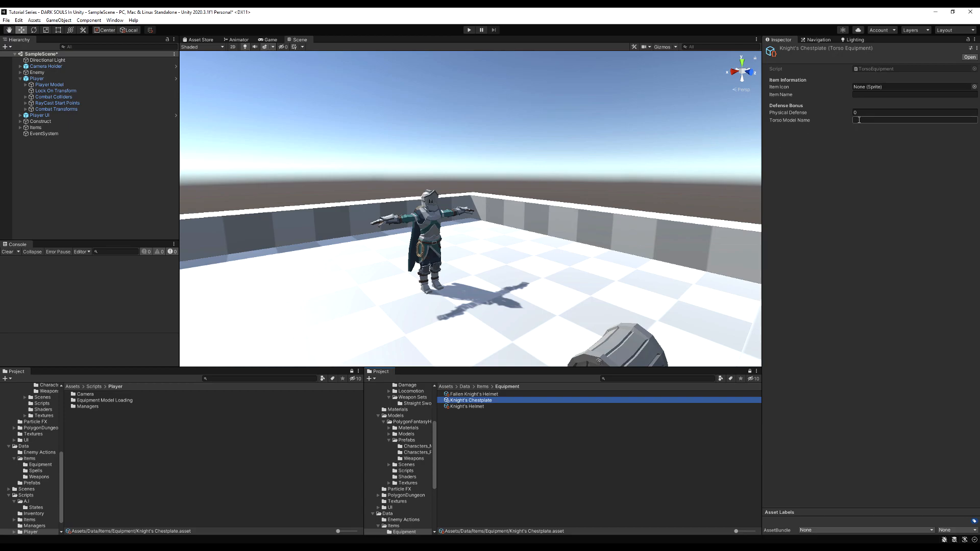
{"action": "type", "text": "Male_Torso_02"}
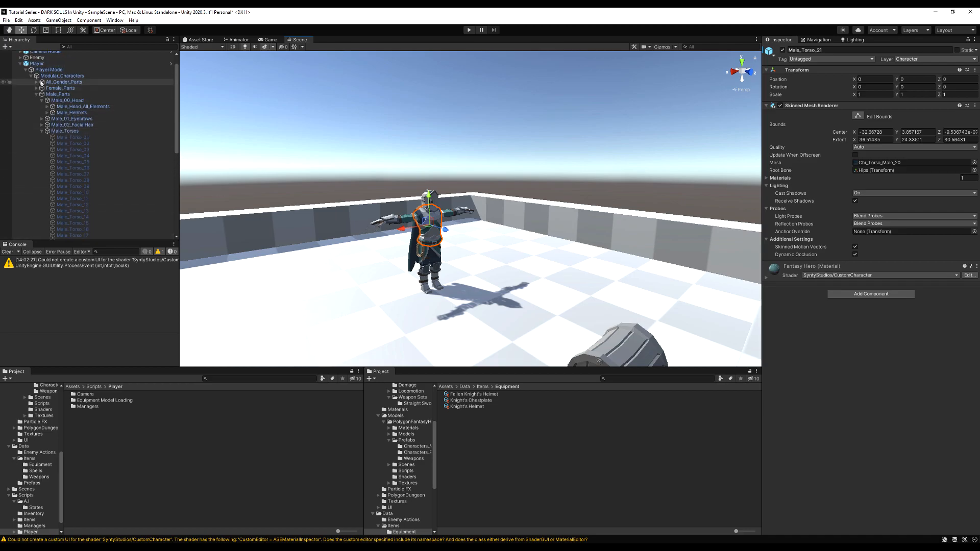
{"action": "left_click", "coordinate": [46, 84]}
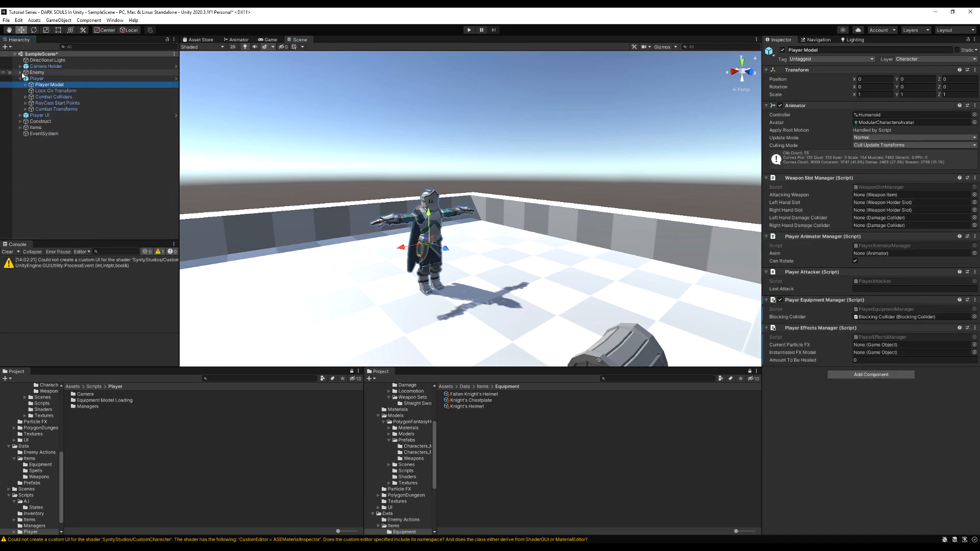
{"action": "left_click", "coordinate": [469, 400]}
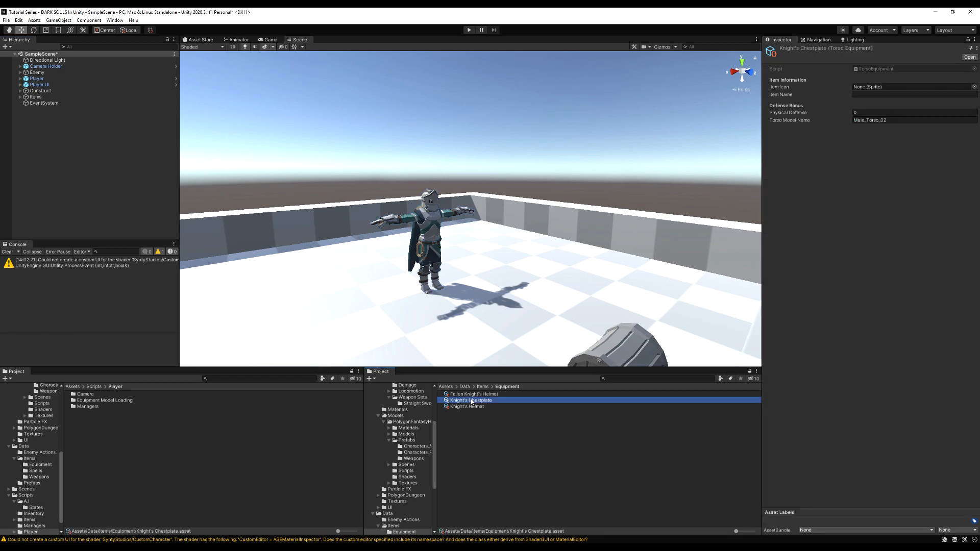
{"action": "left_click", "coordinate": [906, 120]}
{"action": "type", "text": "1"}
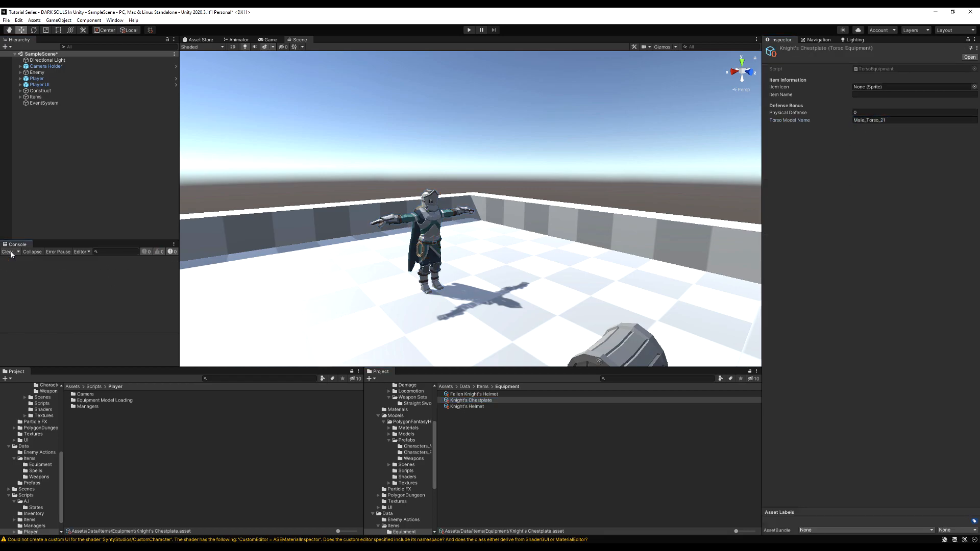
{"action": "left_click", "coordinate": [912, 95]}
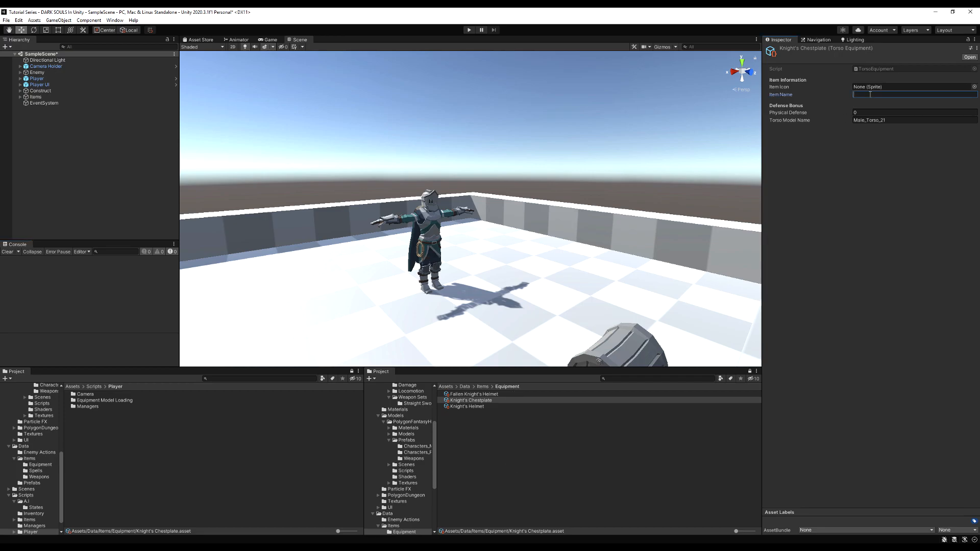
{"action": "type", "text": "Knight's Chestplate"}
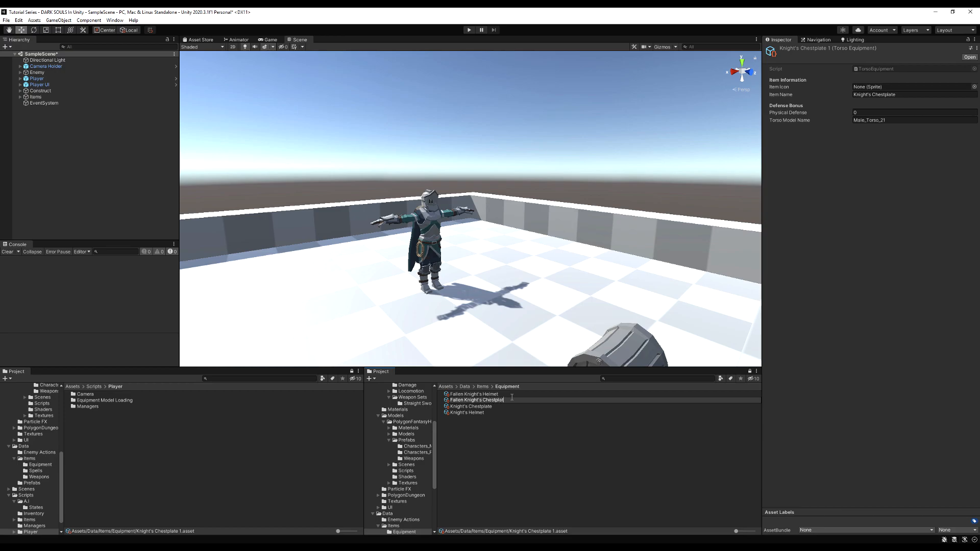
- Set Fallen Knight's Chestplate's Torso Model Name to Male_Torso_26, then select the Player
{"action": "left_click", "coordinate": [477, 393]}
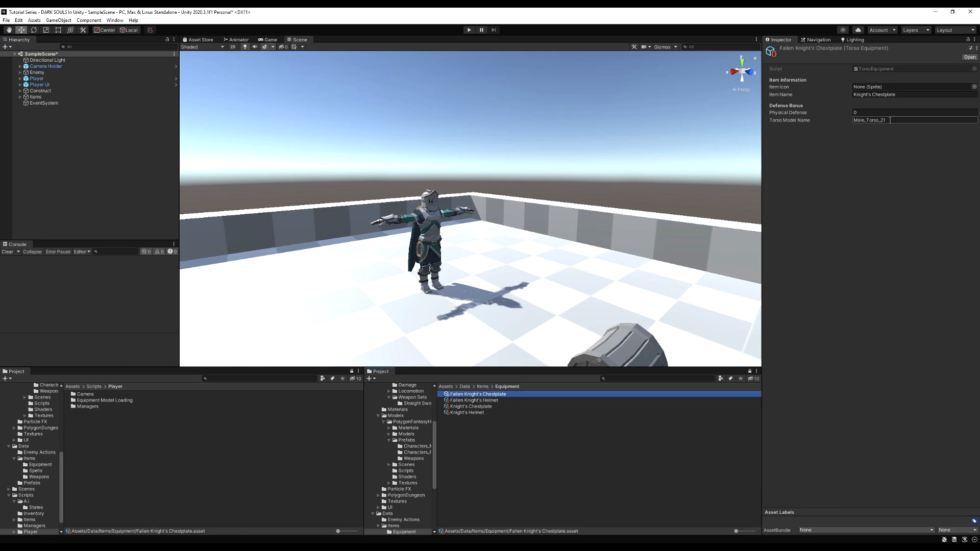
{"action": "type", "text": "Male_Torso_26"}
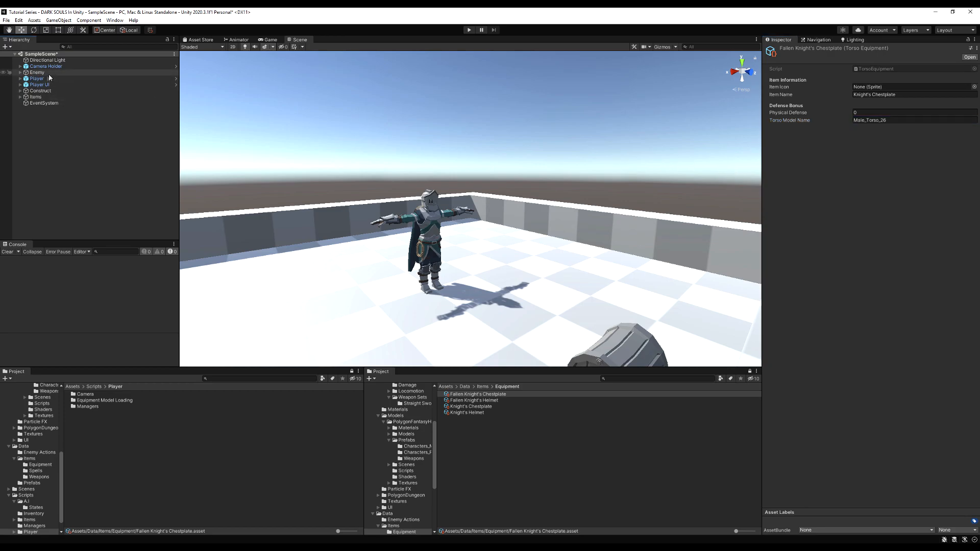
{"action": "left_click", "coordinate": [36, 78]}
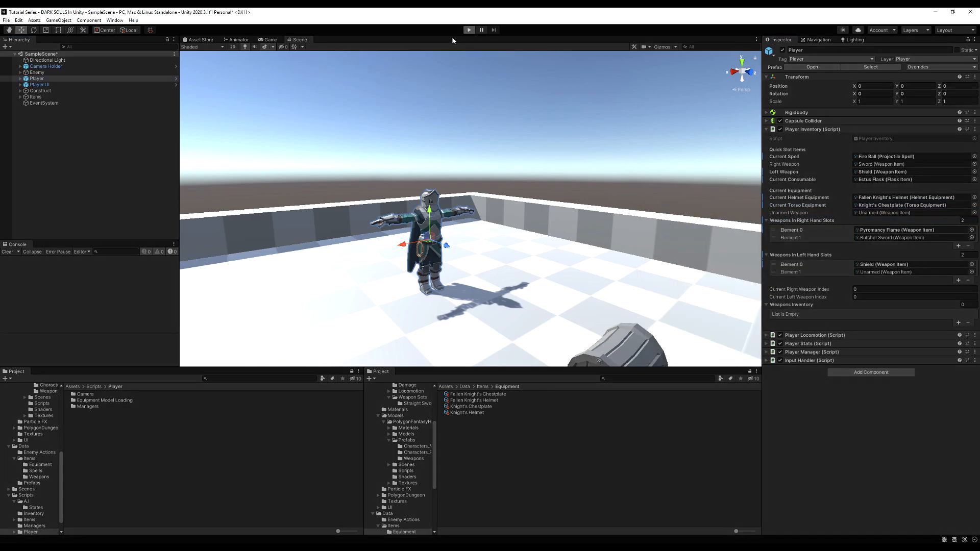
- Play-test Knight's Chestplate, switch Current Torso Equipment to Fallen Knight's Chestplate, and test again
{"action": "left_click", "coordinate": [468, 30]}
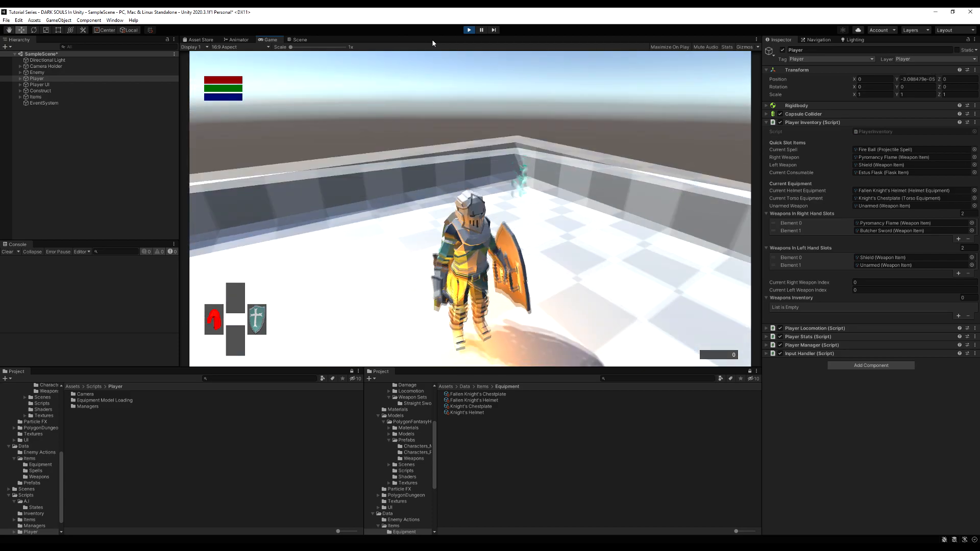
{"action": "left_click", "coordinate": [481, 30]}
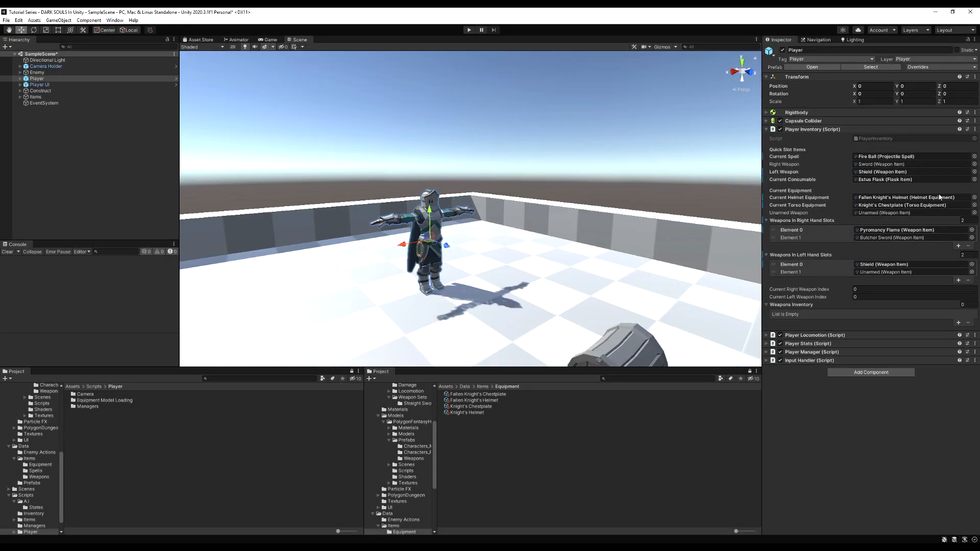
{"action": "left_click", "coordinate": [906, 205]}
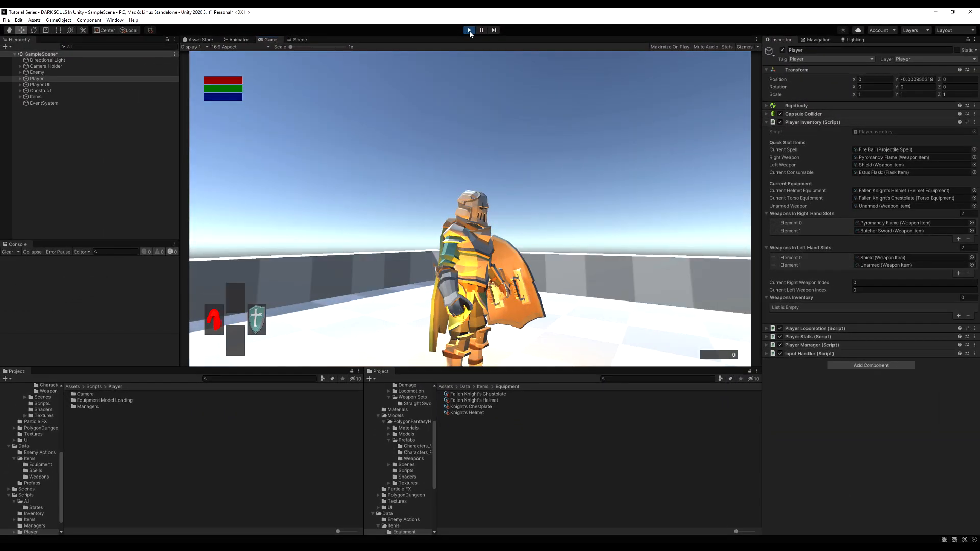
{"action": "left_click", "coordinate": [468, 30]}
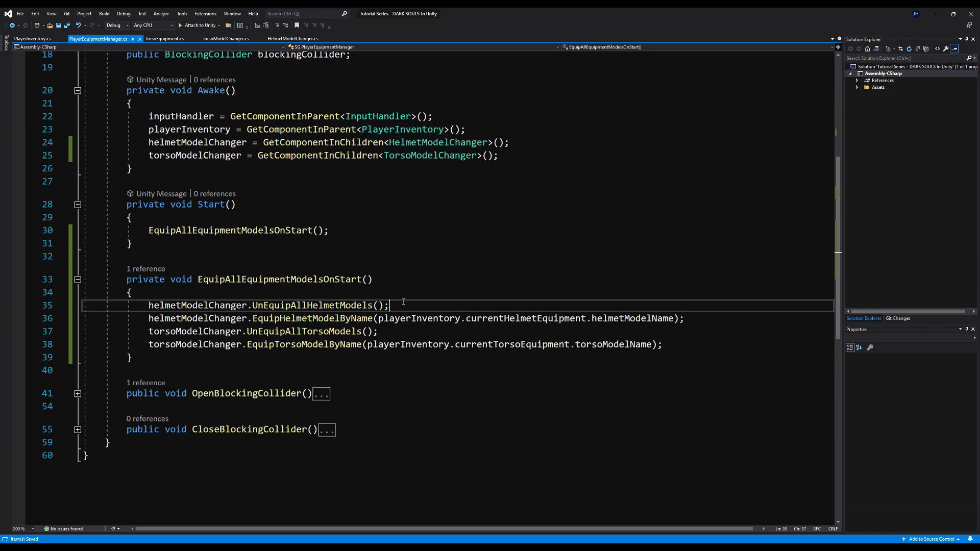
- Wrap the helmet and torso equip-by-name calls in != null if blocks
{"action": "type", "text": "if ("}
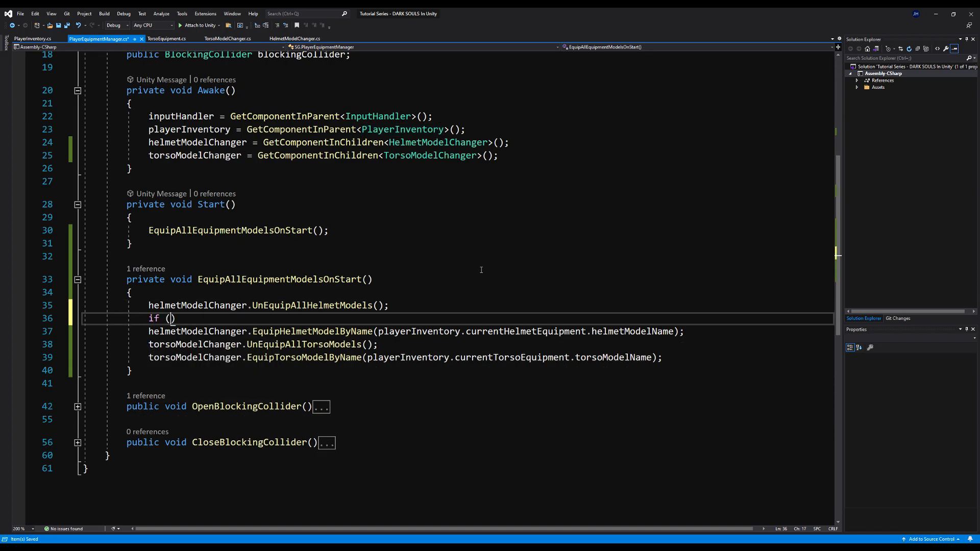
{"action": "type", "text": "playerInventory"}
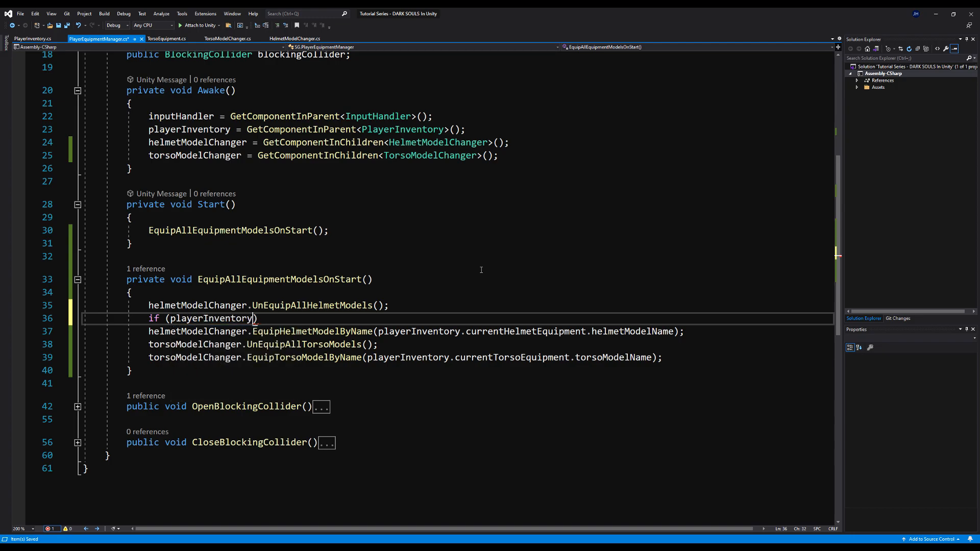
{"action": "type", "text": ".currentHelmetEquipment != null"}
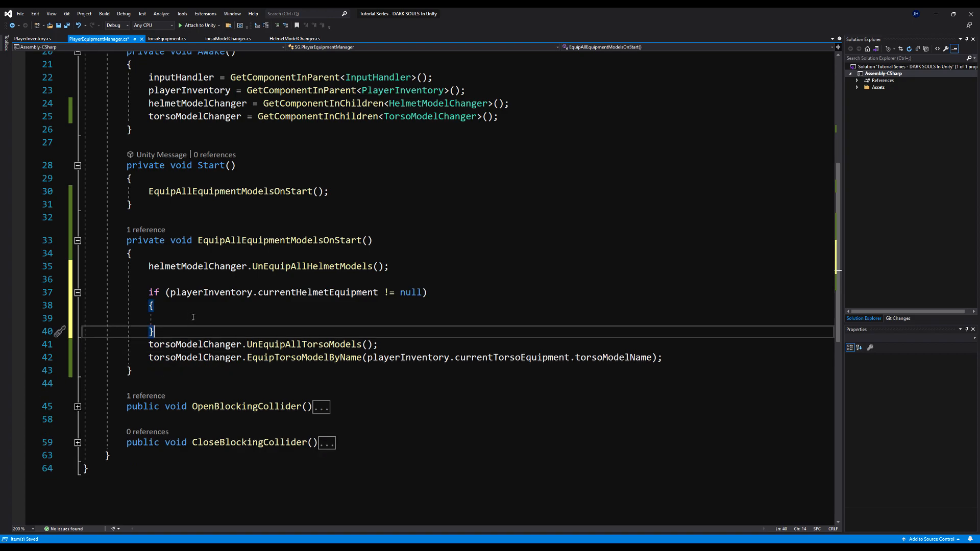
{"action": "type", "text": "helmetModelChanger.EquipHelmetModelByName(playerInventory.currentHelmetEquipment.helmetModelName);"}
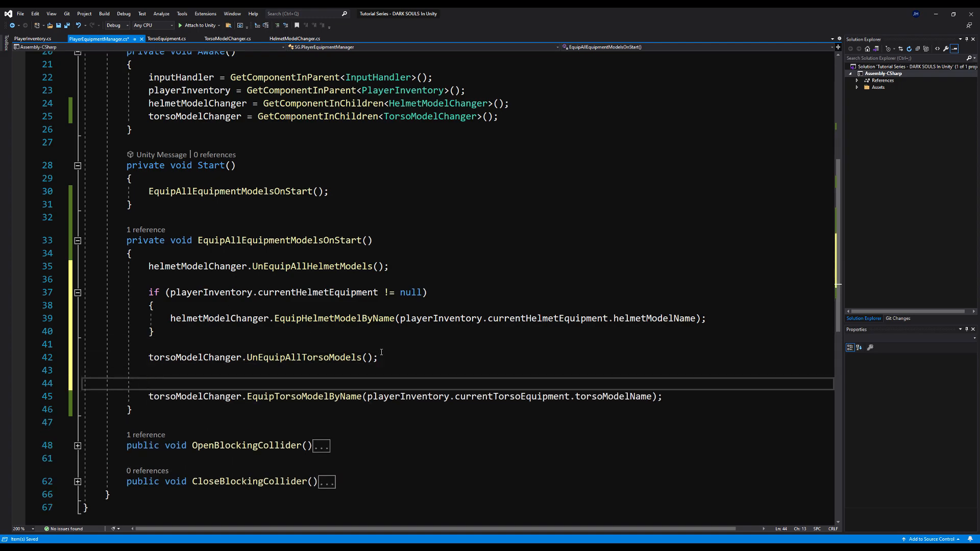
{"action": "type", "text": "if (playerInventory.currentTorsoEquipment != null"}
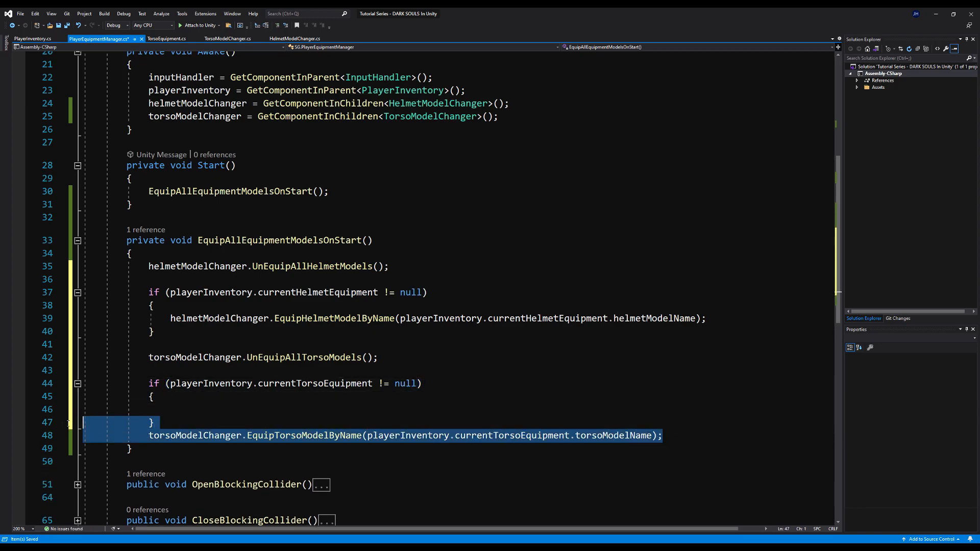
{"action": "key", "text": "Delete"}
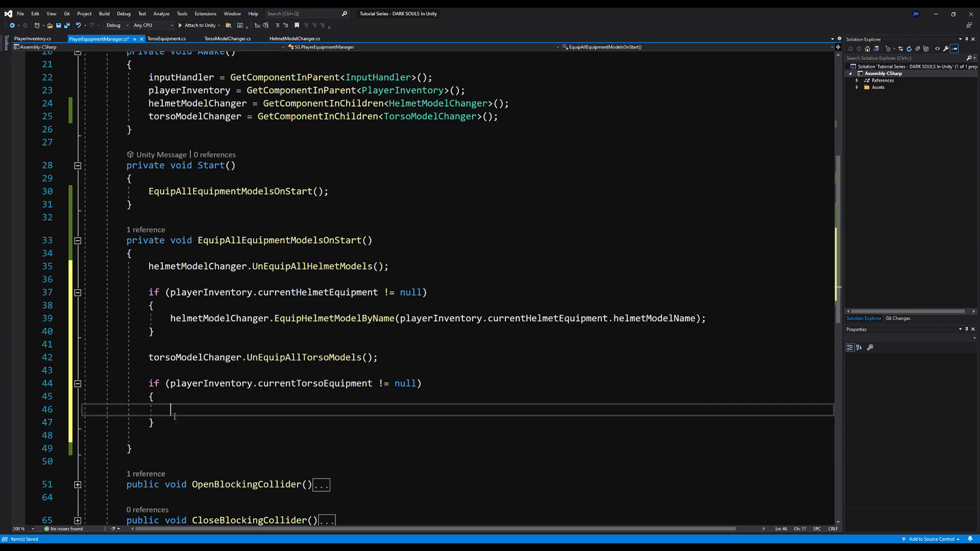
{"action": "type", "text": "torsoModelChanger.EquipTorsoModelByName(playerInventory.currentTorsoEquipment.torsoModelName);"}
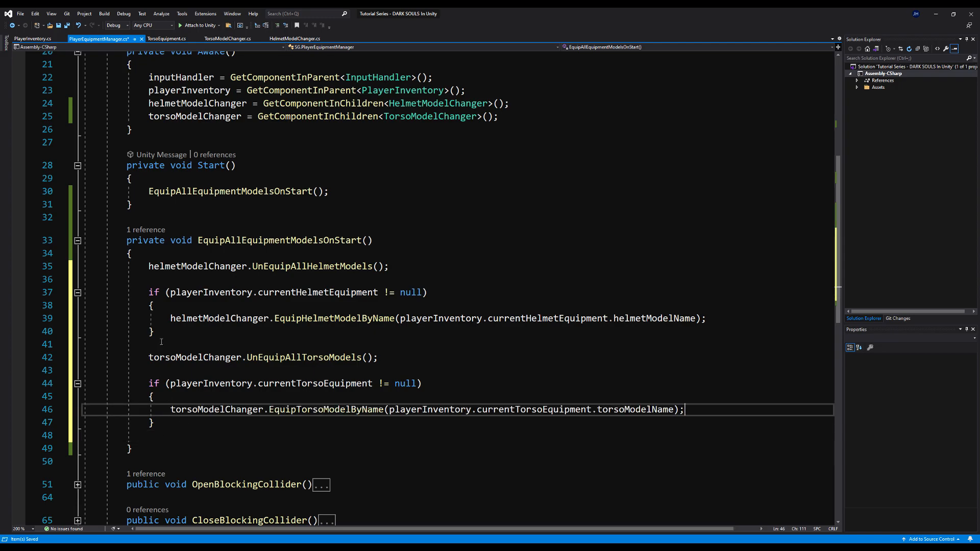
- Add else branches commented EQUIP DEFAULT HEAD and EQUIP DEFAULT TORSO (Naked)
{"action": "type", "text": "else"}
{"action": "type", "text": "//"}
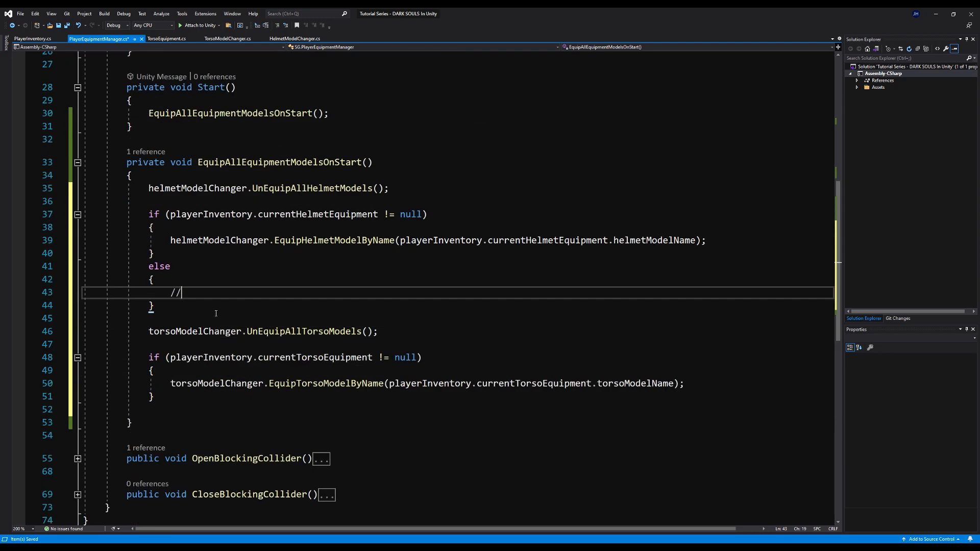
{"action": "type", "text": "EQUIP DE"}
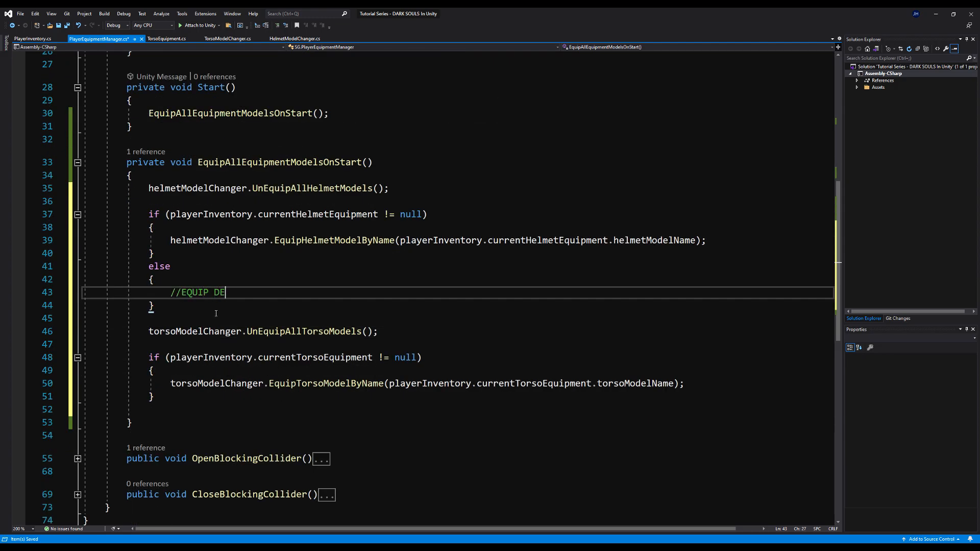
{"action": "type", "text": "FAULT HEAD"}
{"action": "left_click", "coordinate": [457, 408]}
{"action": "type", "text": "{ "}
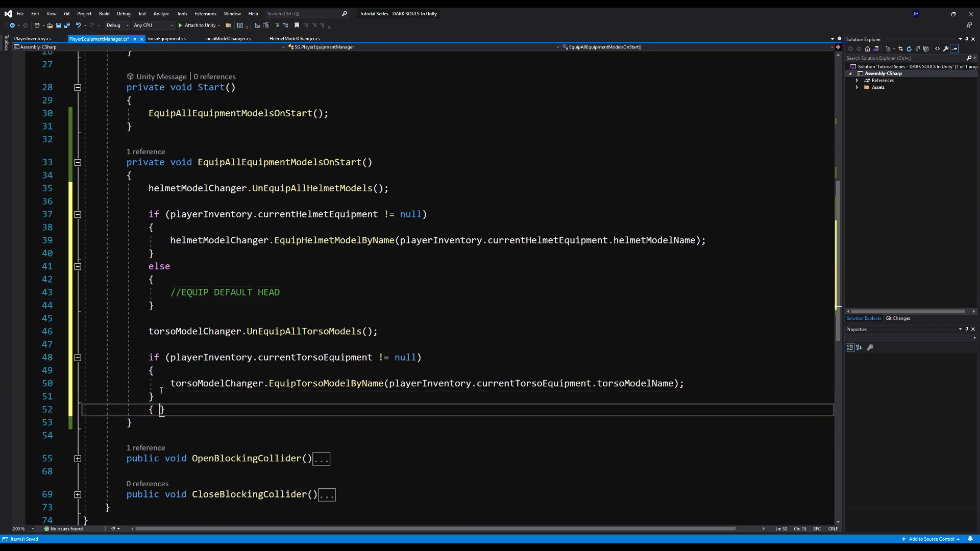
{"action": "type", "text": "else"}
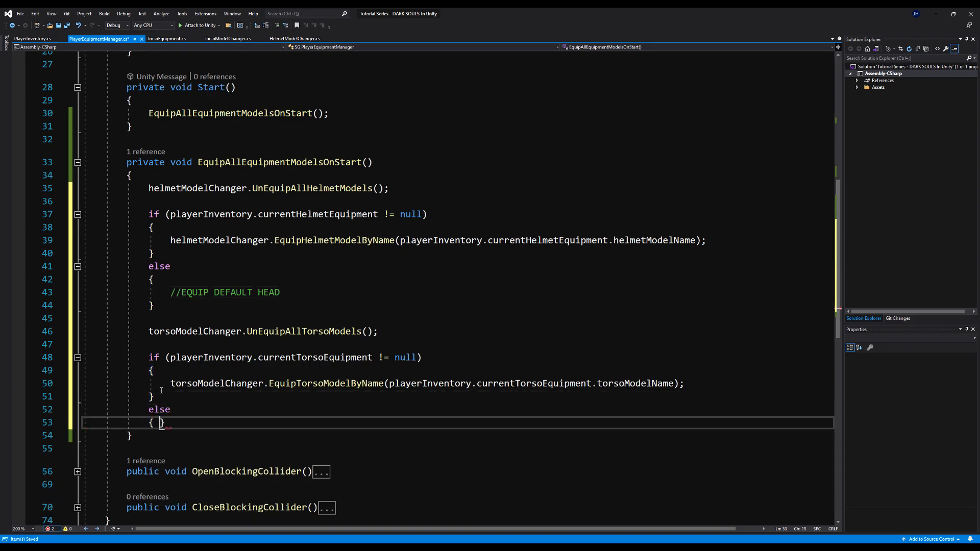
{"action": "type", "text": "//EQUIP D"}
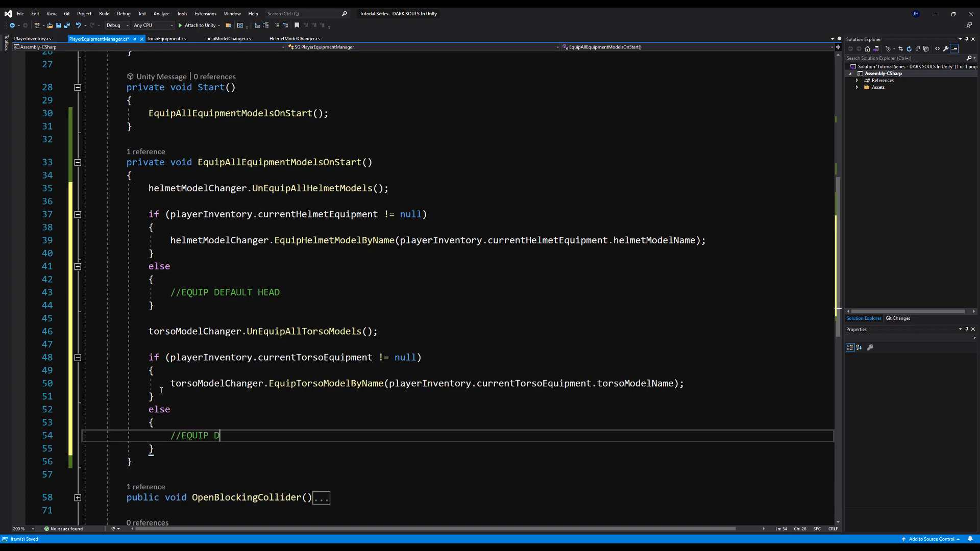
{"action": "type", "text": "EFAULT TORSO ("}
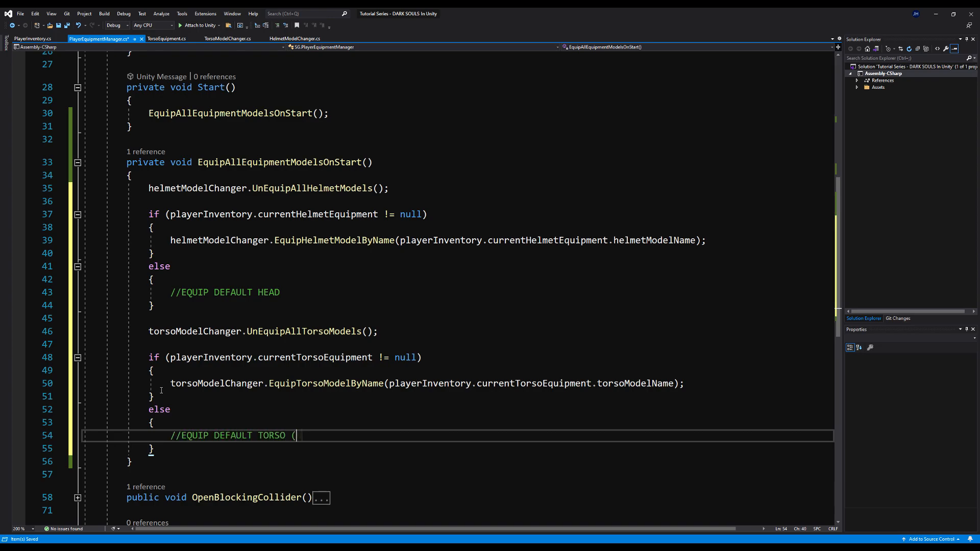
{"action": "type", "text": "Naked)"}
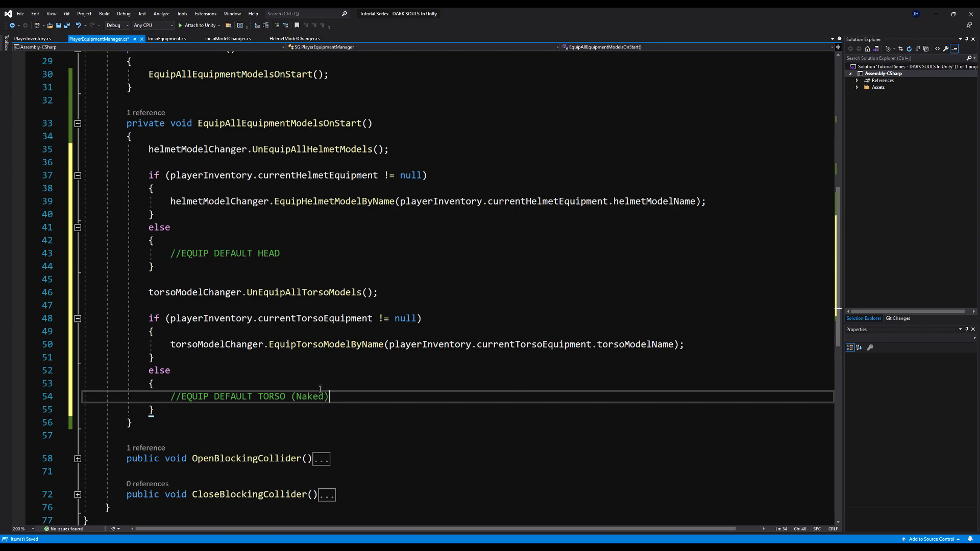
{"action": "mouse_move", "coordinate": [311, 318]}
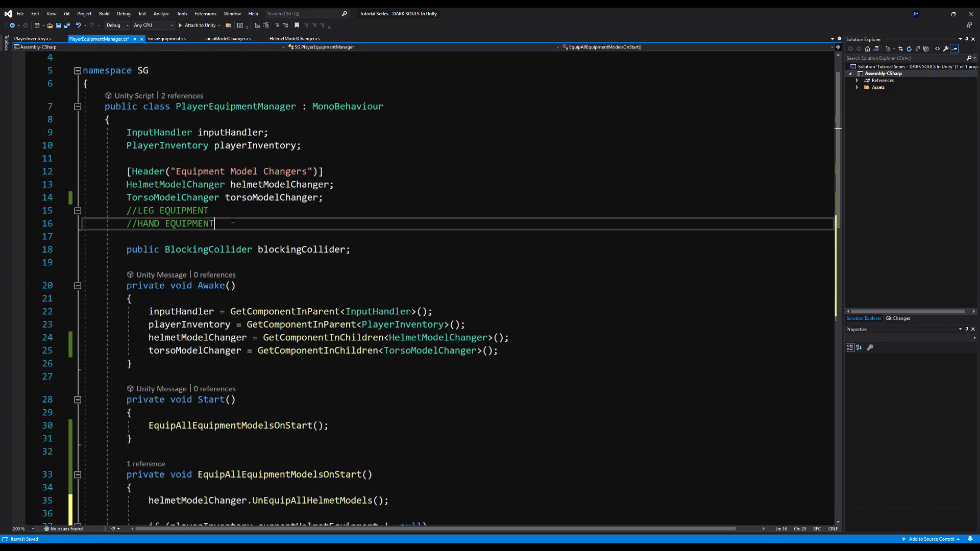
- Add a [Header("Default Naked Models")] with public string nakedHeadModel and nakedTorsoModel fields
{"action": "type", "text": "[Header(\"D"}
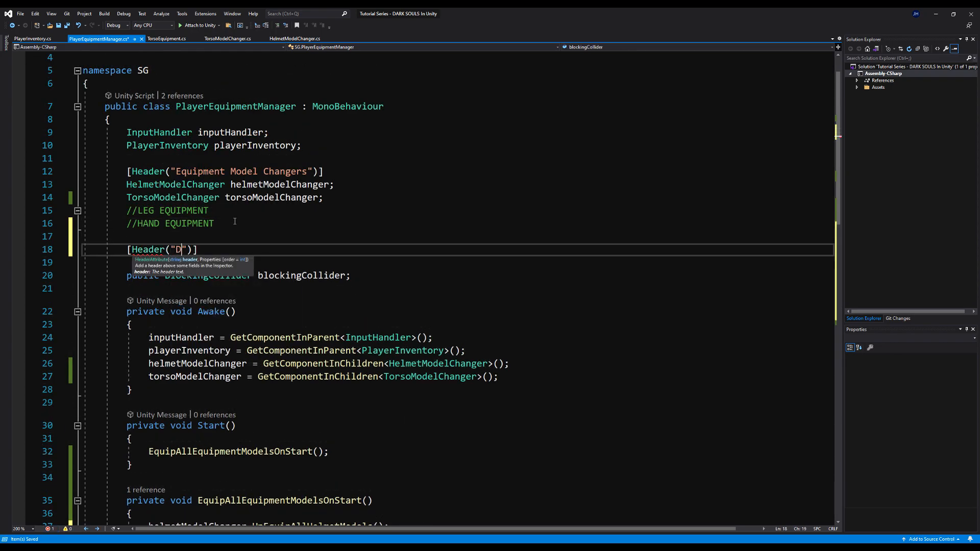
{"action": "type", "text": "efault"}
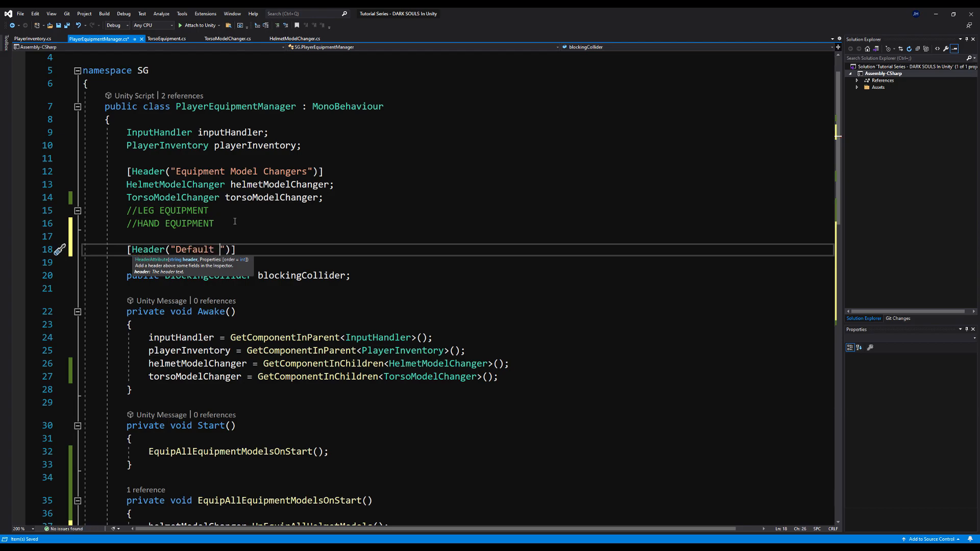
{"action": "type", "text": "Naked"}
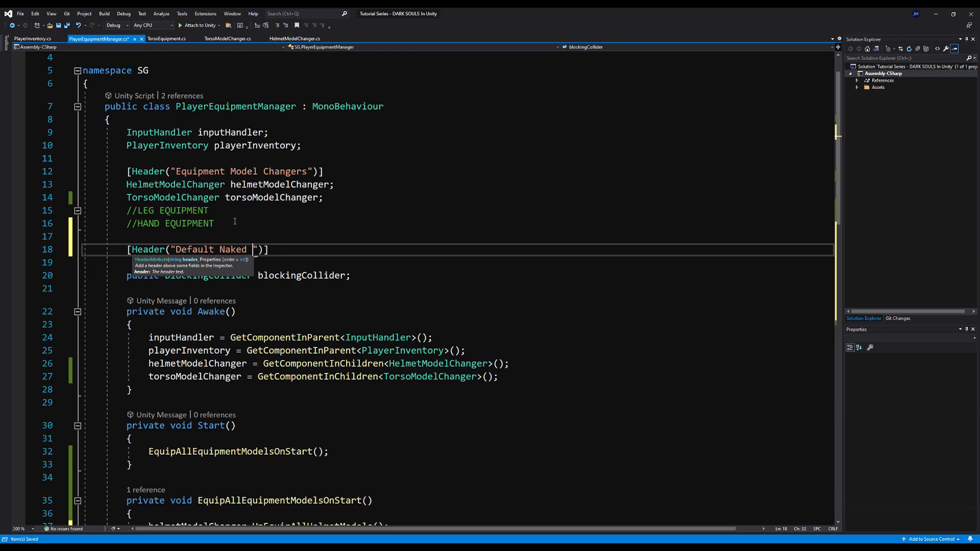
{"action": "type", "text": "Models"}
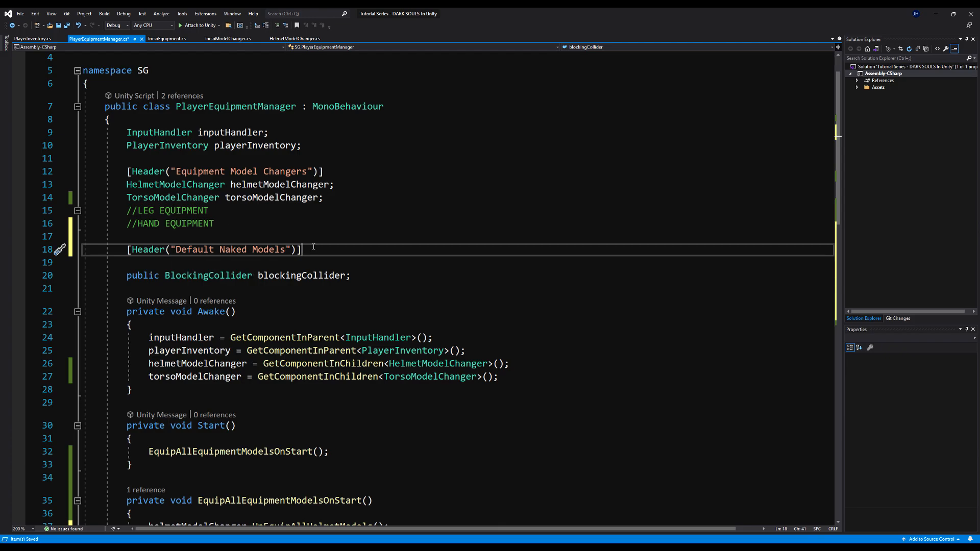
{"action": "type", "text": "public string ("}
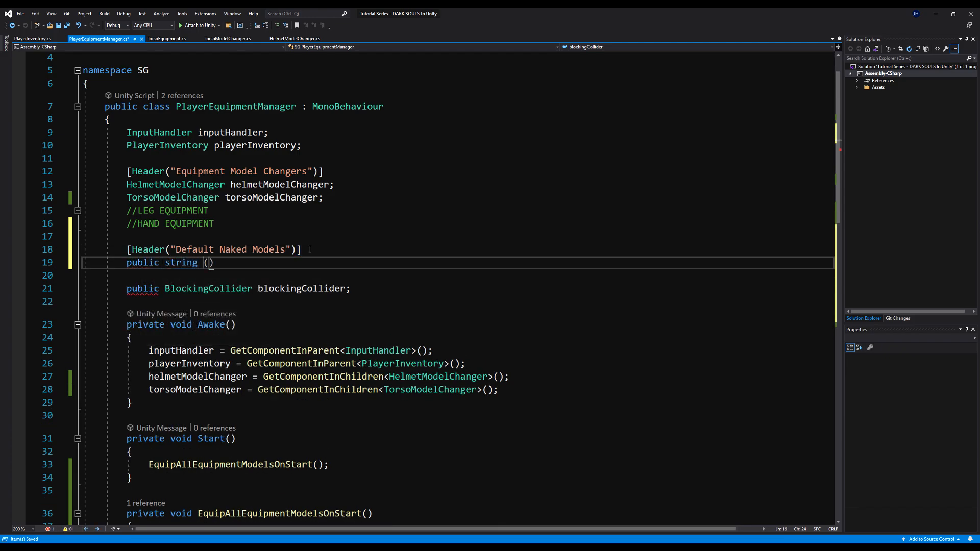
{"action": "type", "text": "nakedHeadModel"}
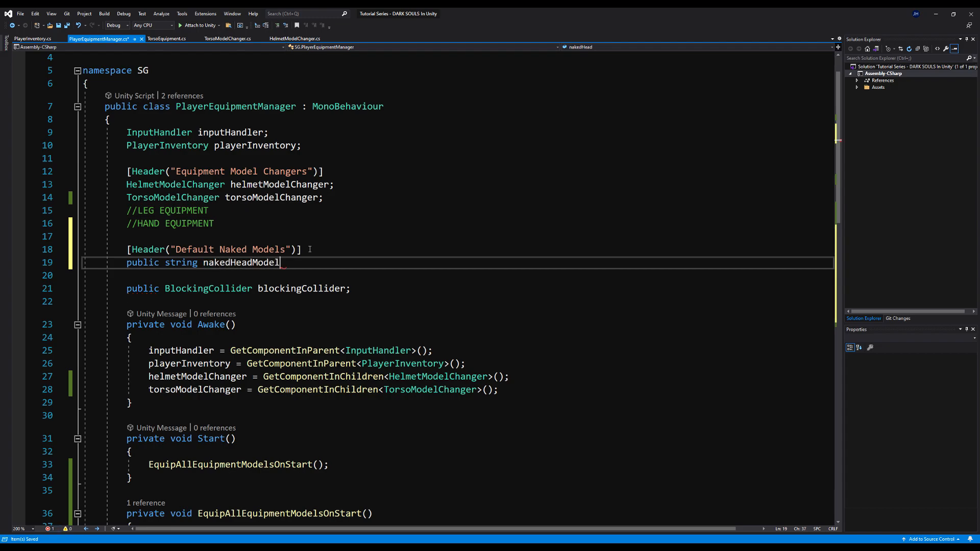
{"action": "type", "text": "="}
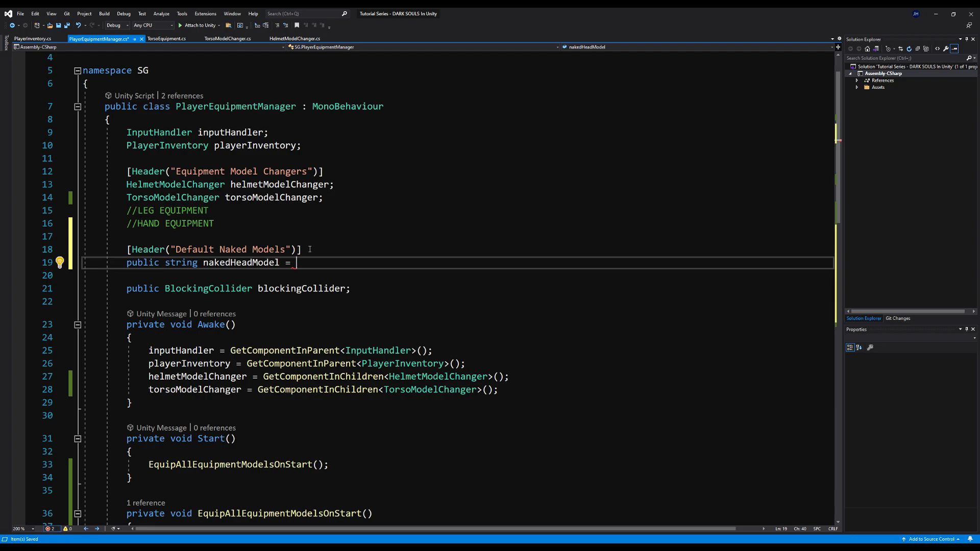
{"action": "type", "text": ";"}
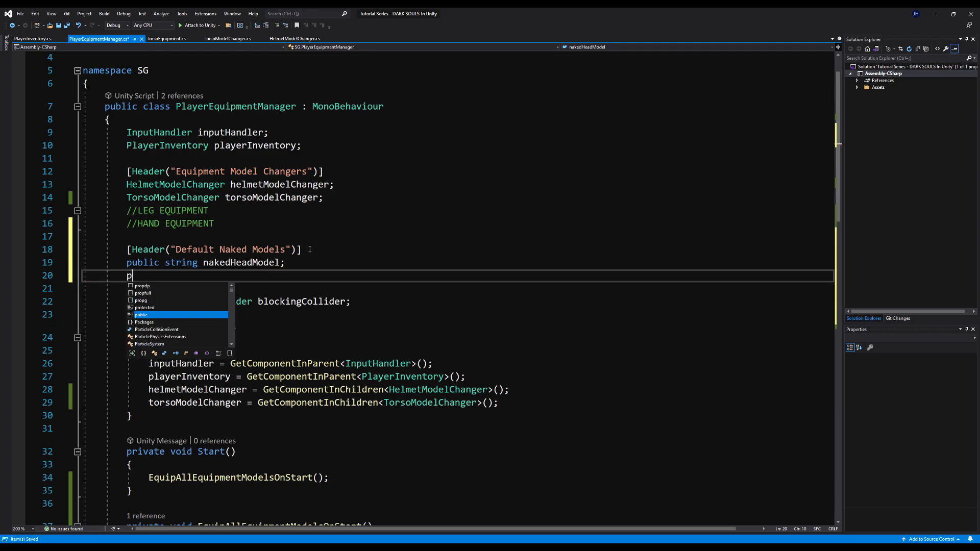
{"action": "type", "text": "ublic string na"}
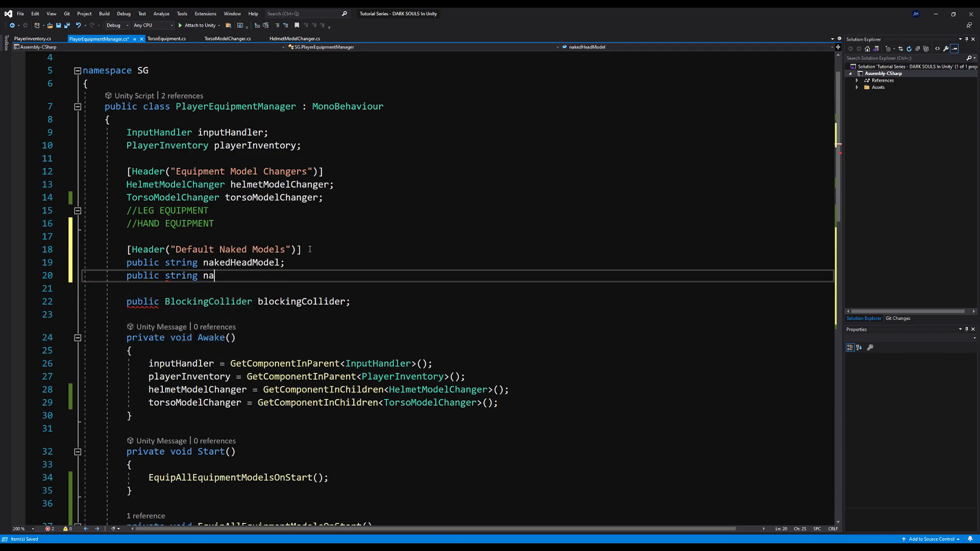
{"action": "type", "text": "kedTorsoModel;"}
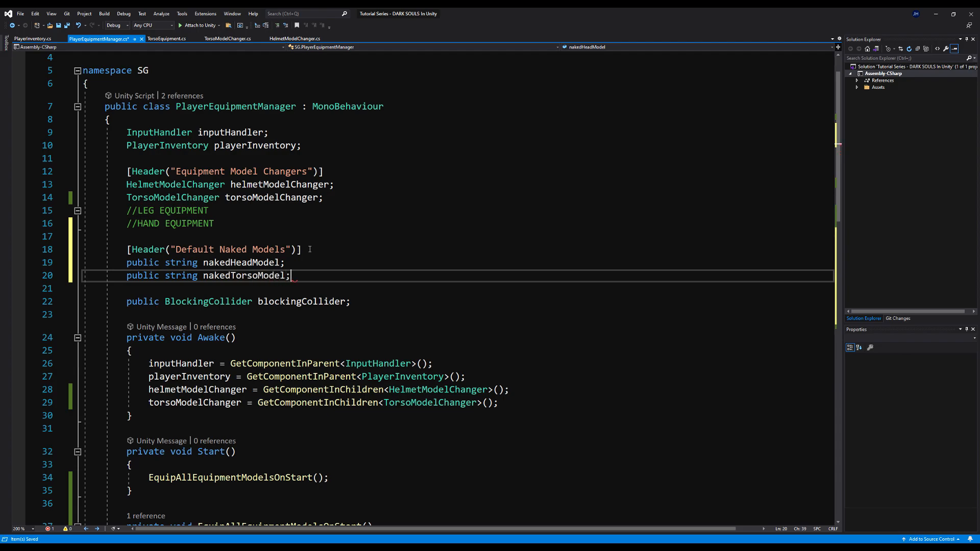
- Add commented placeholder lines for nakedLegModel and nakedHandModel
{"action": "type", "text": "//N"}
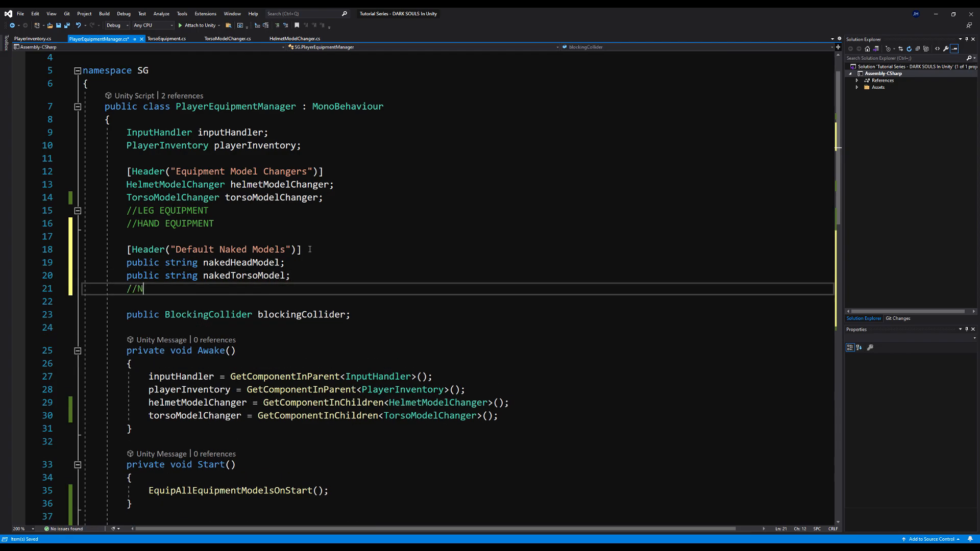
{"action": "type", "text": "akedLeg"}
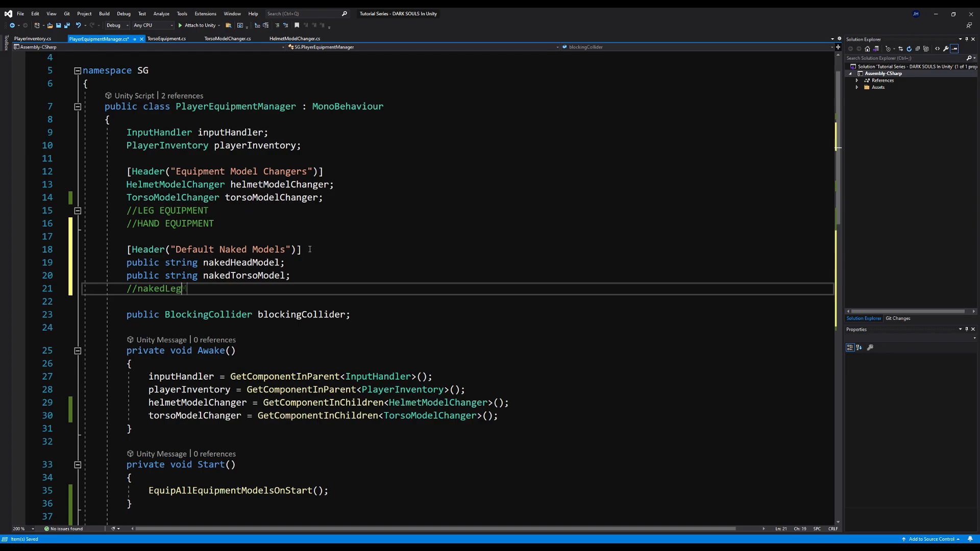
{"action": "type", "text": "Model;"}
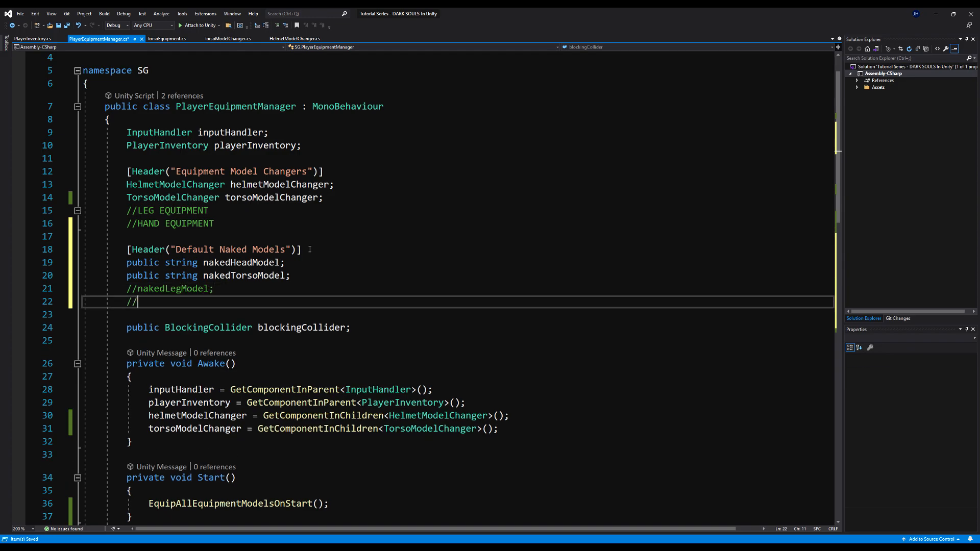
{"action": "type", "text": "nakedH"}
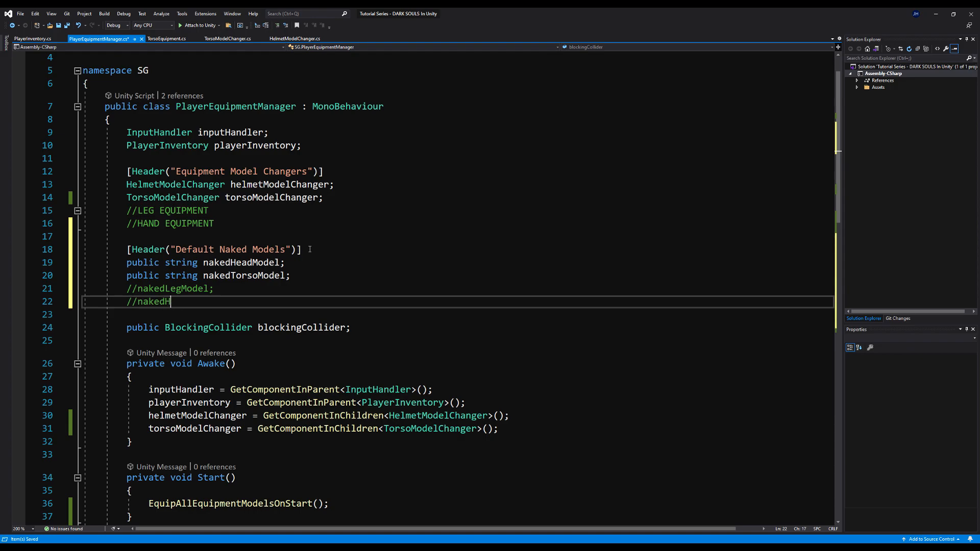
{"action": "type", "text": "andMo"}
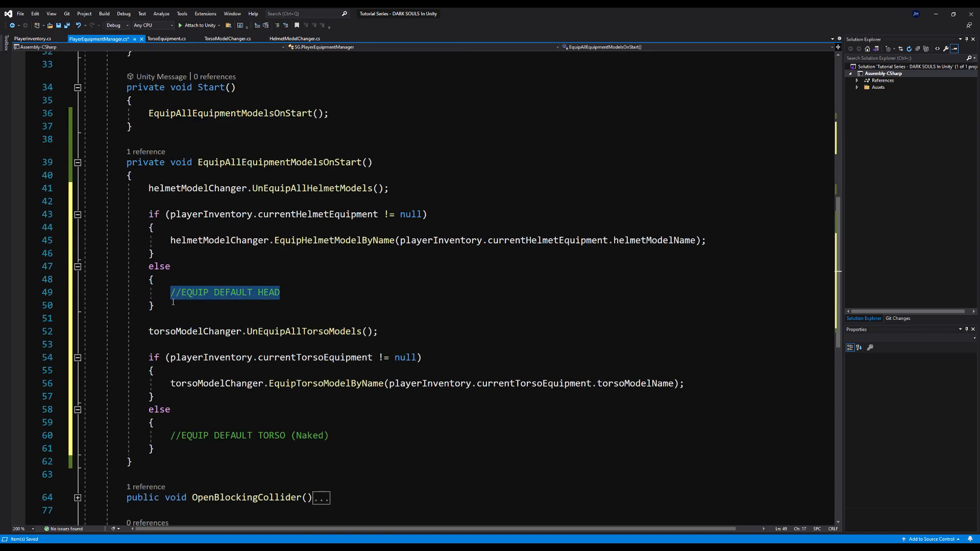
- Replace the else comments with EquipHelmetModelByName(nakedHeadModel) and EquipTorsoModelByName(nakedTorsoModel)
{"action": "type", "text": "helmetModelChanger.Eq"}
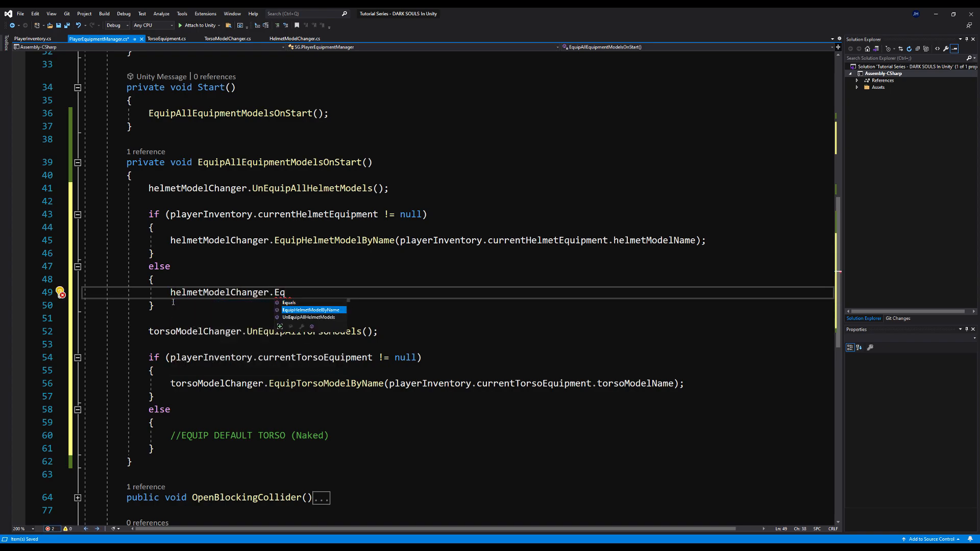
{"action": "key", "text": "Tab"}
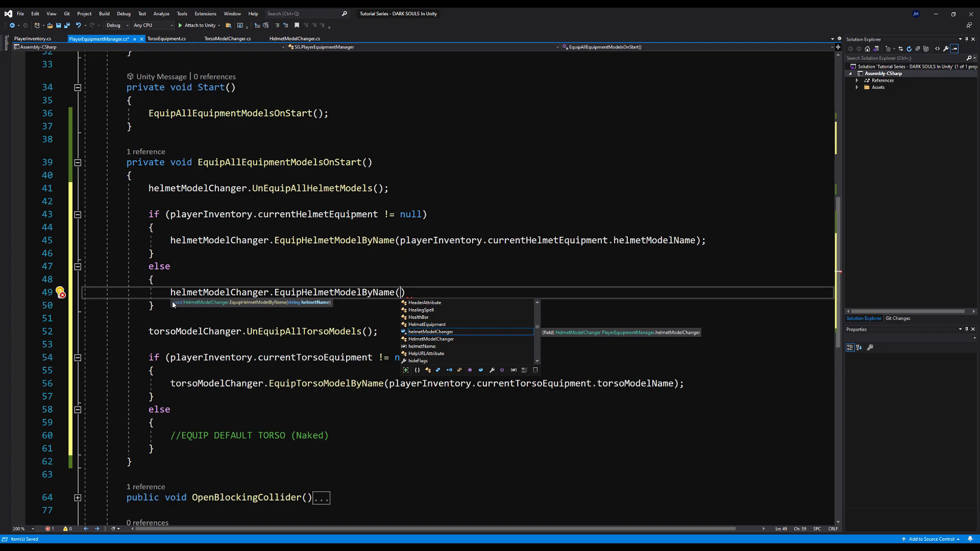
{"action": "type", "text": "nakedHeadModel"}
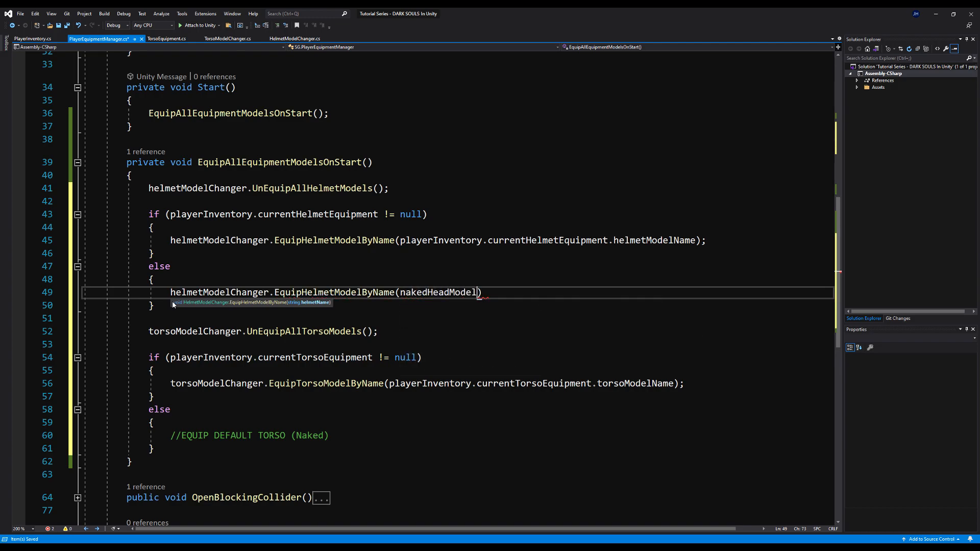
{"action": "type", "text": ";"}
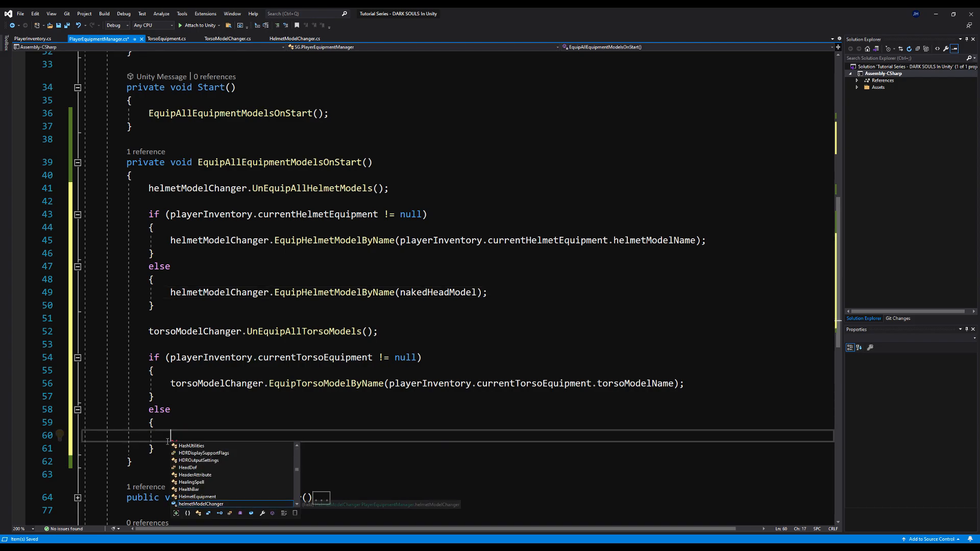
{"action": "type", "text": "torsoModelChanger.eq"}
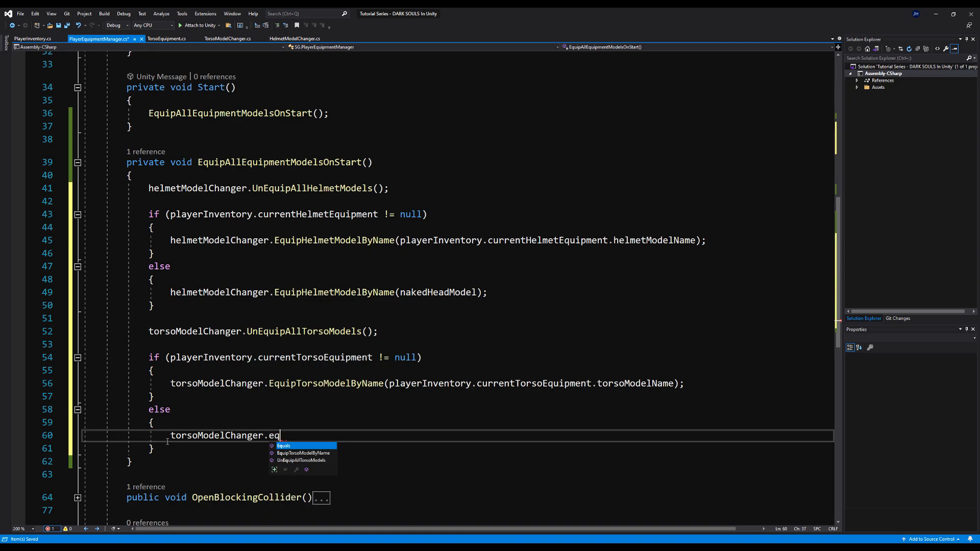
{"action": "type", "text": "EquipTorsoModelByName("}
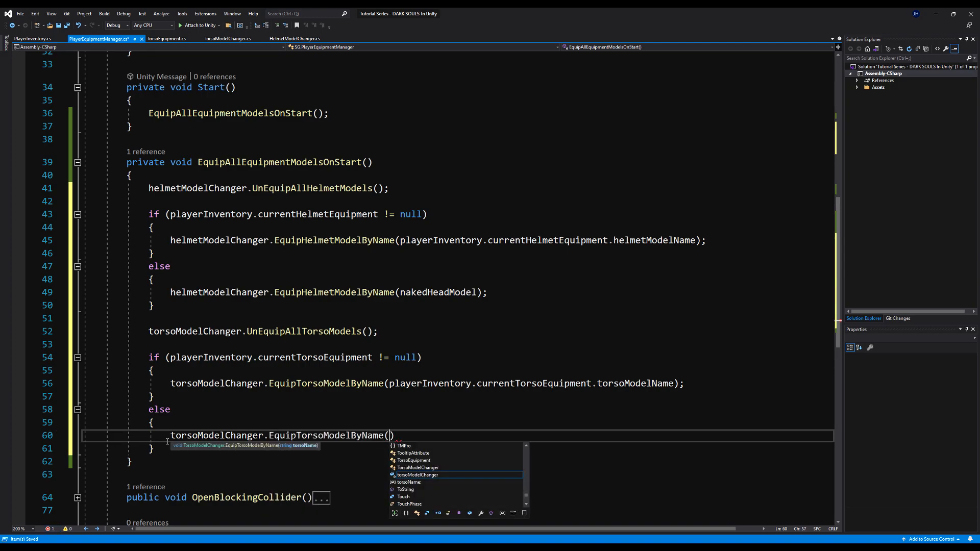
{"action": "type", "text": "nakedTorsoModel)"}
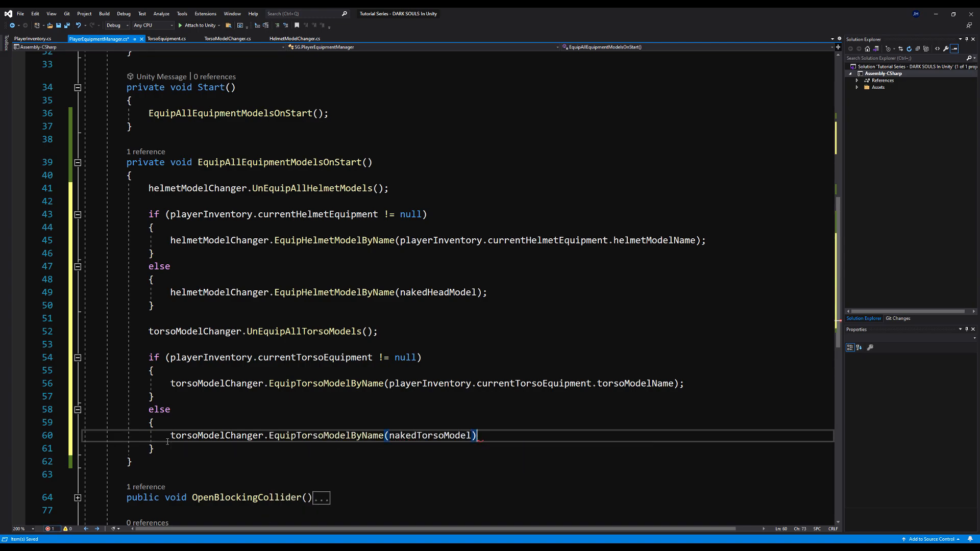
{"action": "type", "text": ";"}
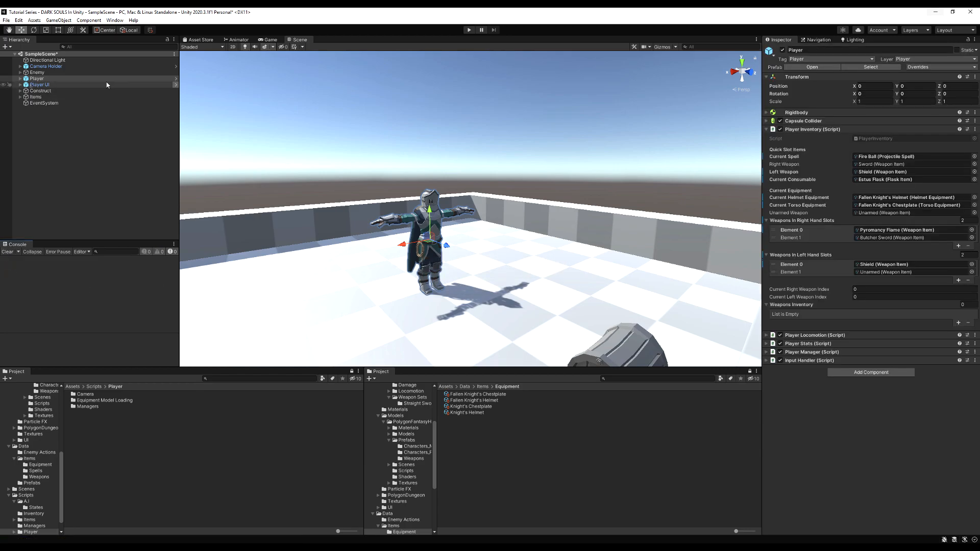
- Inspect the male torso model variants and the Player object in the Hierarchy
{"action": "left_click", "coordinate": [48, 84]}
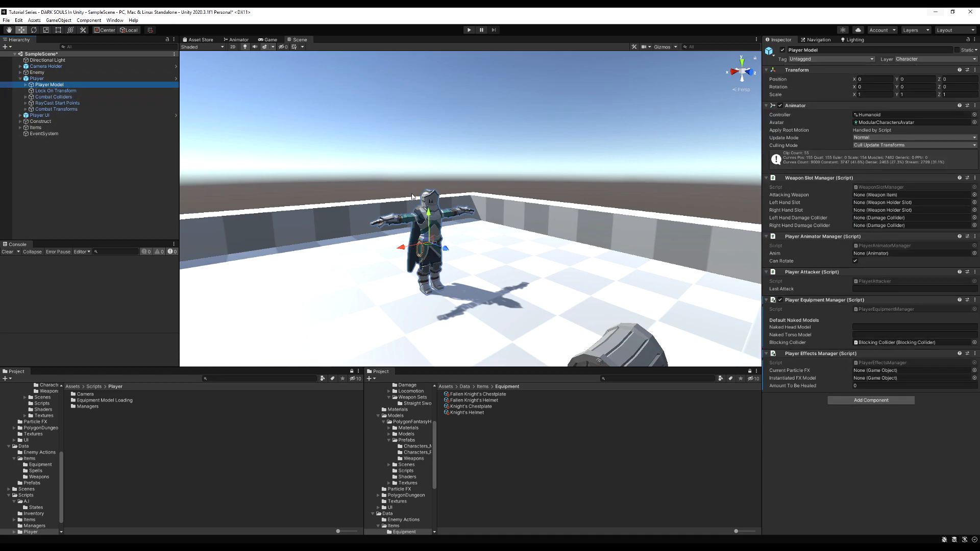
{"action": "mouse_move", "coordinate": [841, 328]}
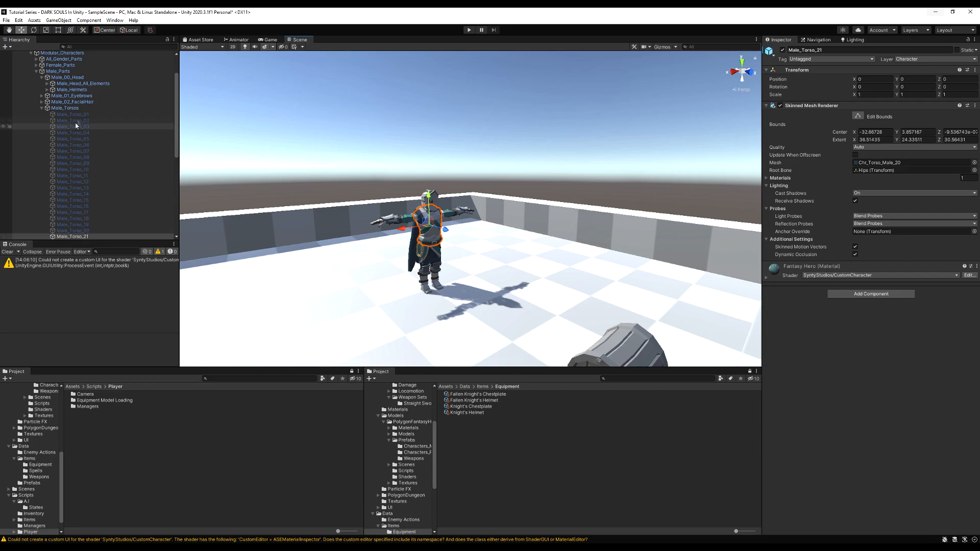
{"action": "left_click", "coordinate": [71, 115]}
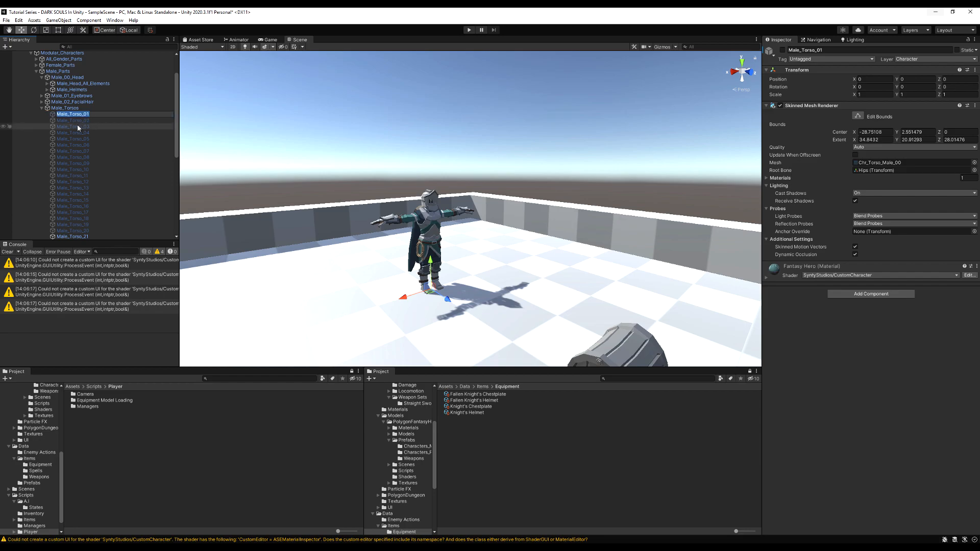
{"action": "left_click", "coordinate": [73, 133]}
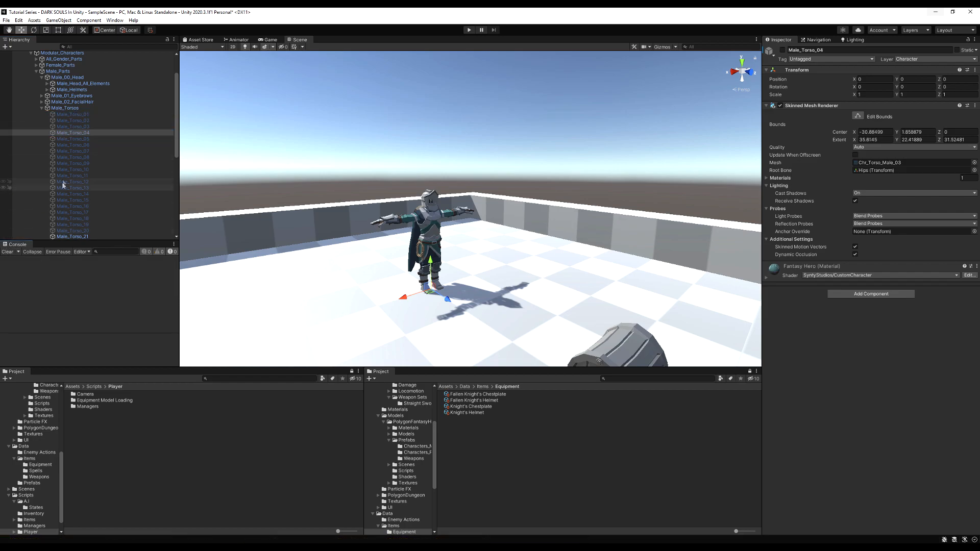
{"action": "left_click", "coordinate": [36, 78]}
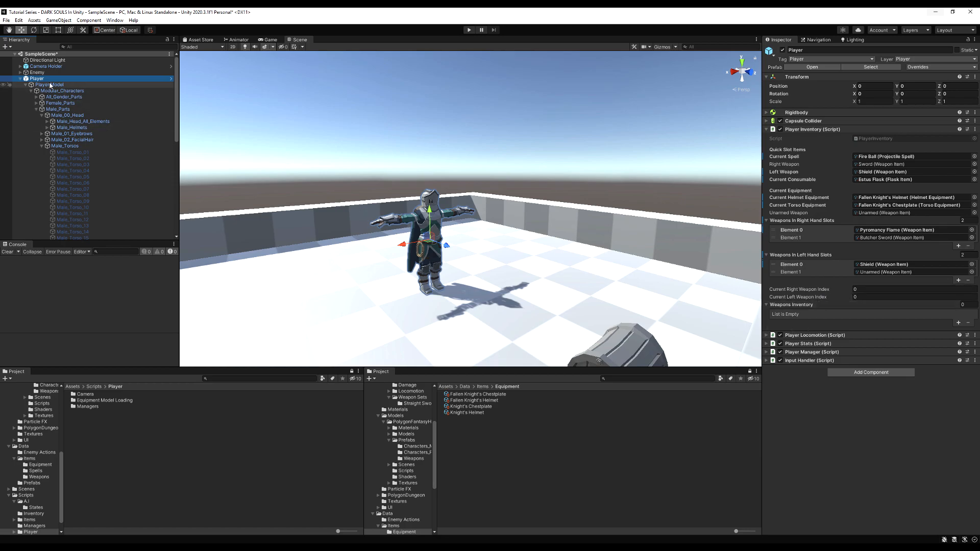
- Toggle off Male_helmet_05 and Male_helmet_01 so the character's head is bare
{"action": "left_click", "coordinate": [49, 84]}
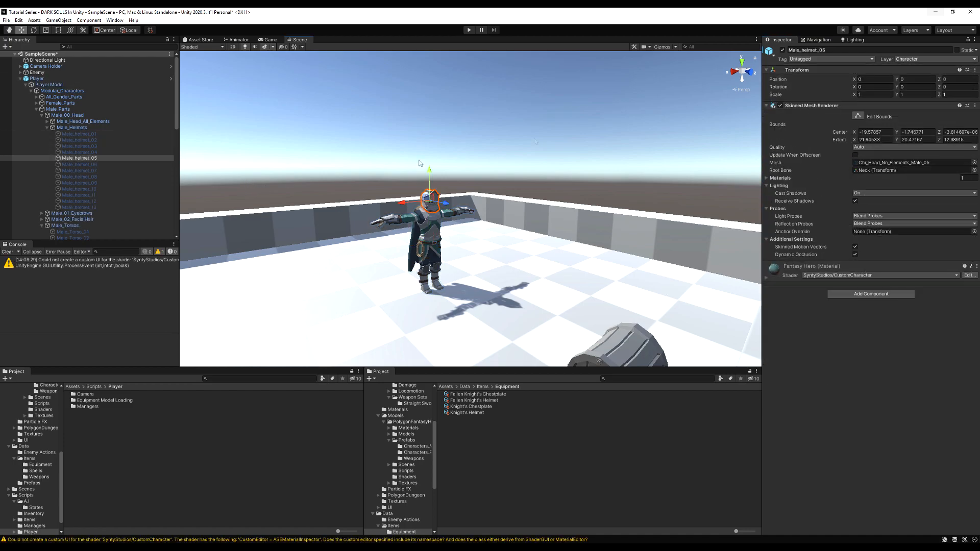
{"action": "left_click", "coordinate": [72, 127]}
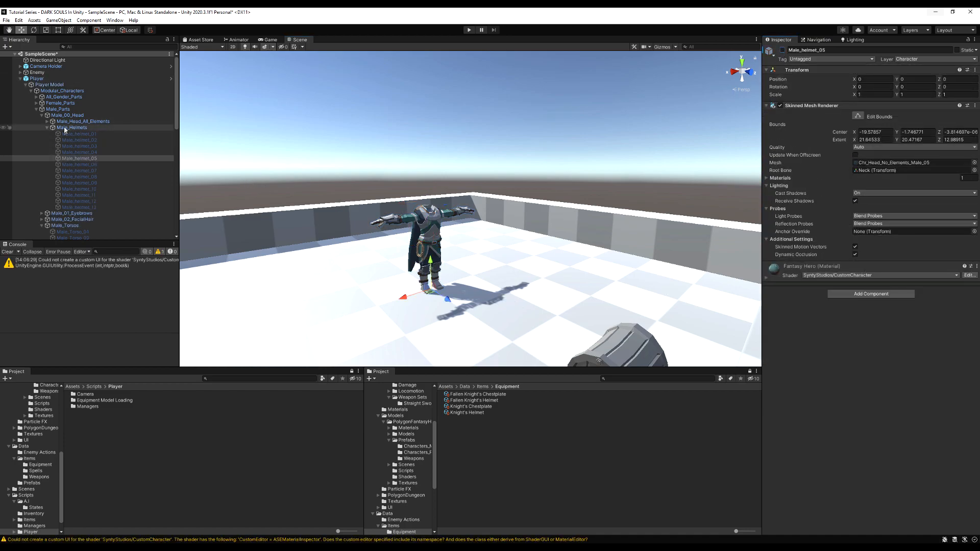
{"action": "left_click", "coordinate": [79, 133]}
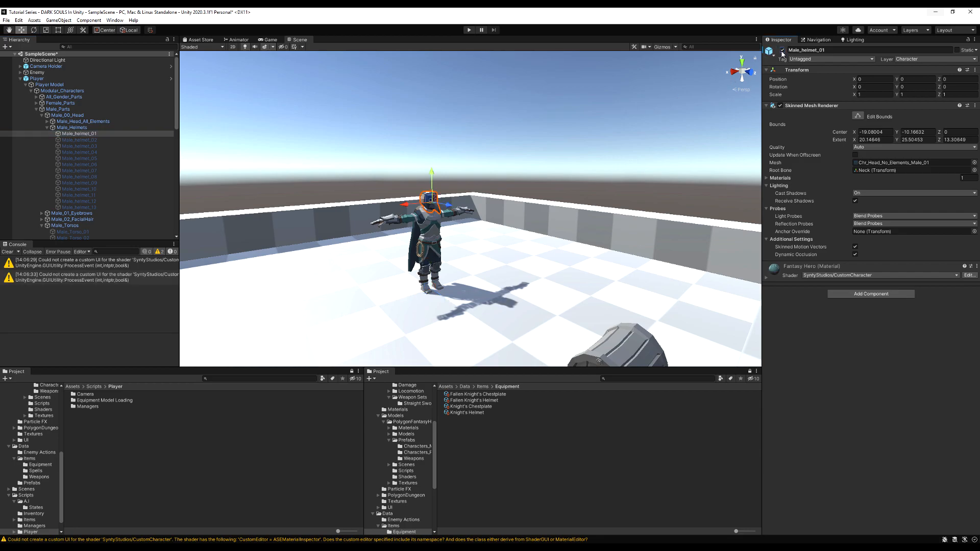
{"action": "left_click", "coordinate": [79, 165]}
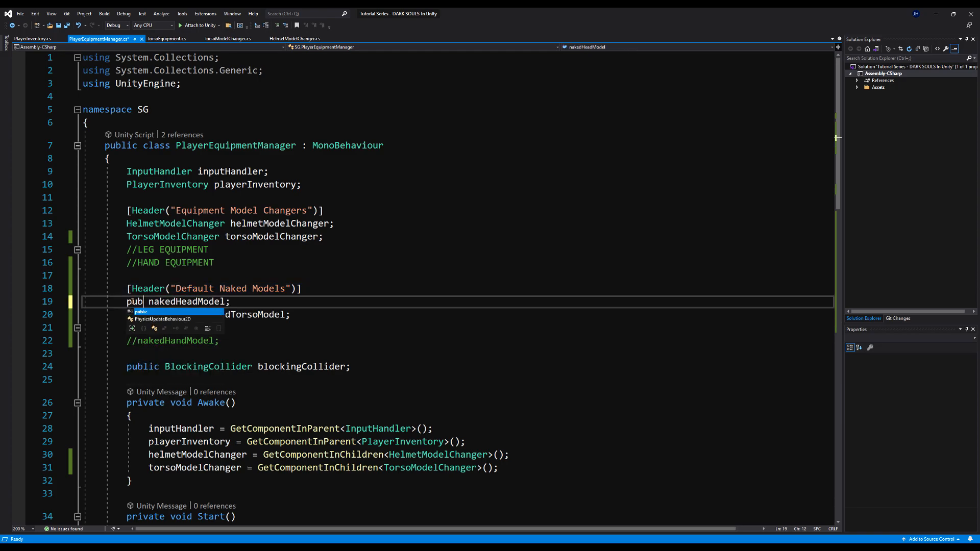
- Make nakedHeadModel a GameObject, deactivated when a helmet is equipped and active otherwise; save
{"action": "type", "text": "GameObject"}
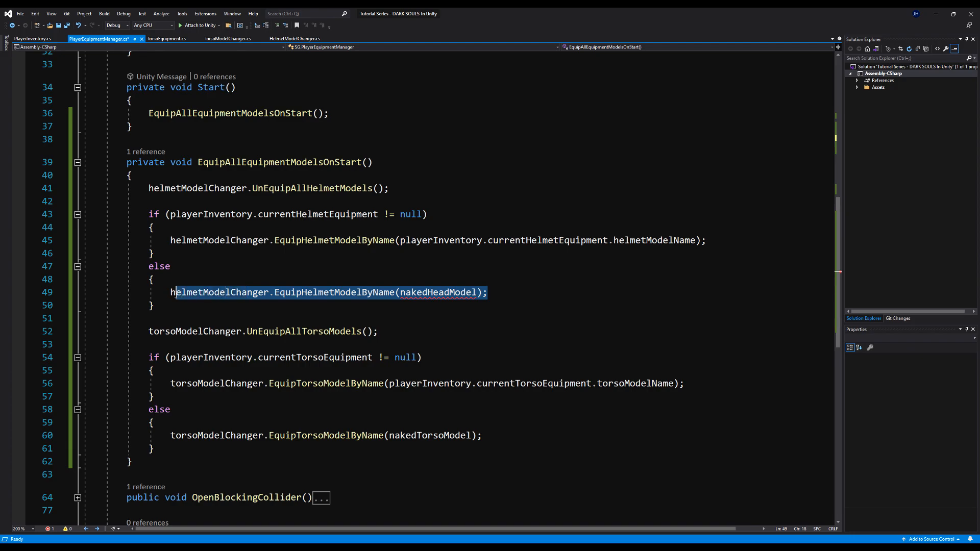
{"action": "type", "text": "hnakedHeadModel"}
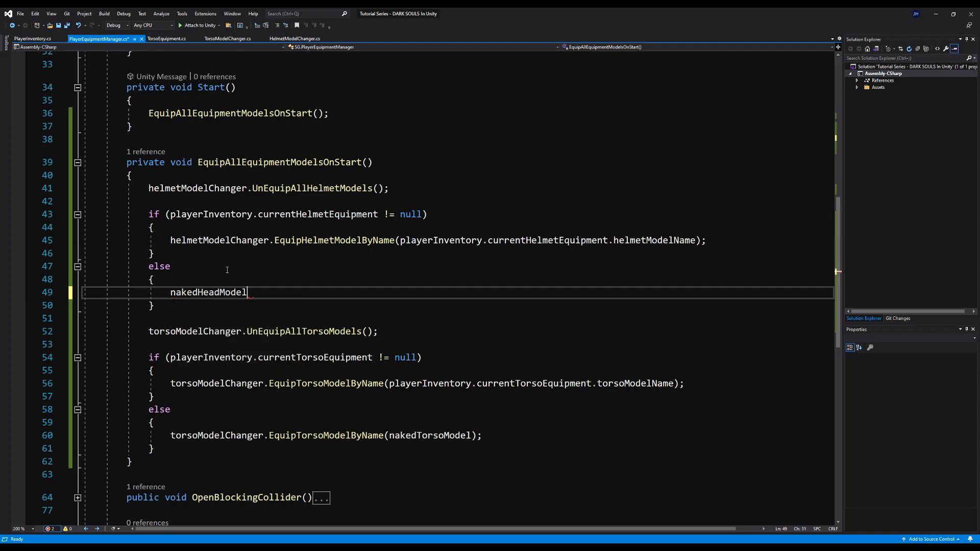
{"action": "type", "text": ".SetActive(true);"}
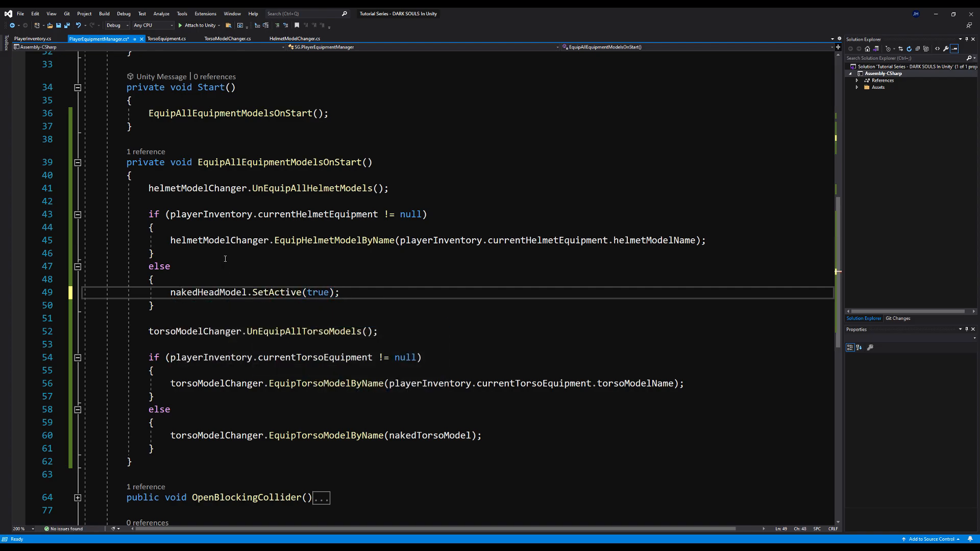
{"action": "left_click", "coordinate": [152, 227]}
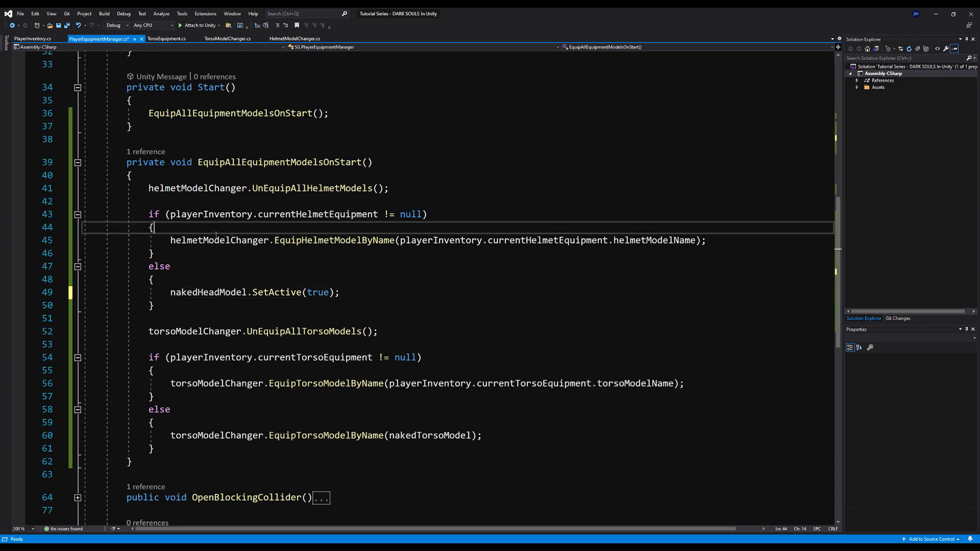
{"action": "type", "text": "nakedHeadModel.SetActive(fals"}
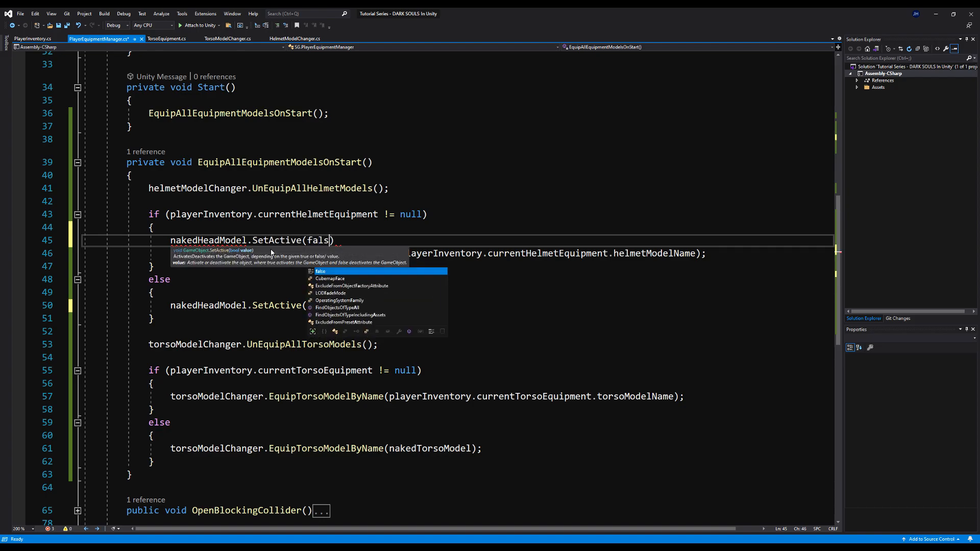
{"action": "type", "text": "e);"}
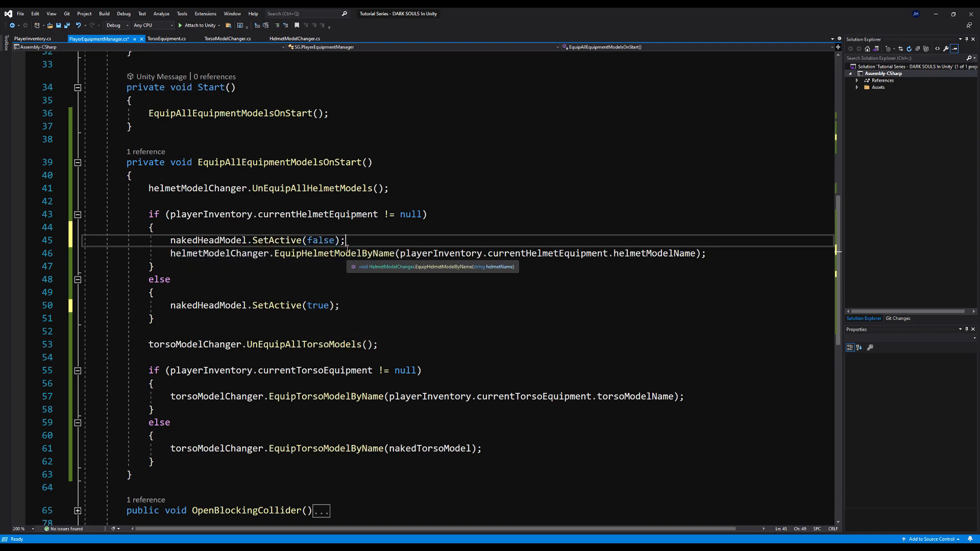
{"action": "key", "text": "ctrl+s"}
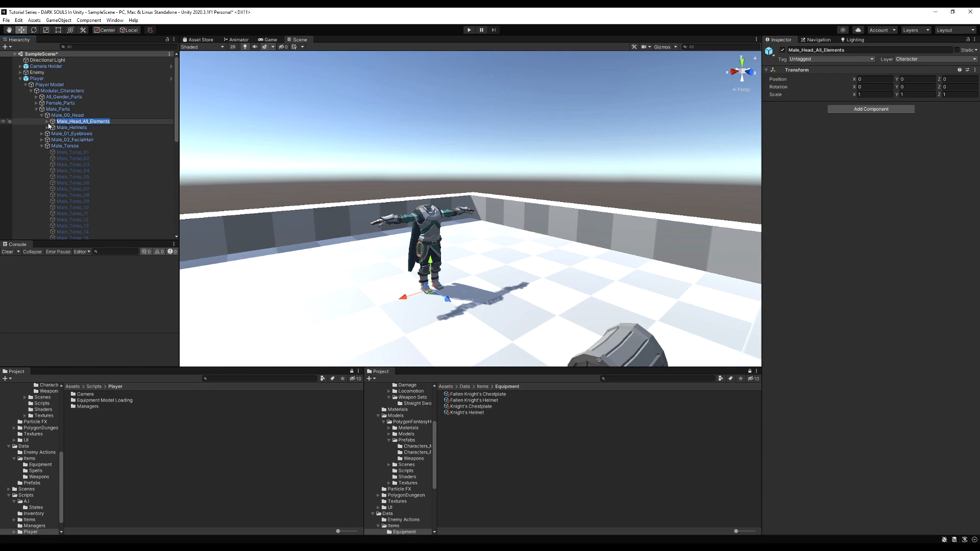
- Rename the Male_Head_All_Elements group to Male Heads
{"action": "left_click", "coordinate": [82, 127]}
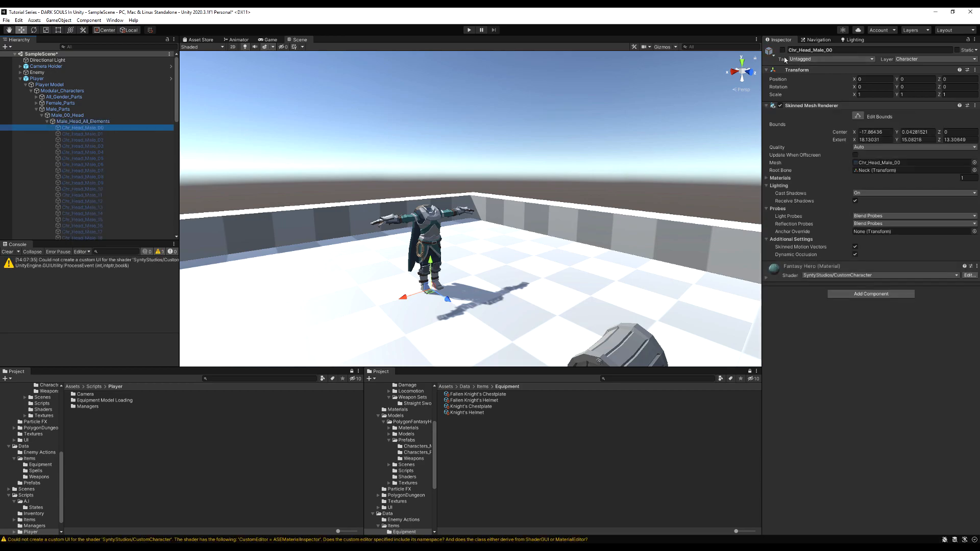
{"action": "left_click", "coordinate": [81, 121]}
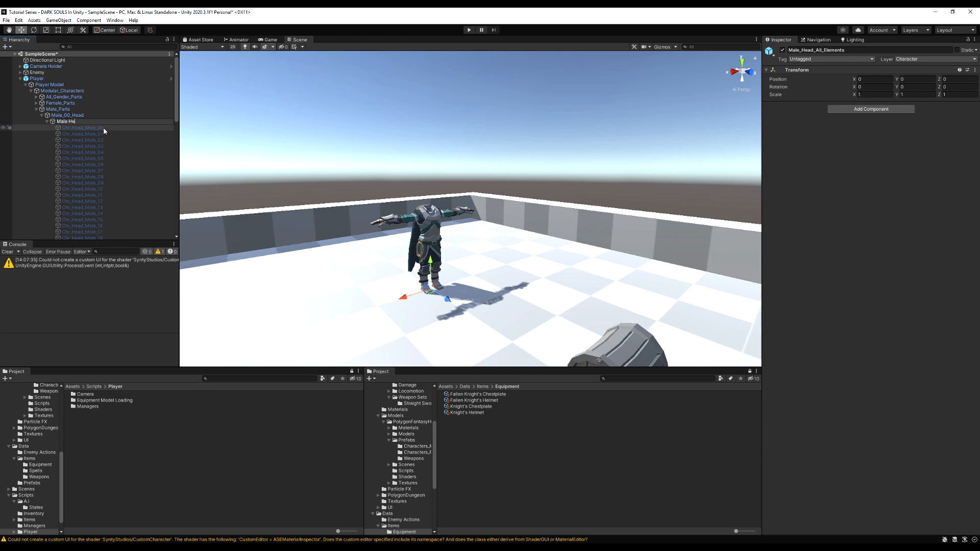
{"action": "left_click", "coordinate": [69, 121]}
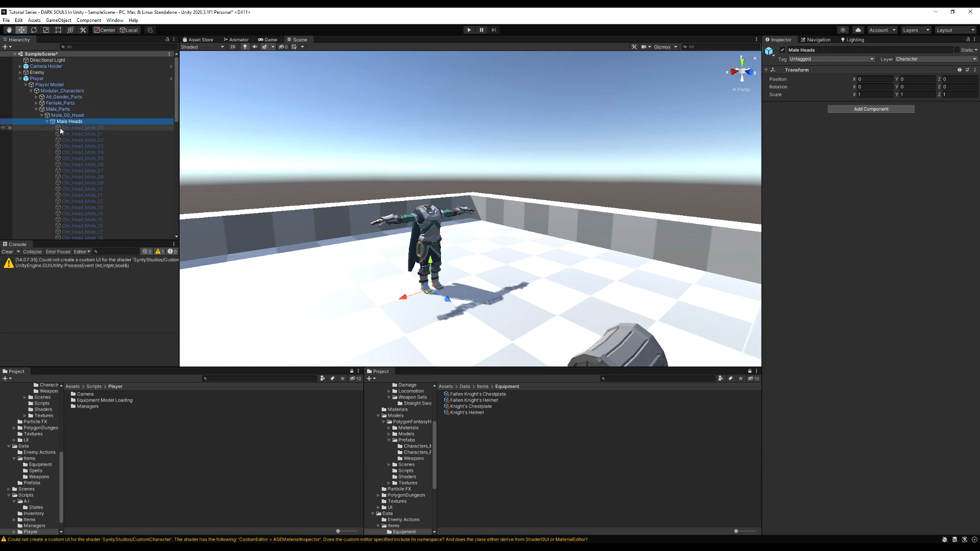
- Assign Chr_Head_Male_00 as the equipment manager's Naked Head Model
{"action": "left_click", "coordinate": [82, 128]}
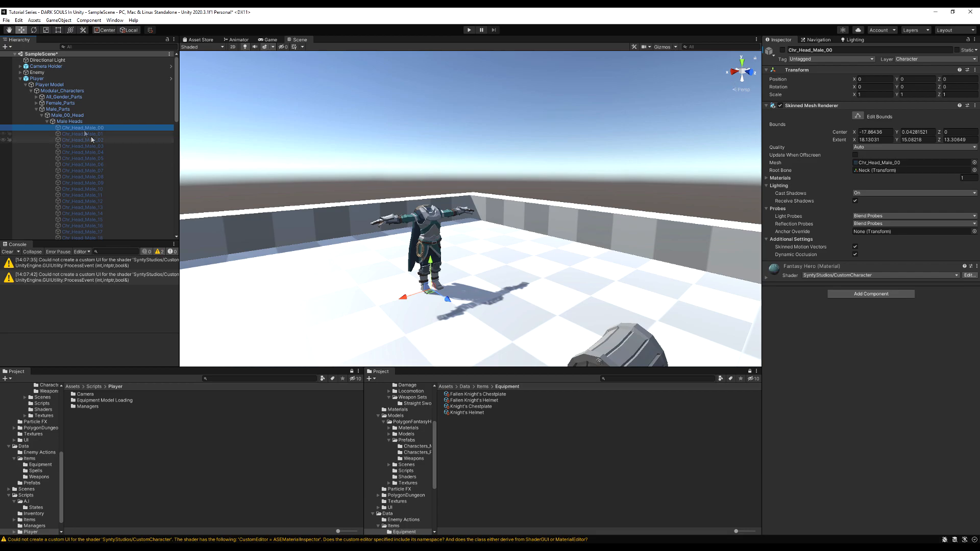
{"action": "left_click", "coordinate": [62, 91]}
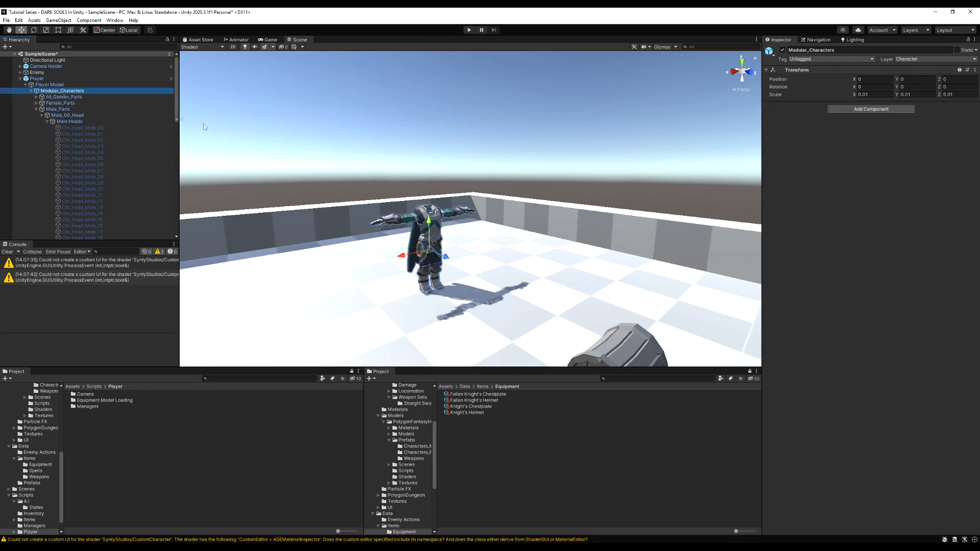
{"action": "left_click", "coordinate": [48, 85]}
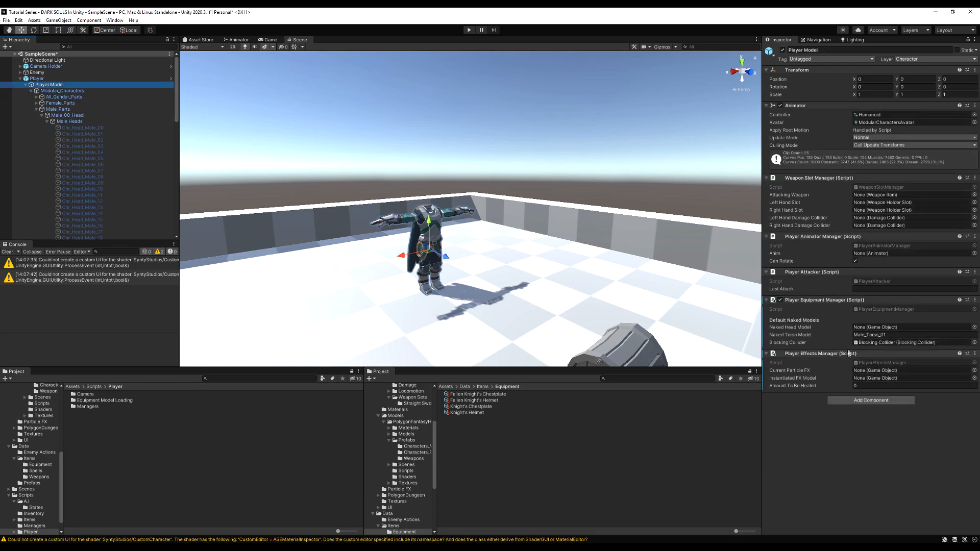
{"action": "left_click", "coordinate": [83, 127]}
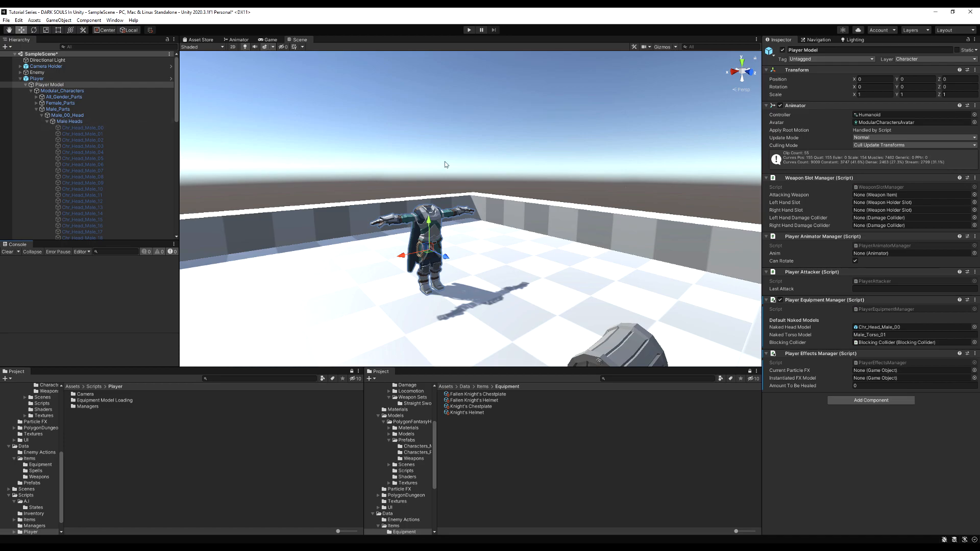
- Select the Player and bring up the Current Torso Equipment choices
{"action": "left_click", "coordinate": [49, 84]}
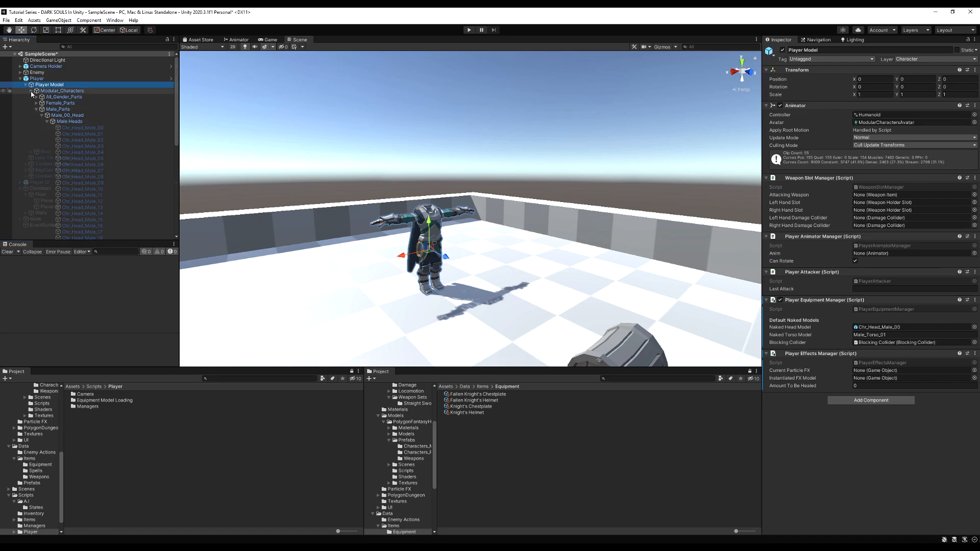
{"action": "left_click", "coordinate": [36, 78]}
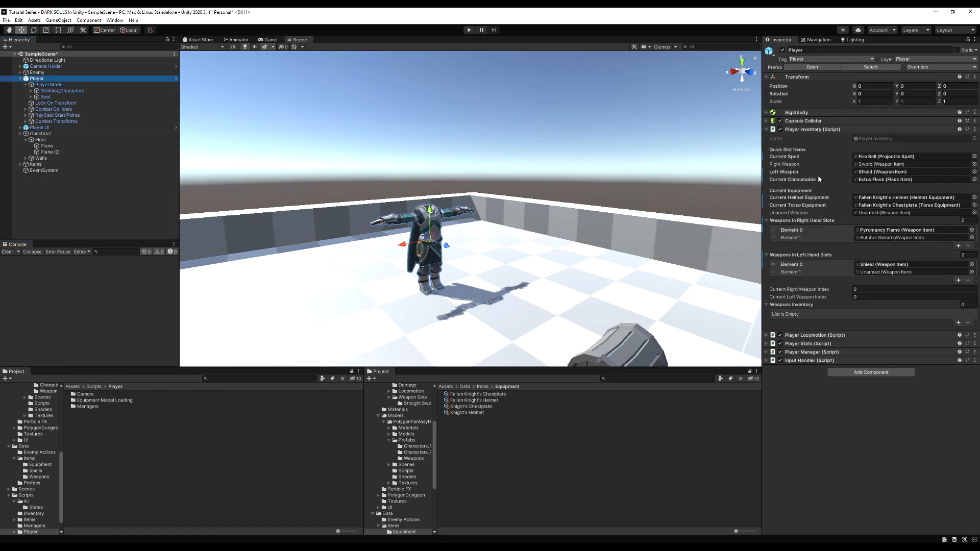
{"action": "left_click", "coordinate": [974, 197]}
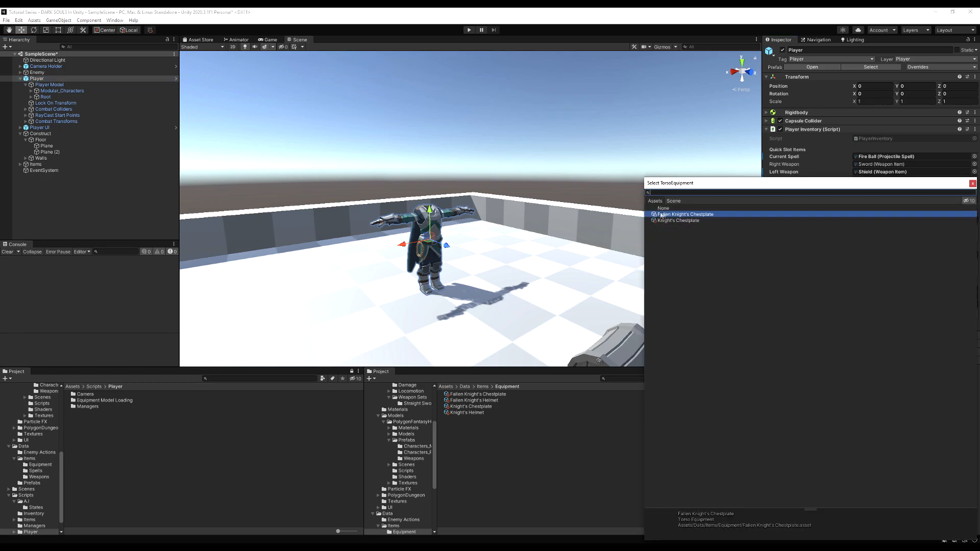
- Keep Fallen Knight's Chestplate as the torso equipment in the Select TorsoEquipment picker
{"action": "left_click", "coordinate": [662, 208]}
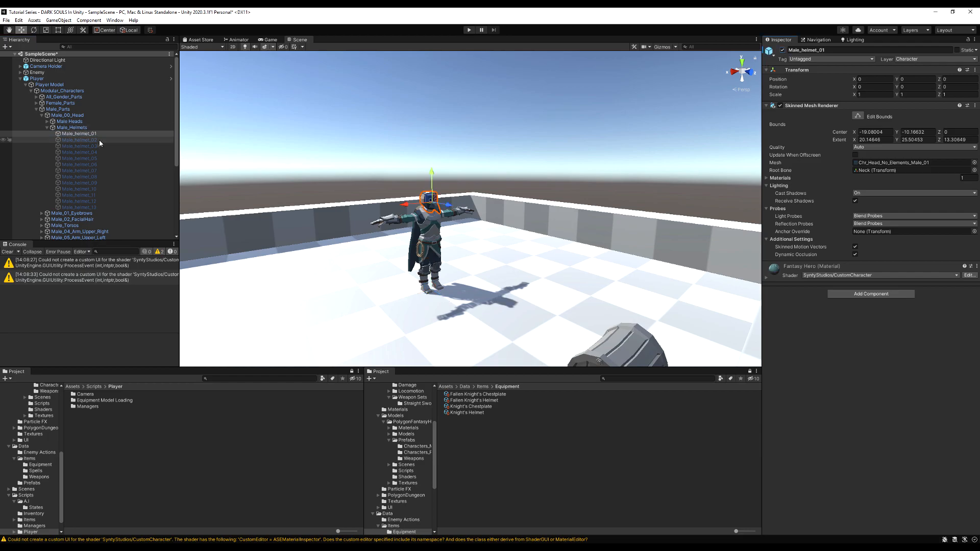
- Inspect the Male_helmet_06 model, then select Player to view its current equipment
{"action": "left_click", "coordinate": [80, 165]}
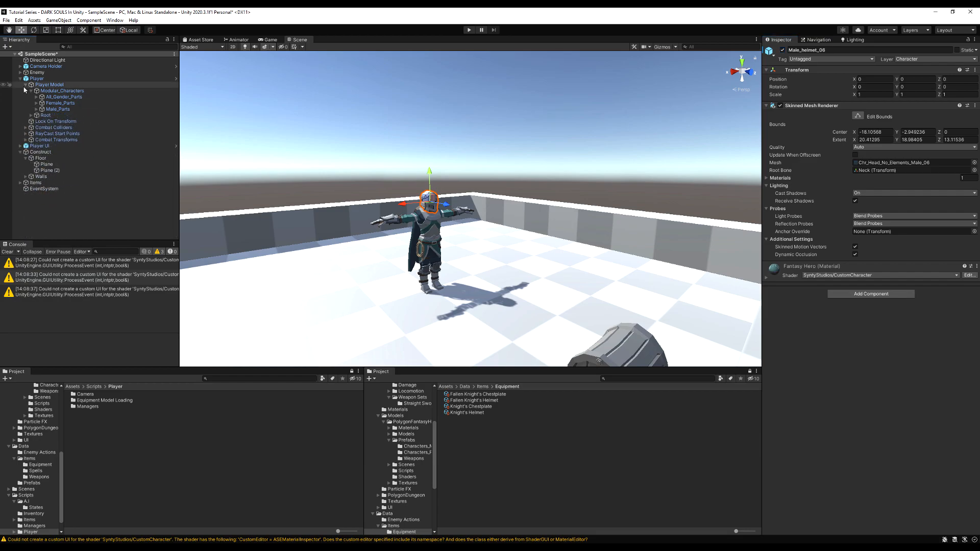
{"action": "left_click", "coordinate": [47, 84]}
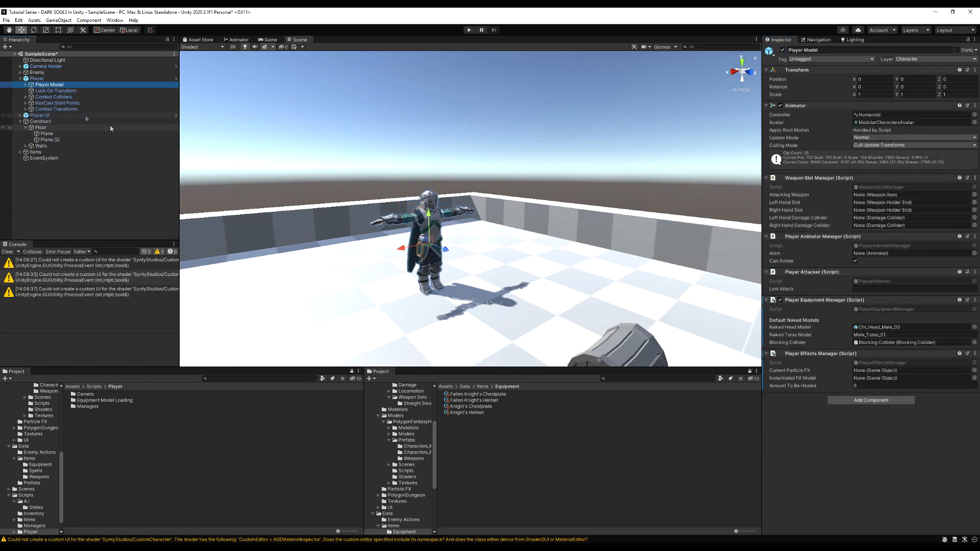
{"action": "left_click", "coordinate": [37, 78]}
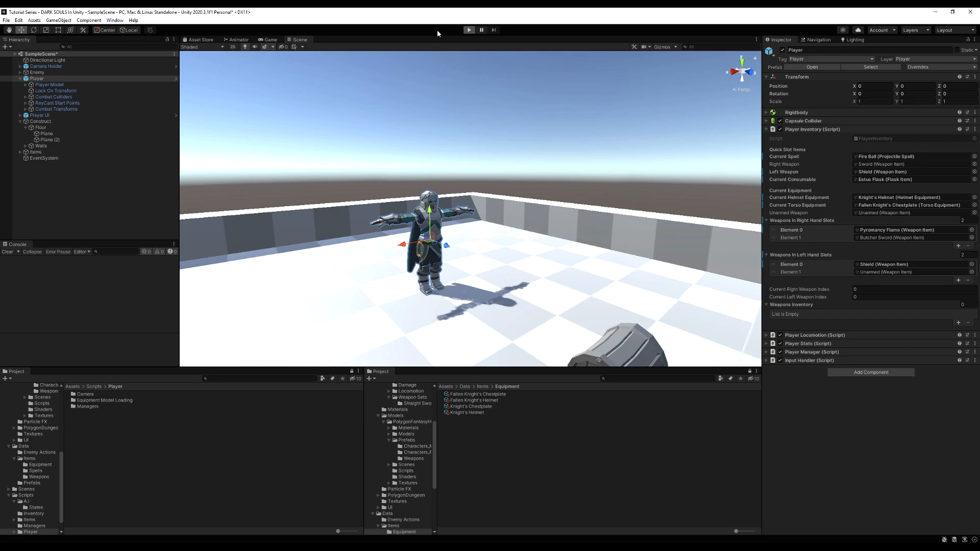
- Set the Player's Current Torso Equipment to None, keeping Knight's Helmet equipped
{"action": "left_click", "coordinate": [469, 30]}
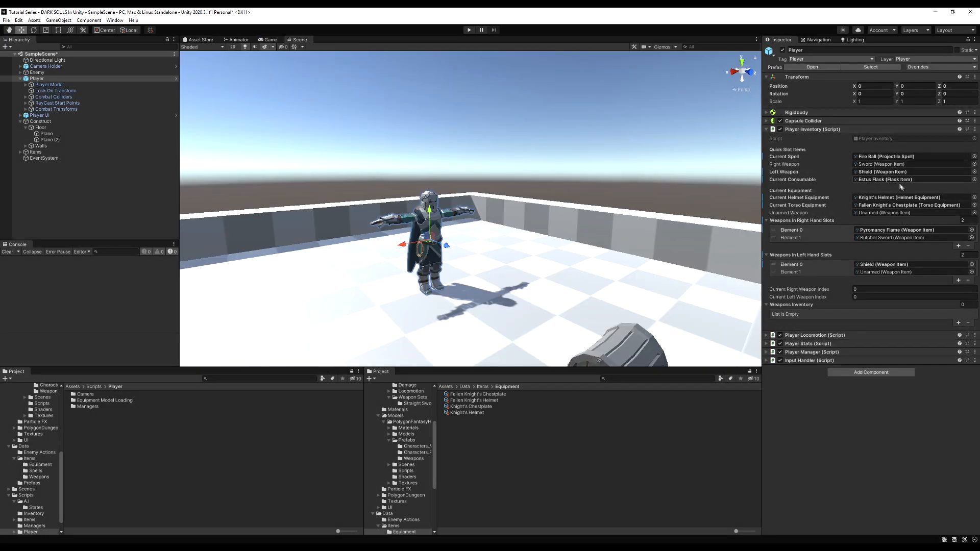
{"action": "left_click", "coordinate": [971, 206]}
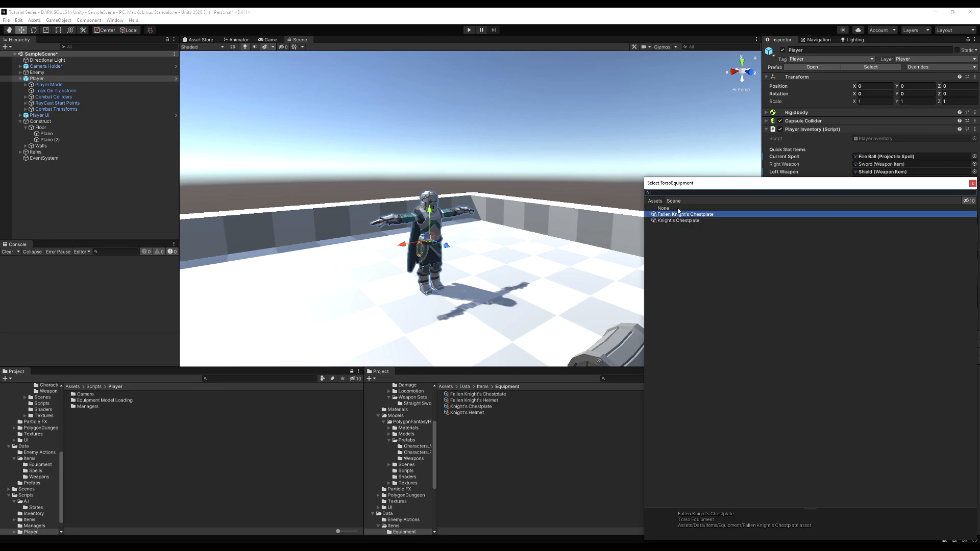
{"action": "left_click", "coordinate": [662, 208]}
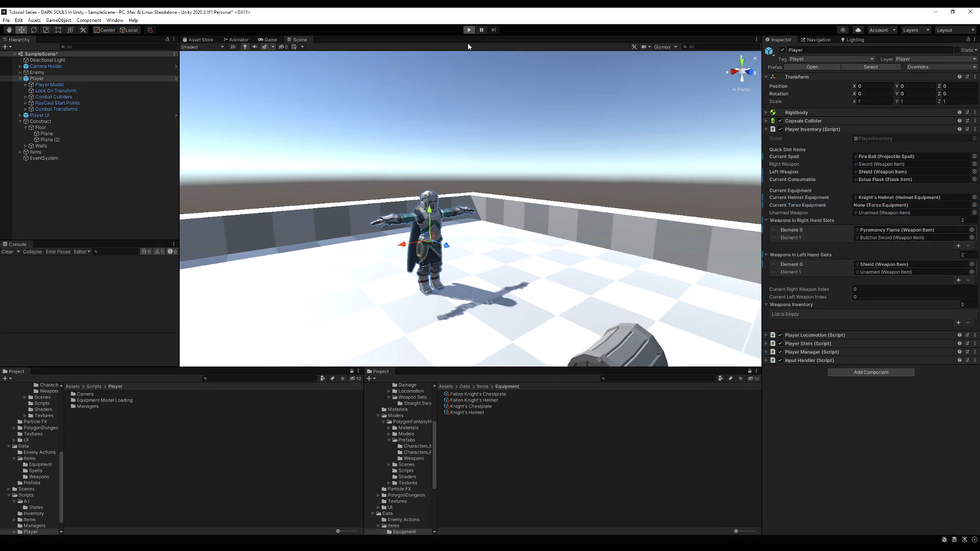